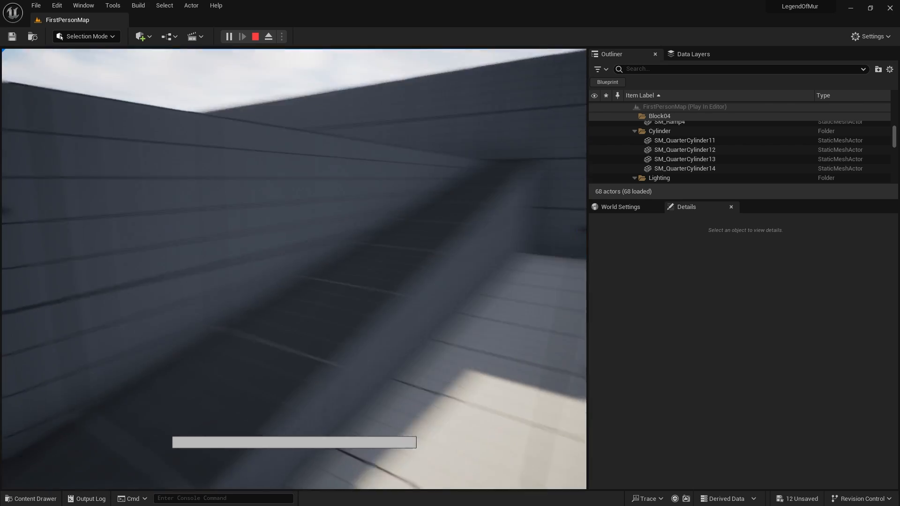
# - Regain player control in the FirstPersonMap play test, then stop it to resume editing
pyautogui.click(230, 36)
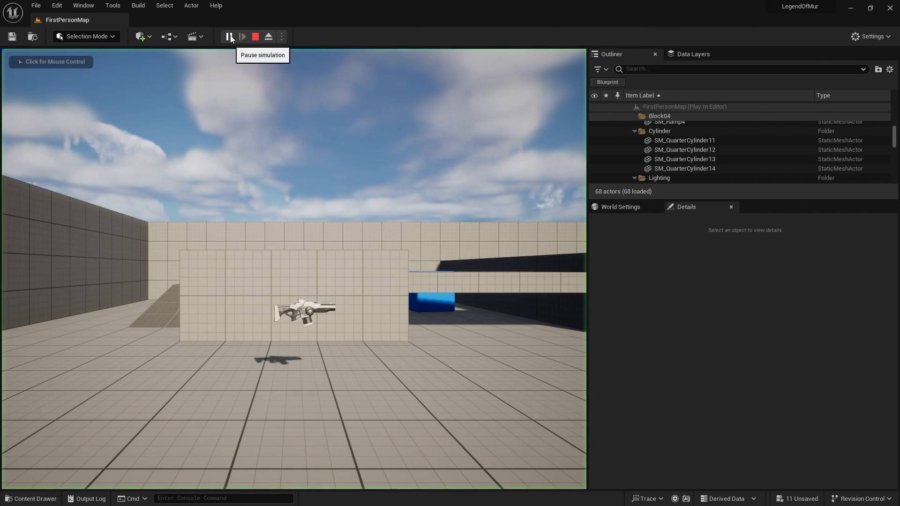
pyautogui.click(241, 37)
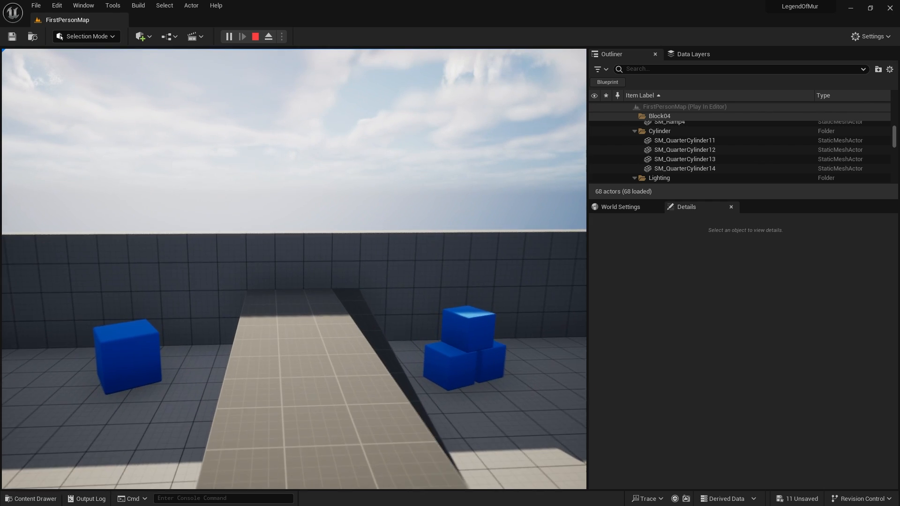
pyautogui.click(255, 36)
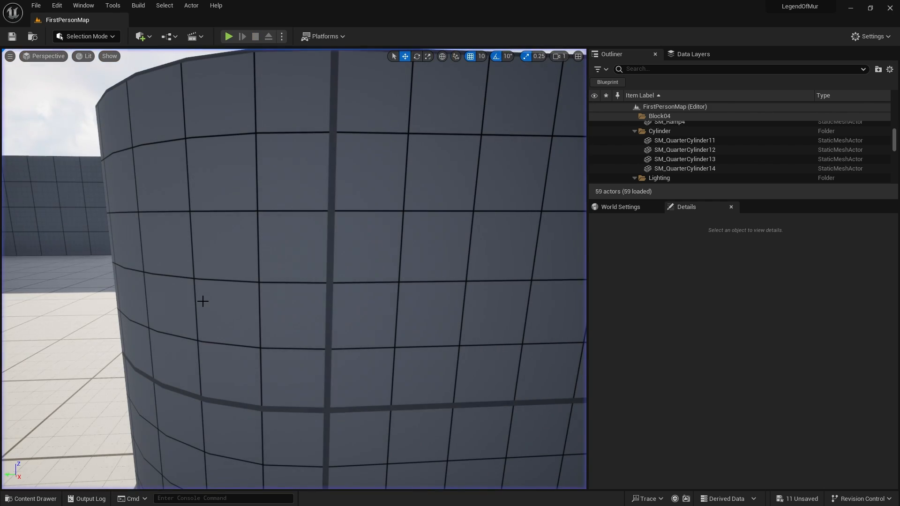
# - Open BP_FirstPersonCharacter from the Content Drawer and enable Show Bubble When Zoomed on the Sprint comment
pyautogui.click(31, 498)
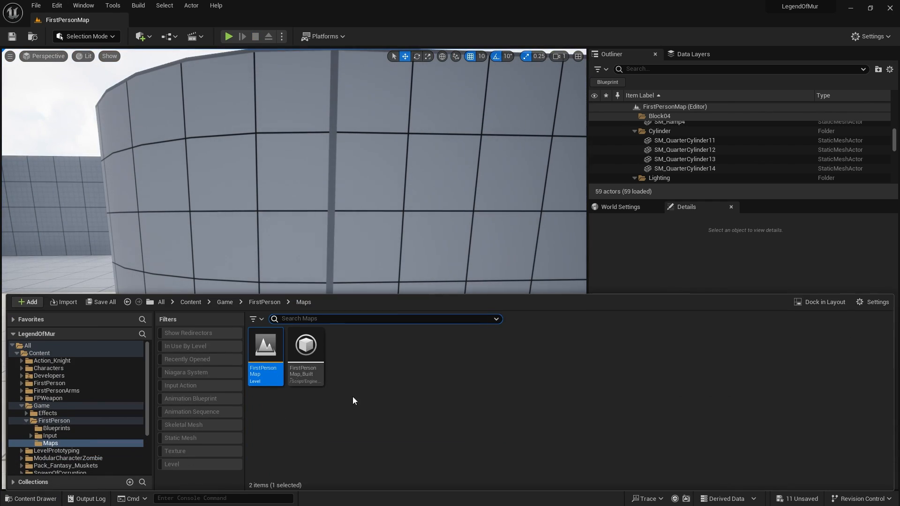
pyautogui.click(56, 428)
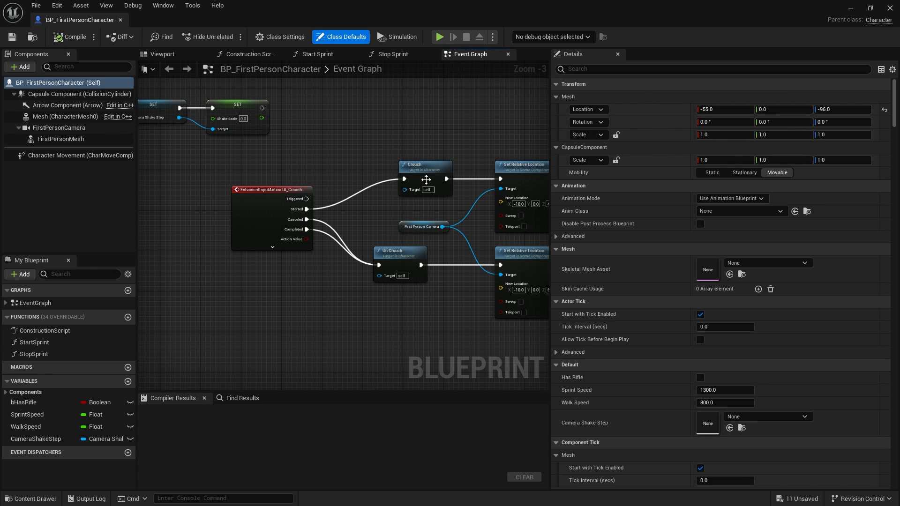
pyautogui.scroll(-3)
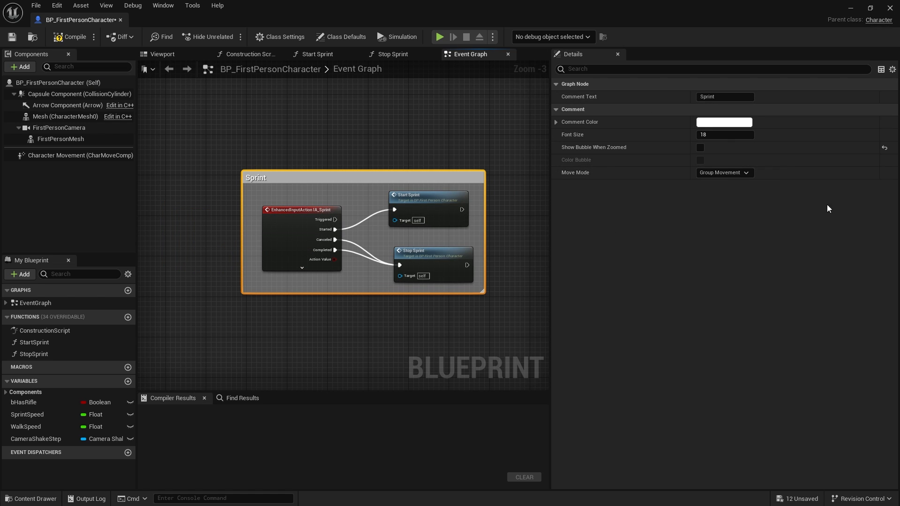
pyautogui.click(699, 146)
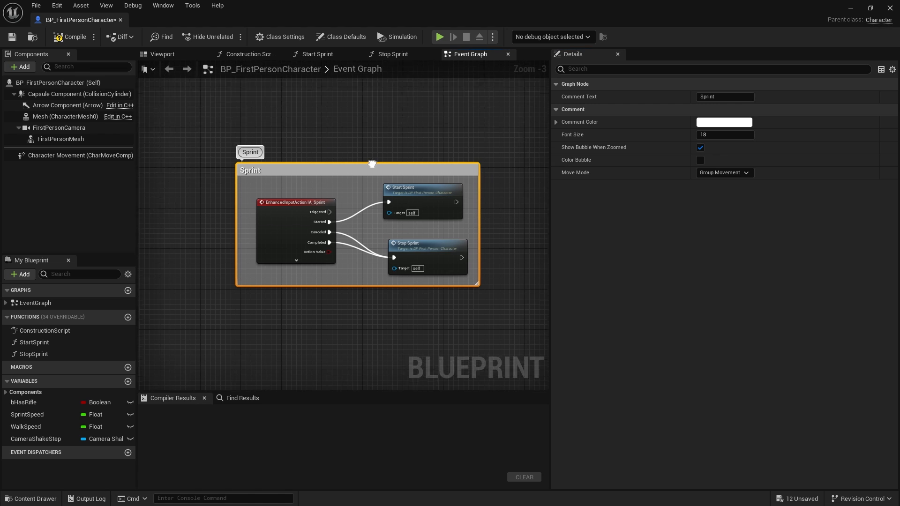
pyautogui.scroll(3)
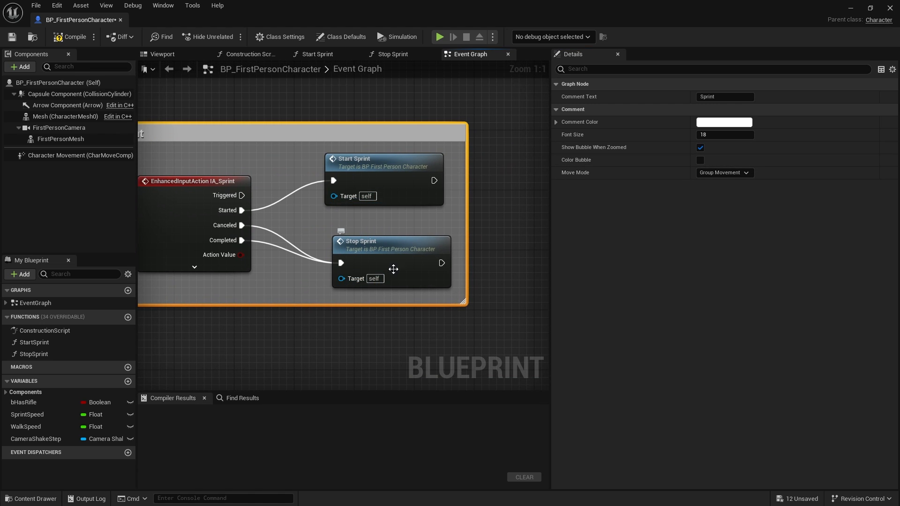
pyautogui.moveTo(378, 167)
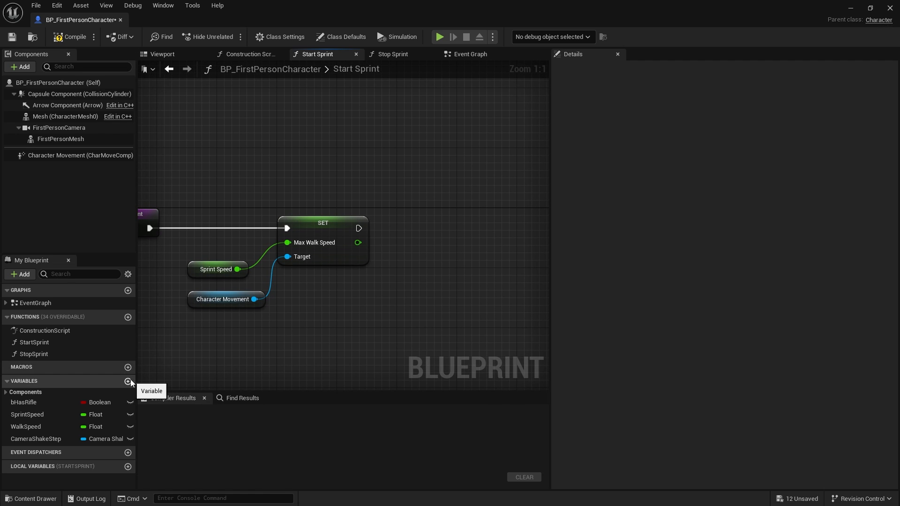
# - Add the IsSprinting Boolean, set it in the sprint graphs, and compile BP_FirstPersonCharacter
pyautogui.click(127, 381)
pyautogui.write('IsSprinting')
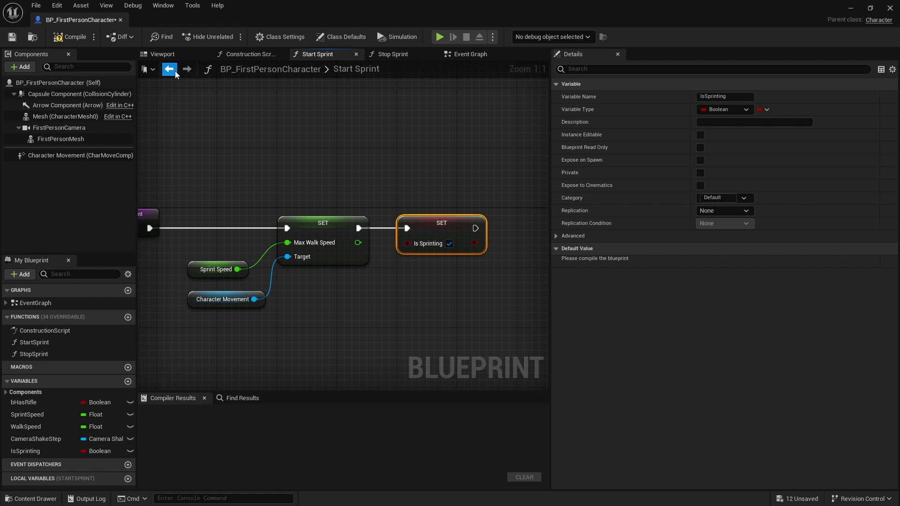
pyautogui.click(395, 54)
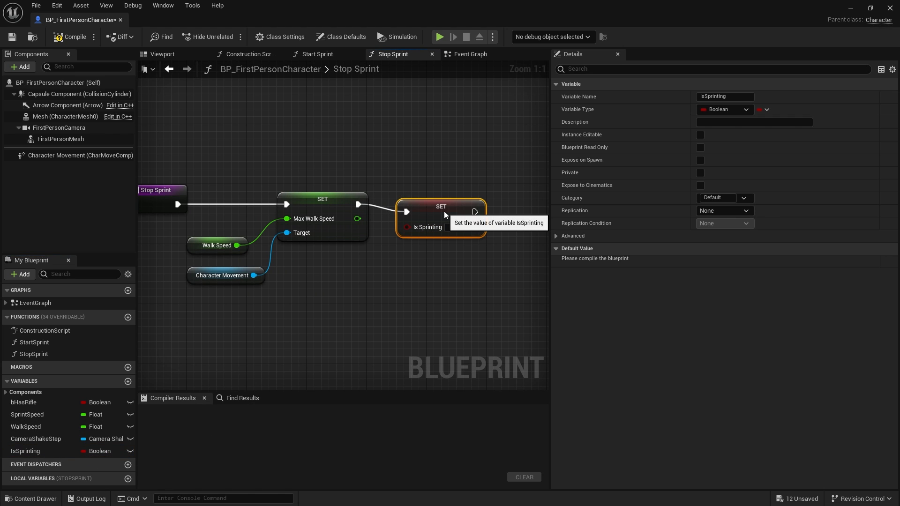
pyautogui.click(69, 36)
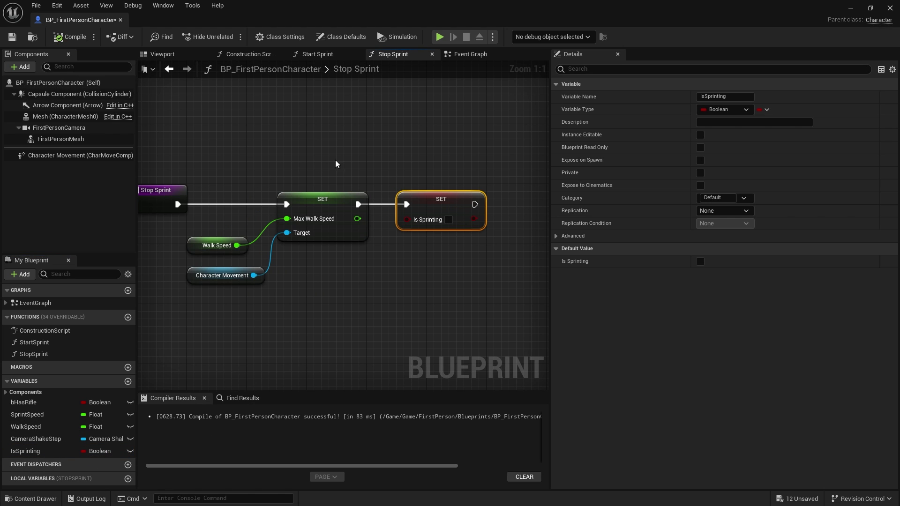
pyautogui.moveTo(399, 114)
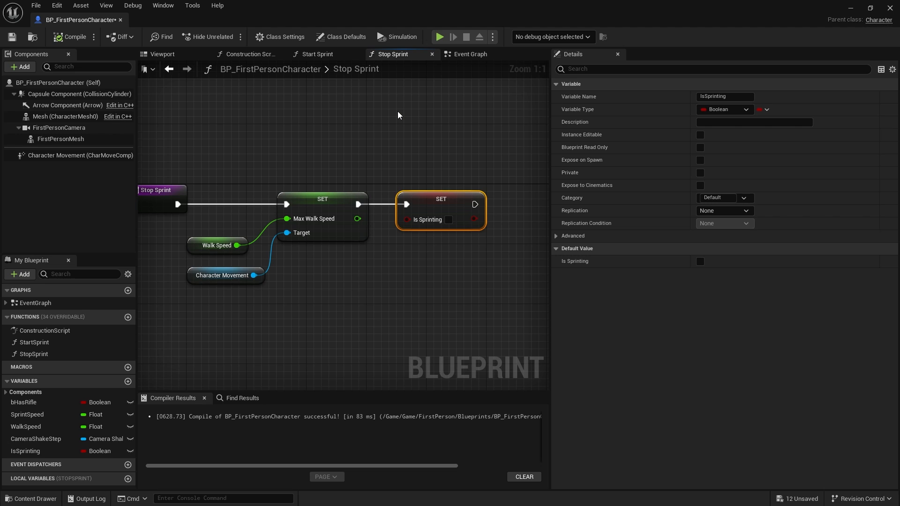
pyautogui.moveTo(82, 451)
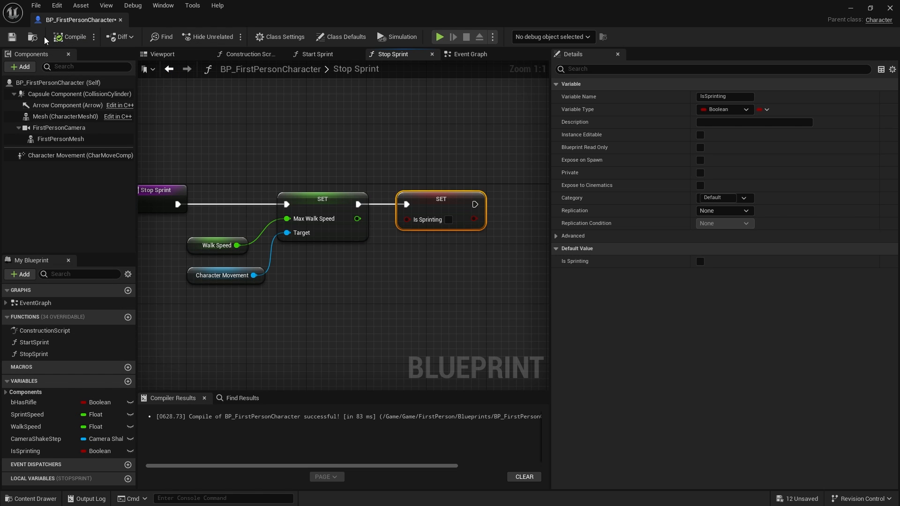
pyautogui.moveTo(111, 127)
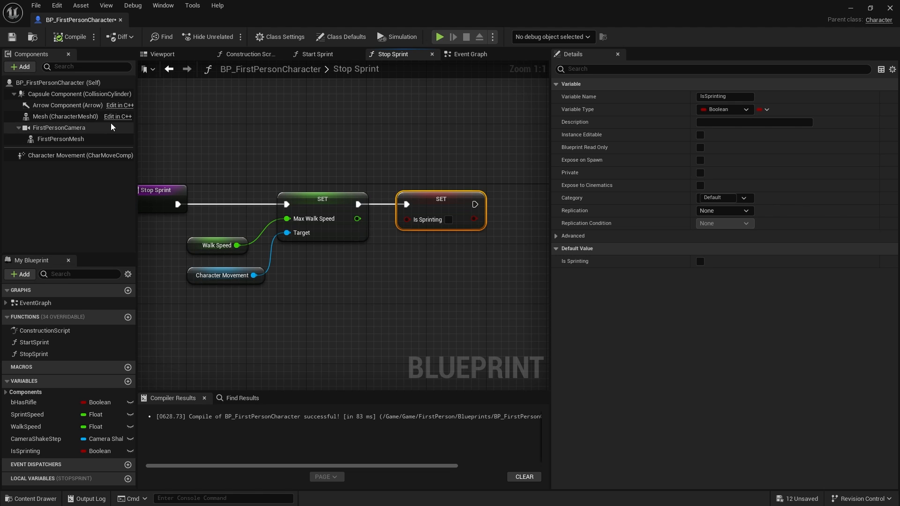
pyautogui.moveTo(87, 193)
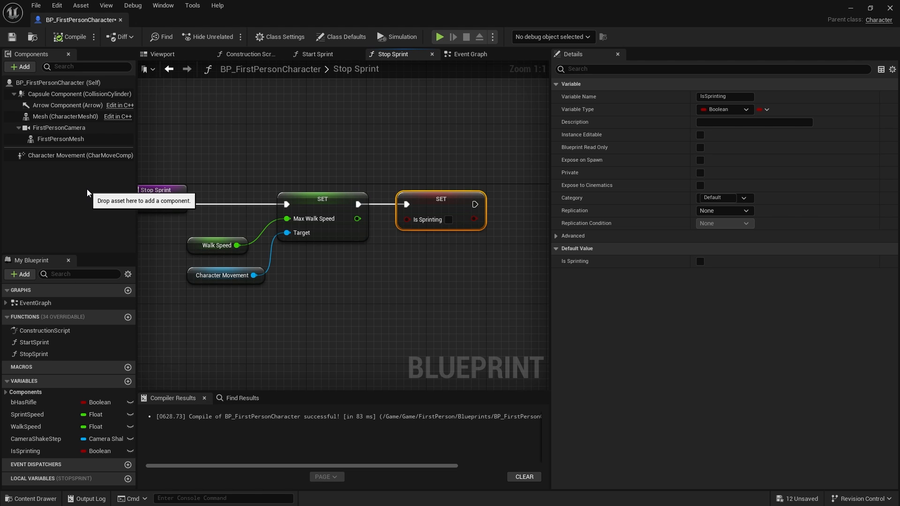
# - In the Content Drawer, make a Game/Components folder with an Actor Component blueprint AttributeComponent
pyautogui.click(32, 498)
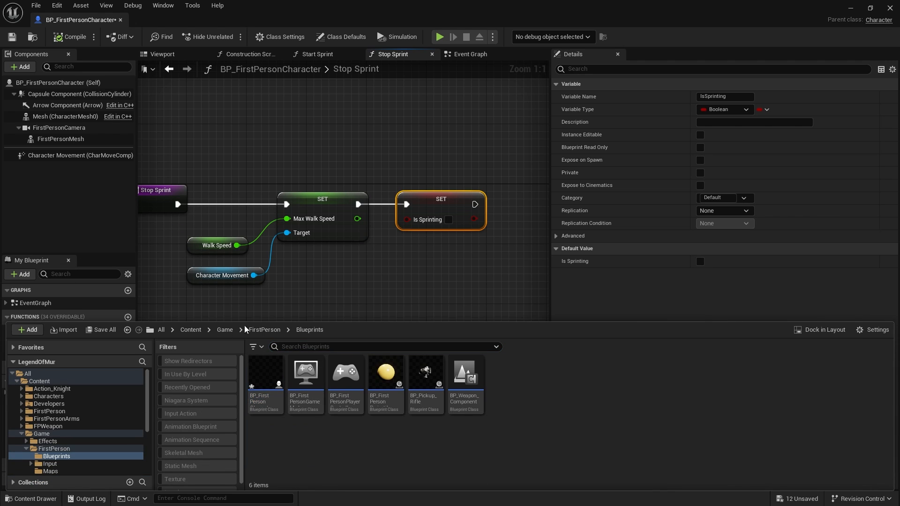
pyautogui.click(224, 329)
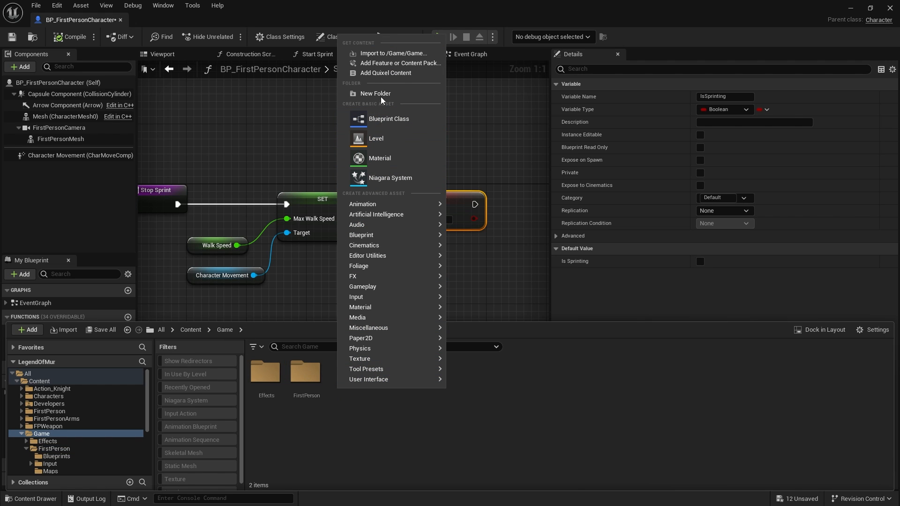
pyautogui.click(376, 93)
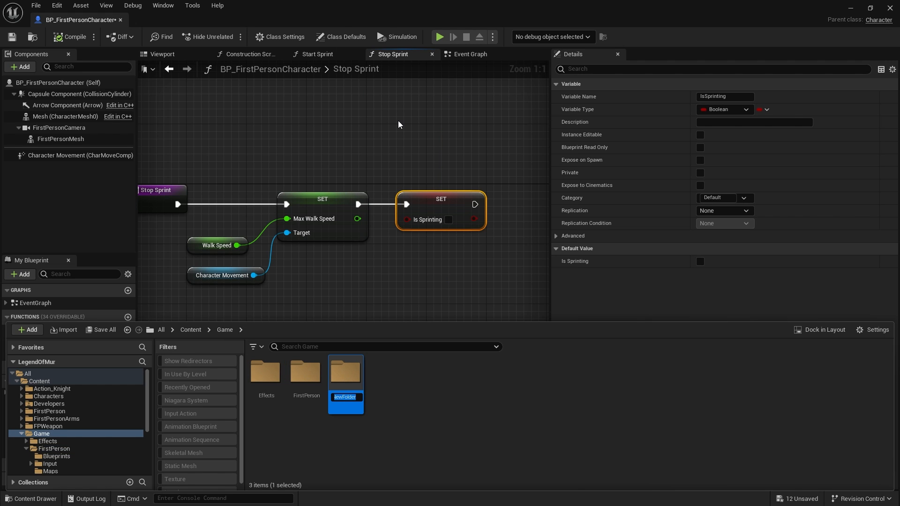
pyautogui.write('Compo')
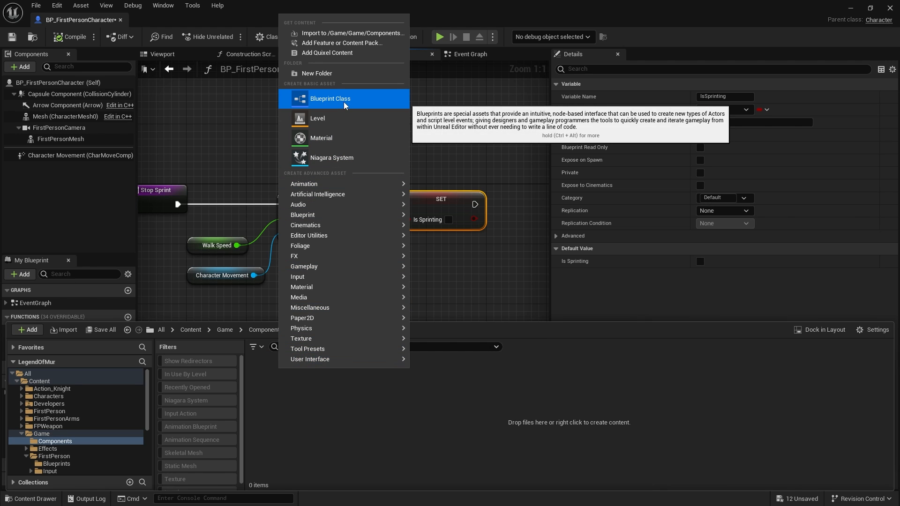
pyautogui.click(330, 98)
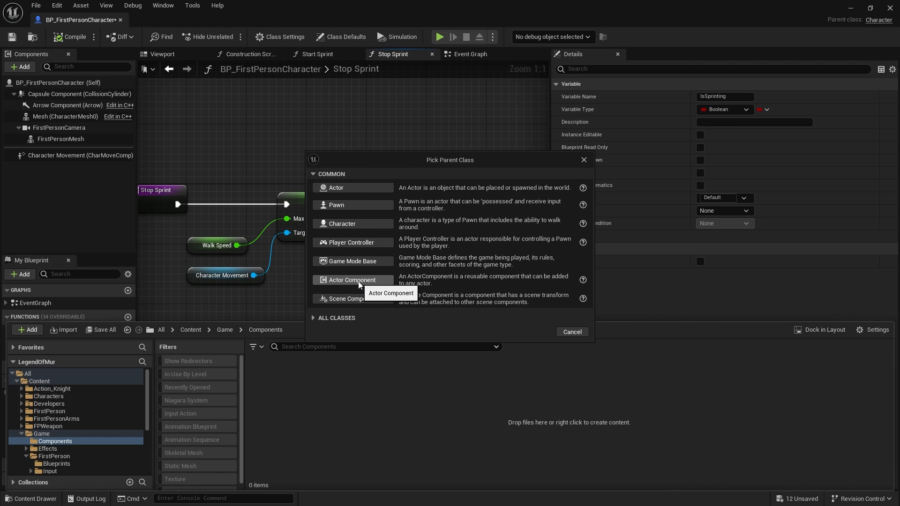
pyautogui.click(571, 332)
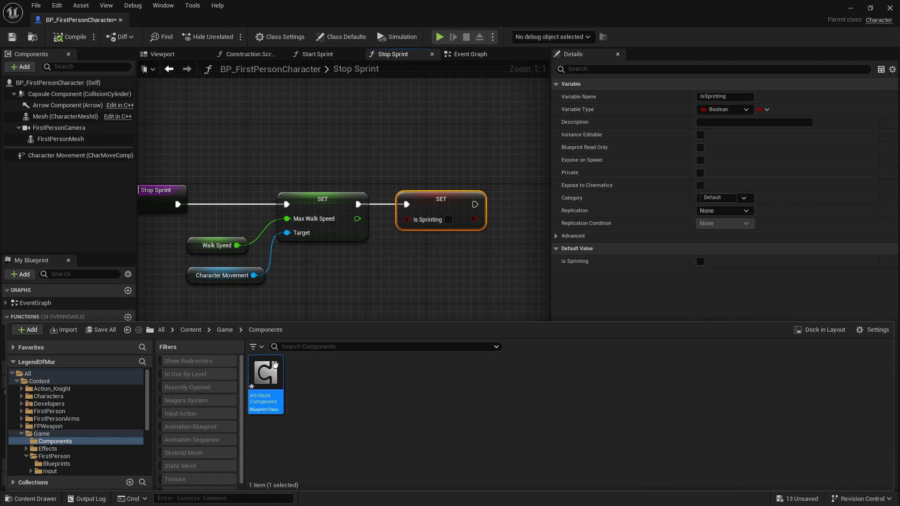
# - Open AttributeComponent and add float variables Stamina and Health
pyautogui.doubleClick(265, 384)
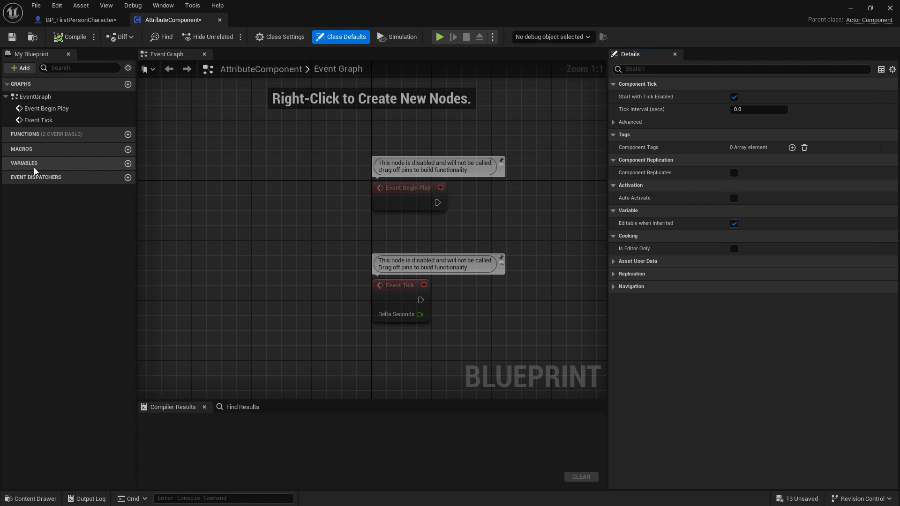
pyautogui.click(128, 163)
pyautogui.write('Stamina')
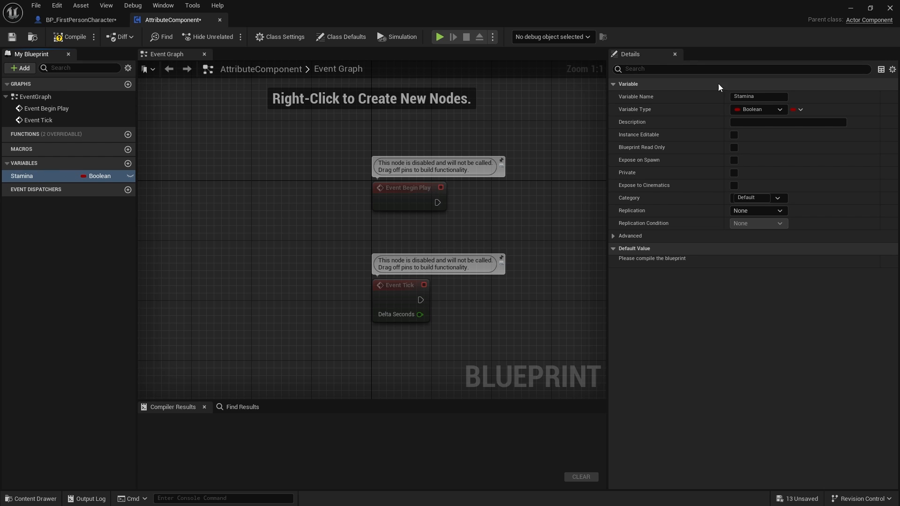
pyautogui.click(757, 109)
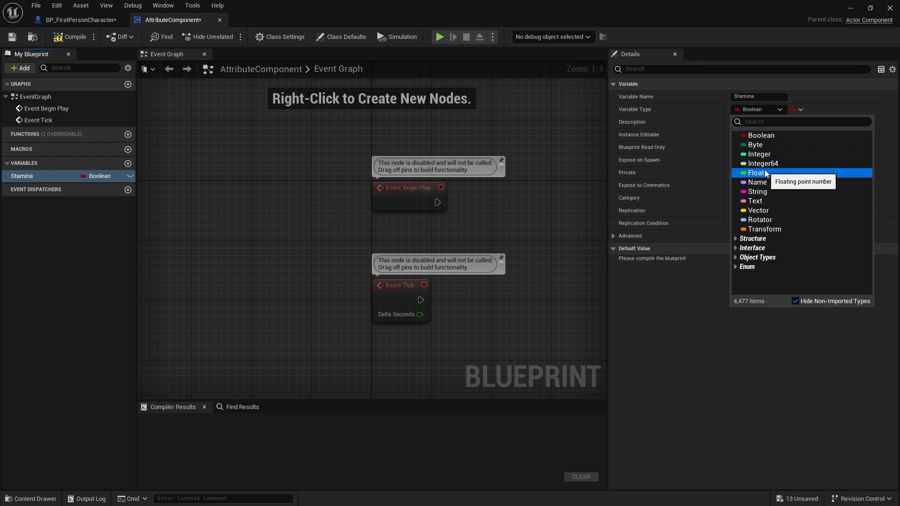
pyautogui.click(756, 173)
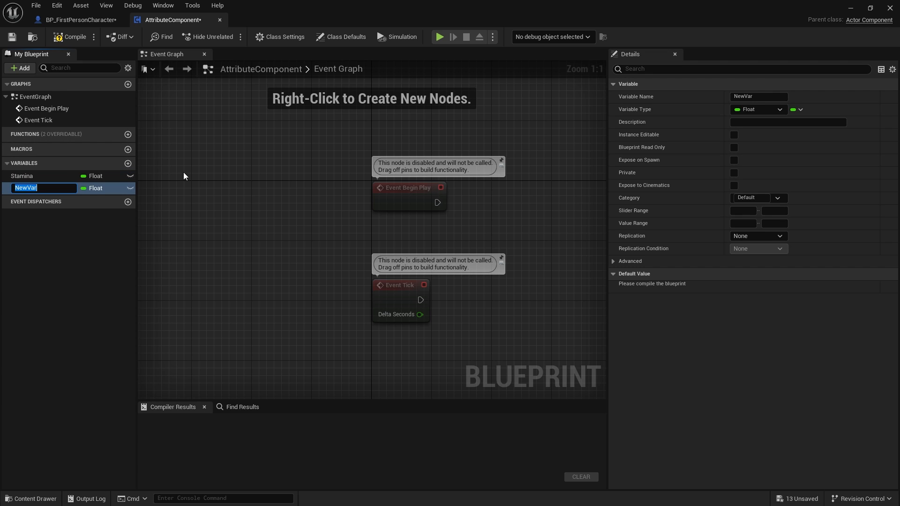
pyautogui.write('Health')
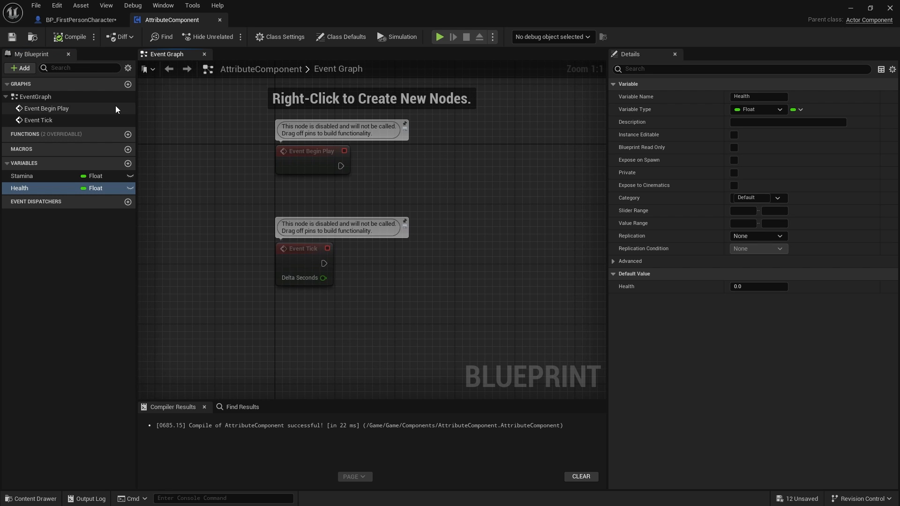
# - Compile BP_FirstPersonCharacter, add an Attribute Component to it, and recompile
pyautogui.click(78, 20)
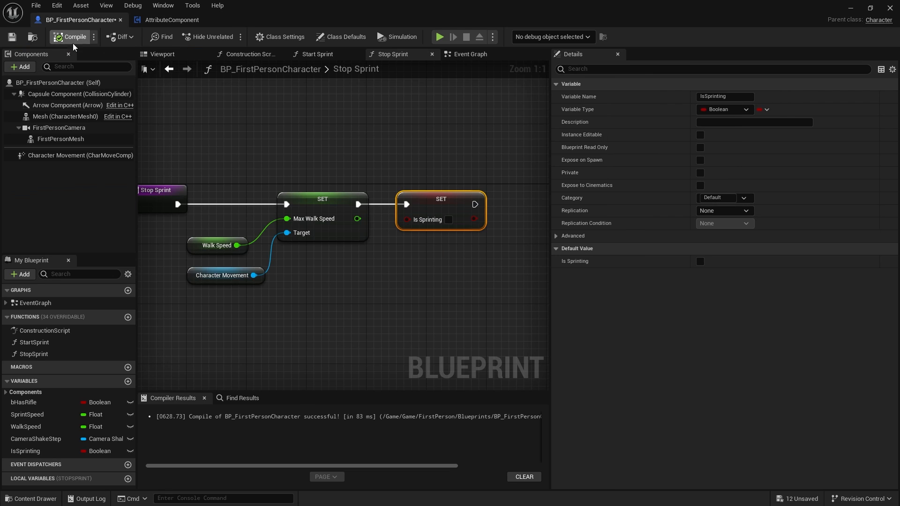
pyautogui.click(19, 67)
pyautogui.write('attribute')
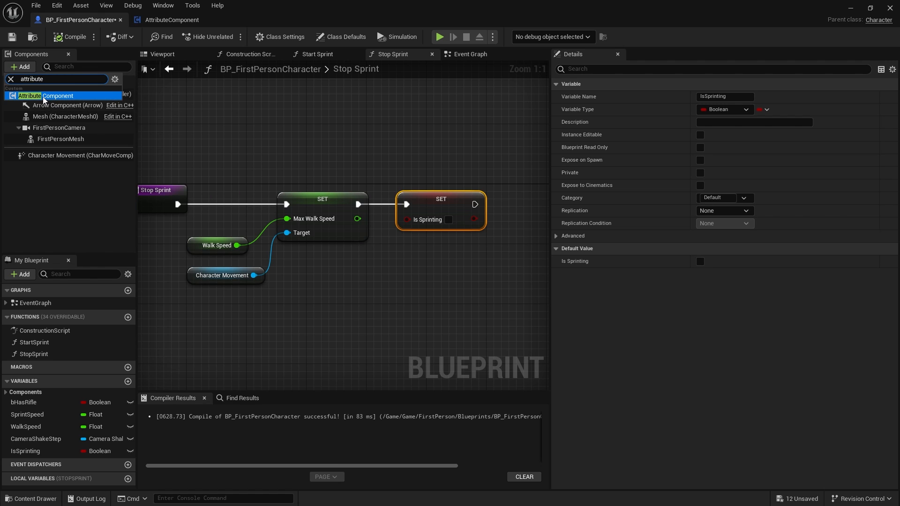
pyautogui.click(54, 155)
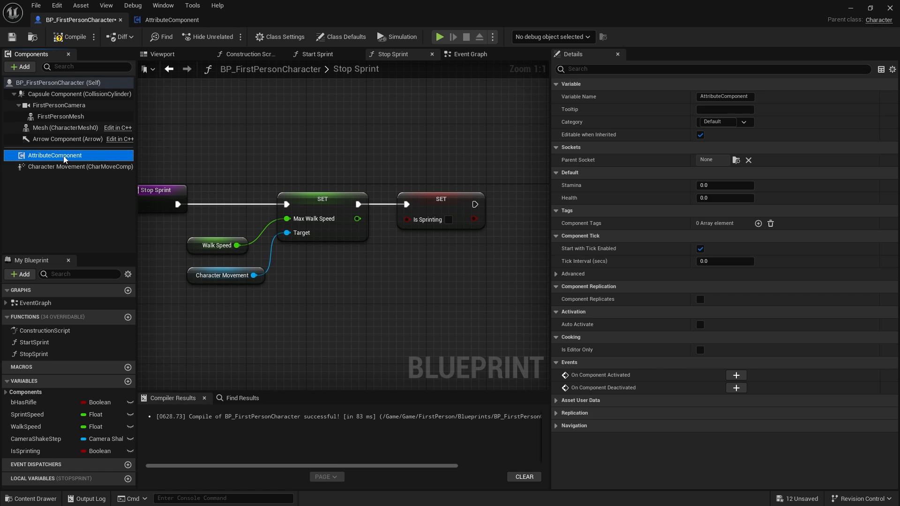
pyautogui.moveTo(73, 37)
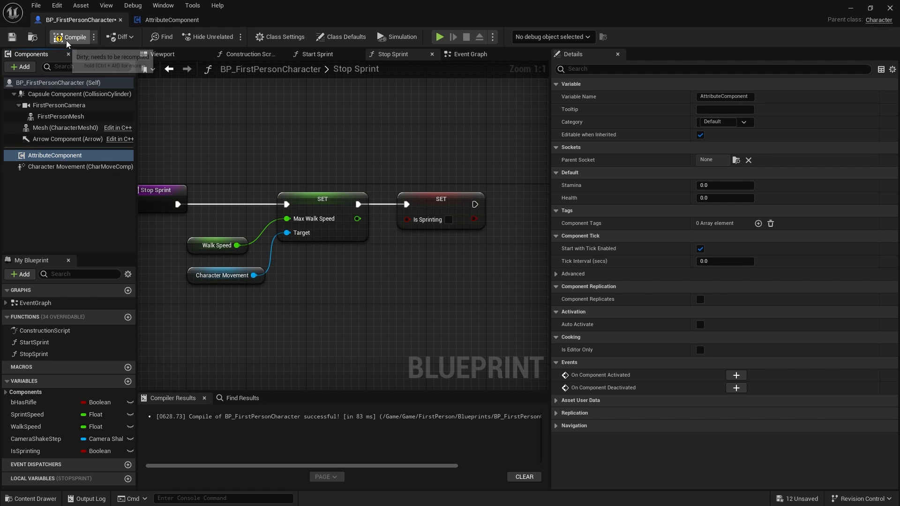
pyautogui.click(171, 20)
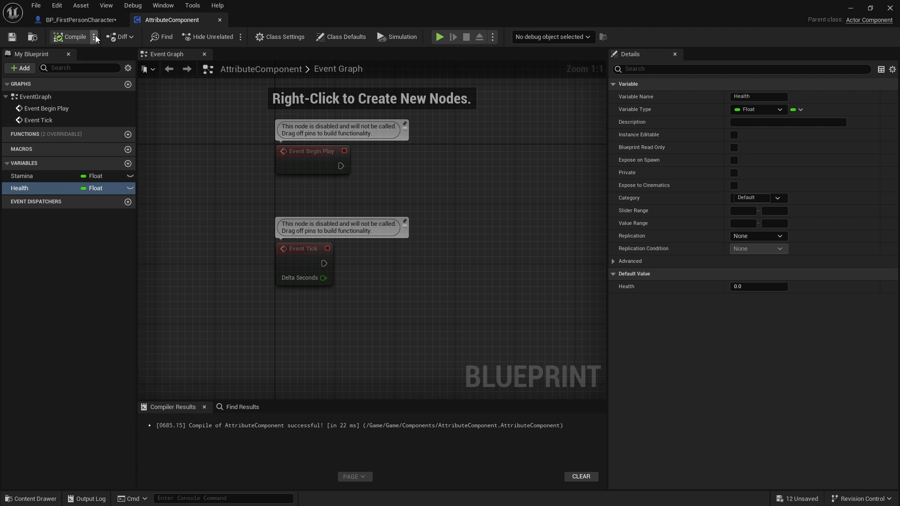
pyautogui.moveTo(197, 195)
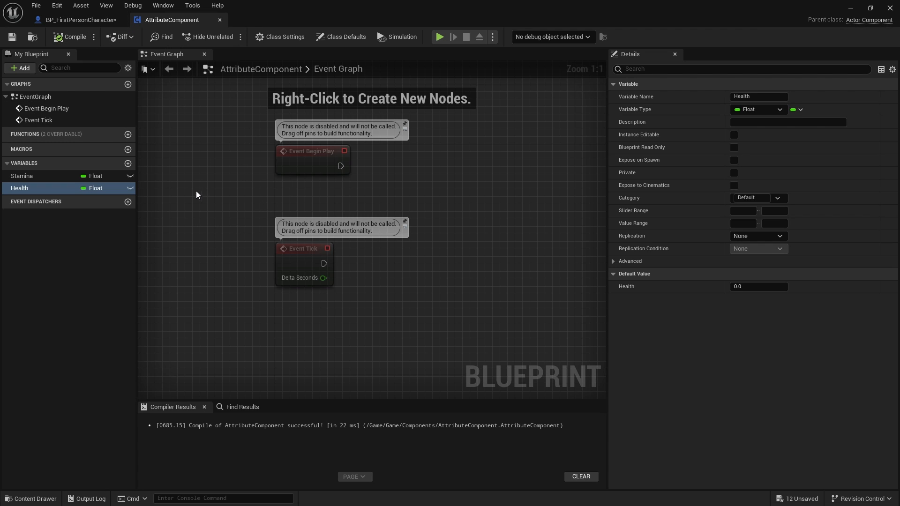
pyautogui.moveTo(157, 109)
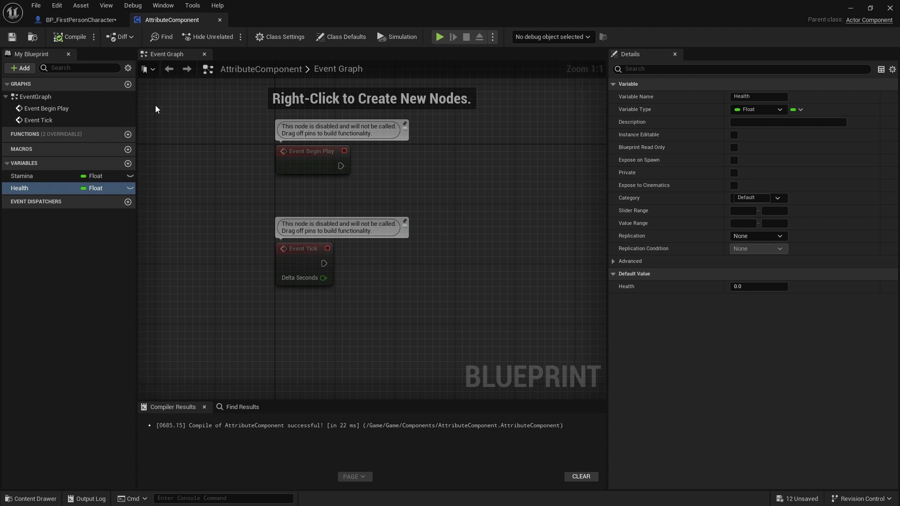
pyautogui.moveTo(180, 29)
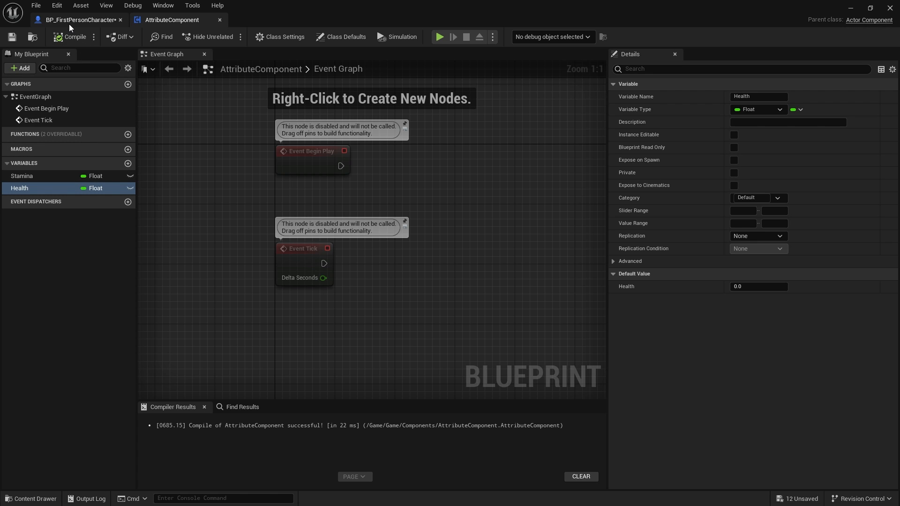
# - Add an OnSprint event dispatcher to BP_FirstPersonCharacter and open Start Sprint to call it
pyautogui.click(79, 20)
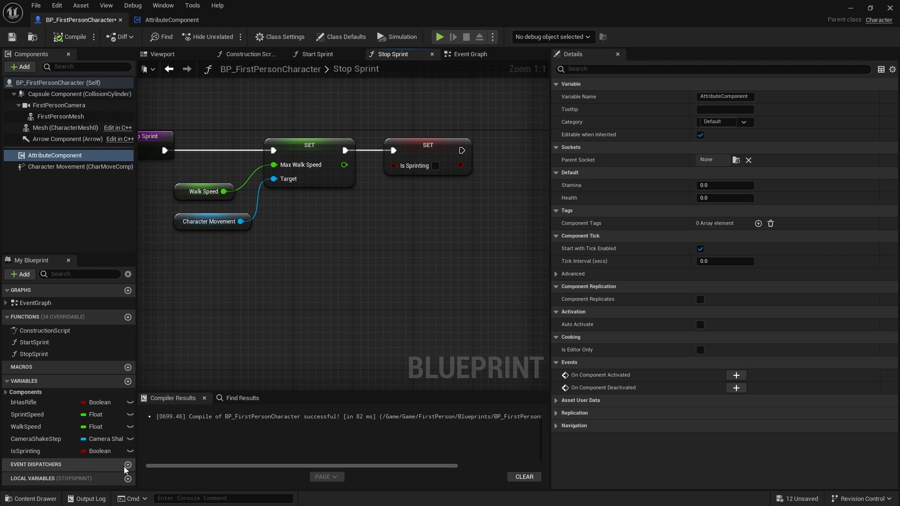
pyautogui.click(128, 465)
pyautogui.write('OnSprint')
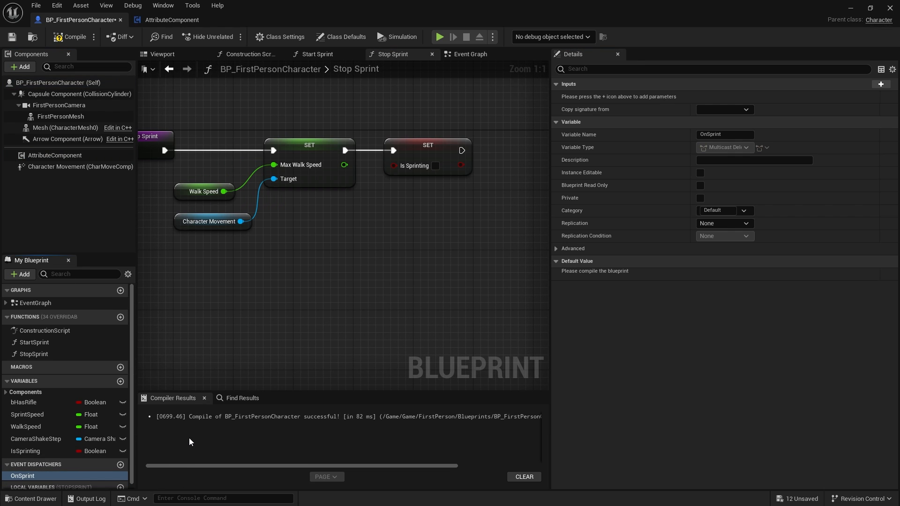
pyautogui.click(314, 54)
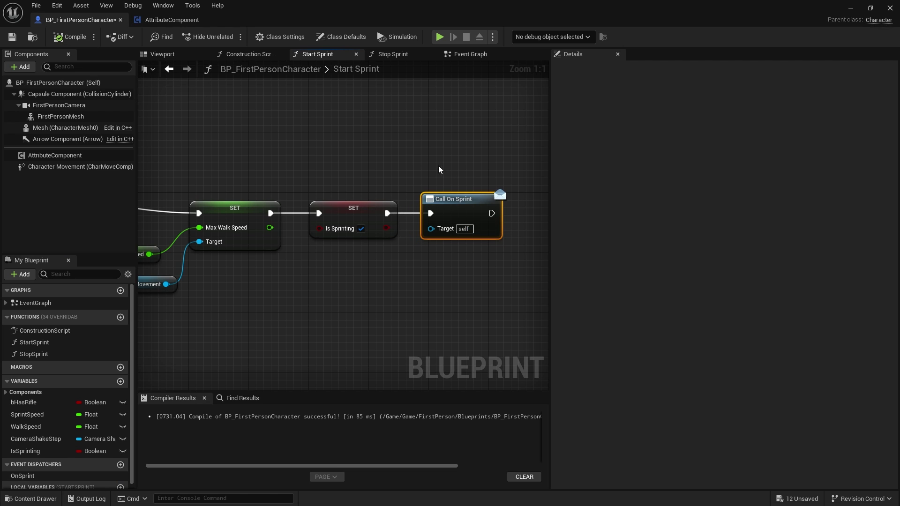
pyautogui.moveTo(166, 37)
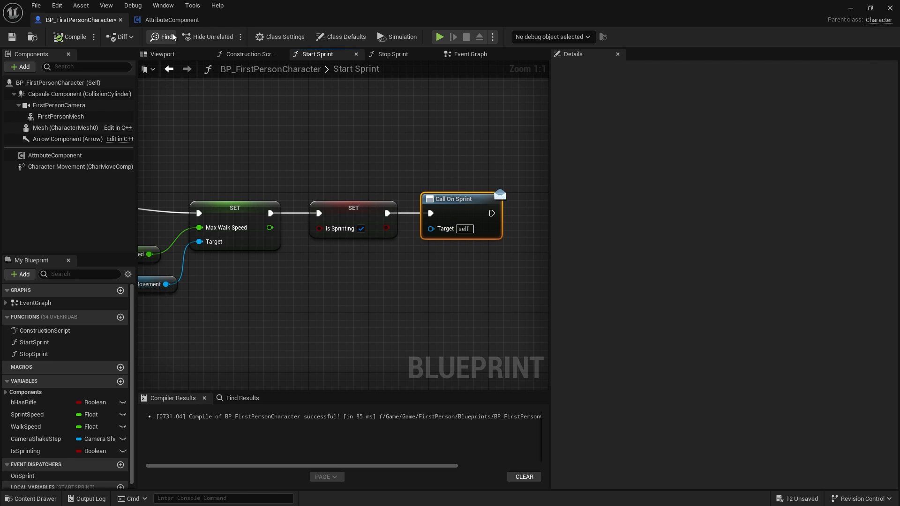
# - Switch to the AttributeComponent blueprint to place Get Owner near Event Begin Play
pyautogui.click(170, 19)
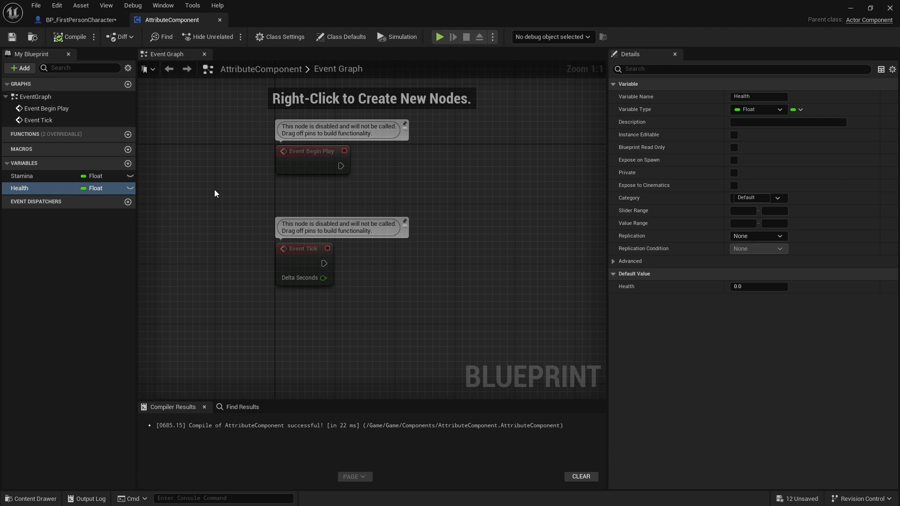
pyautogui.moveTo(298, 198)
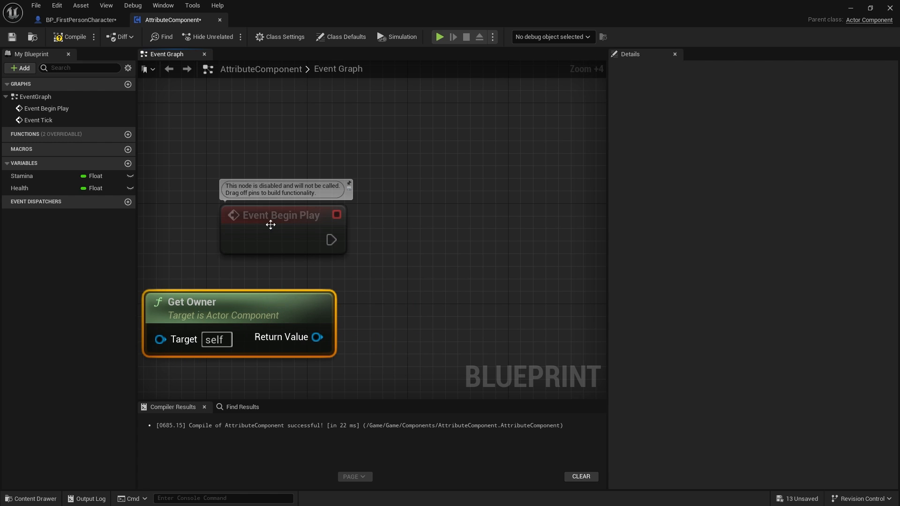
pyautogui.moveTo(280, 214)
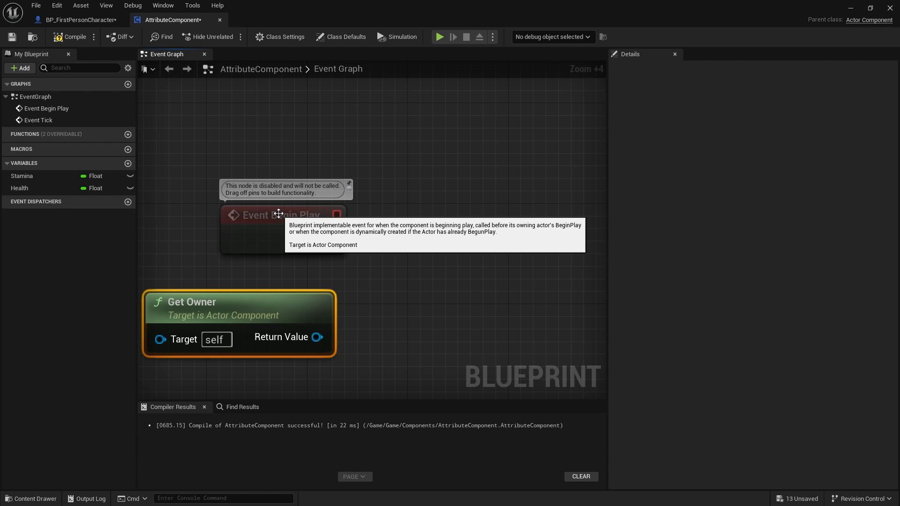
pyautogui.moveTo(291, 292)
pyautogui.write('cast to')
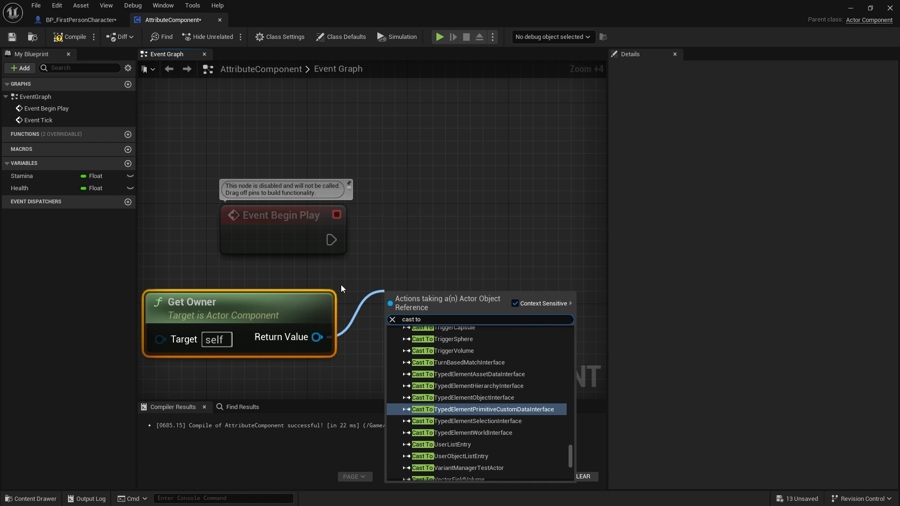
# - Cast the owner to BP_FirstPersonCharacter, bind On Sprint, and create a matching OnSprint custom event
pyautogui.write('fir')
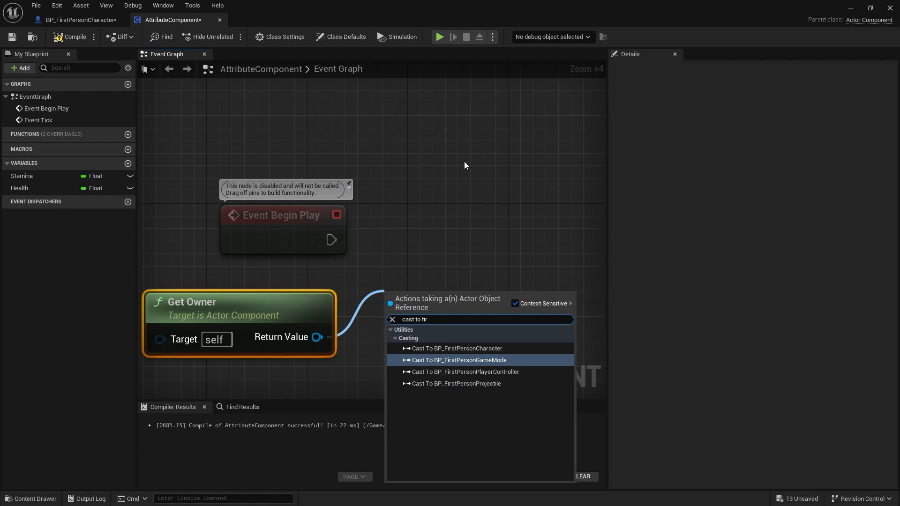
pyautogui.click(457, 348)
pyautogui.write('onsprin')
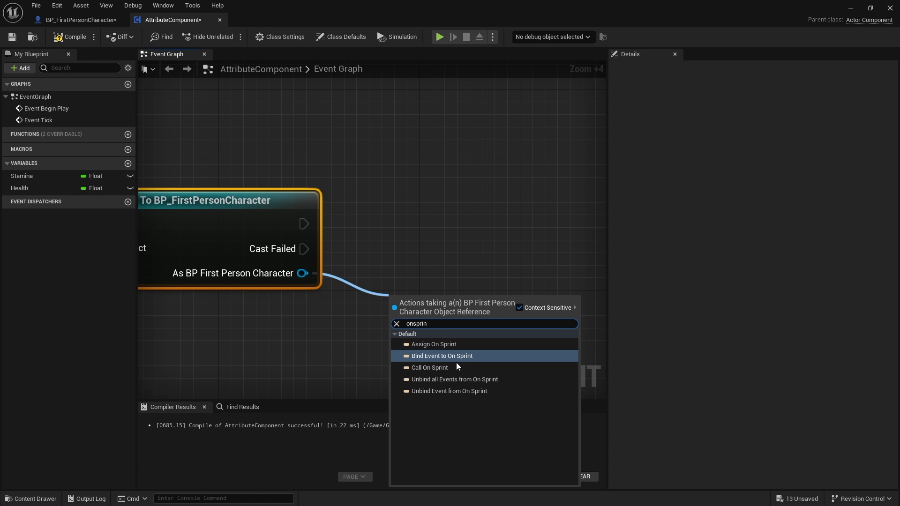
pyautogui.click(442, 356)
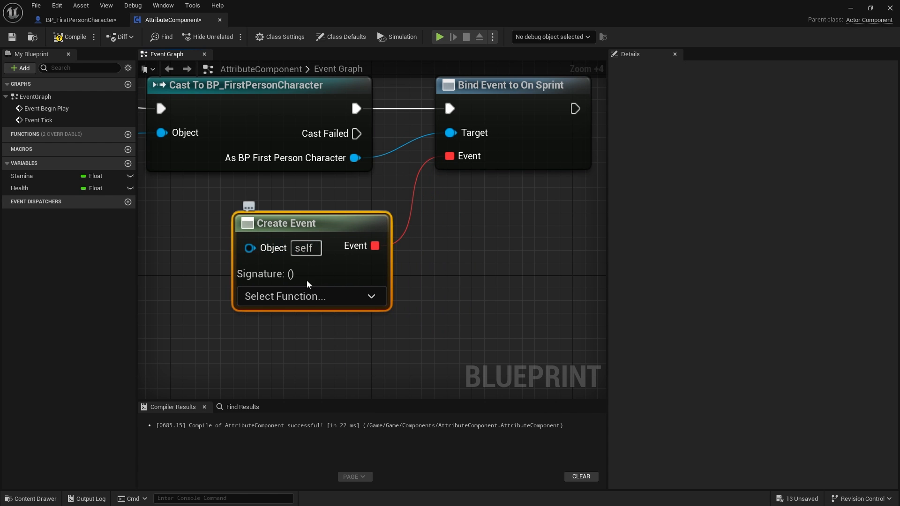
pyautogui.click(310, 296)
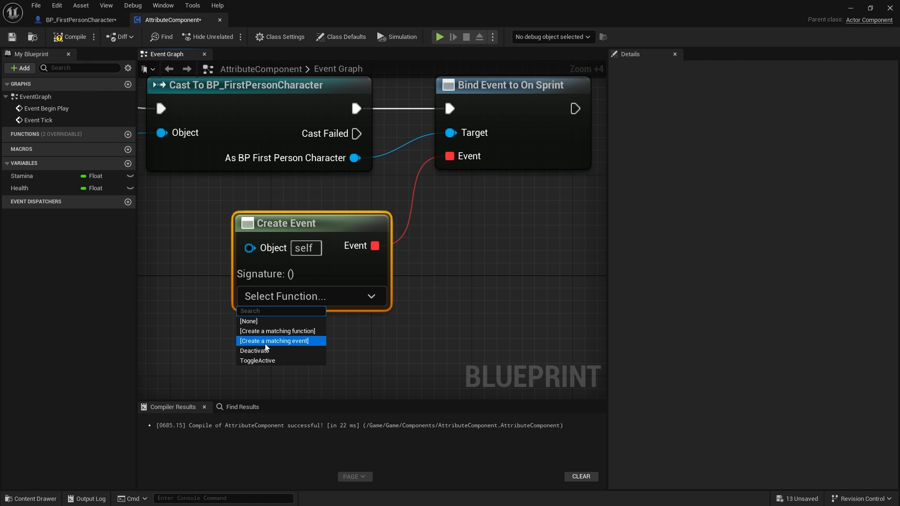
pyautogui.click(274, 340)
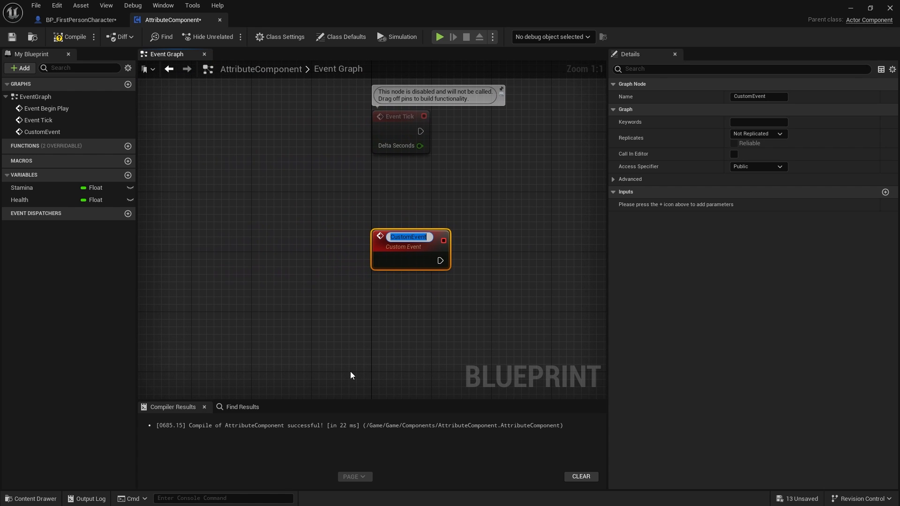
pyautogui.write('OnSprint')
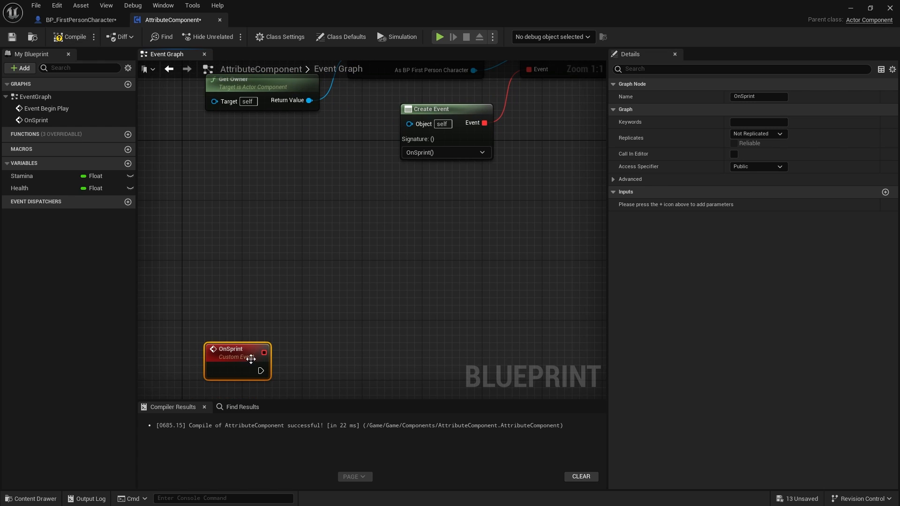
pyautogui.moveTo(432, 137)
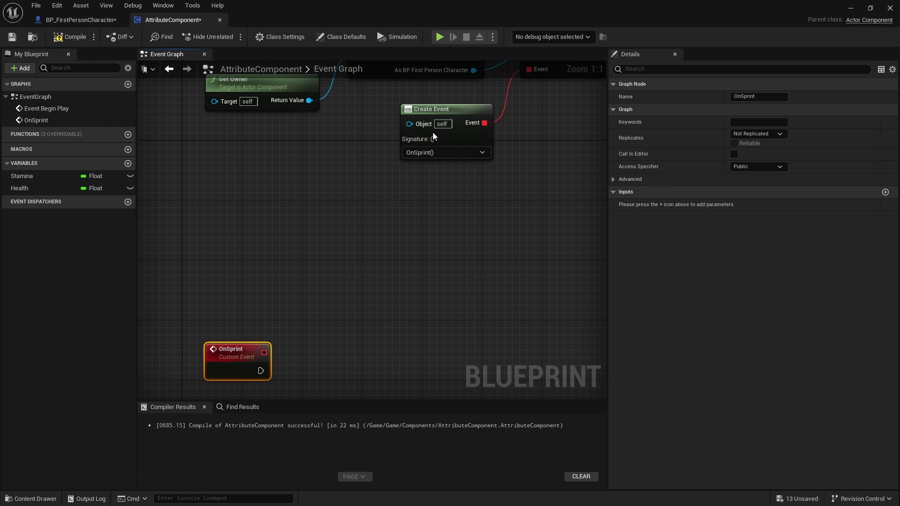
pyautogui.moveTo(80, 20)
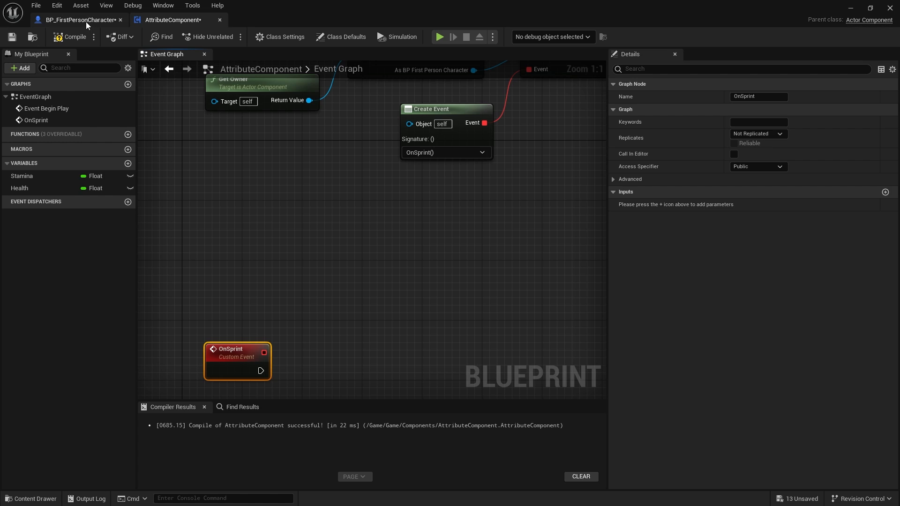
# - Add an IsSprinting input parameter to the OnSprint dispatcher in BP_FirstPersonCharacter
pyautogui.click(80, 20)
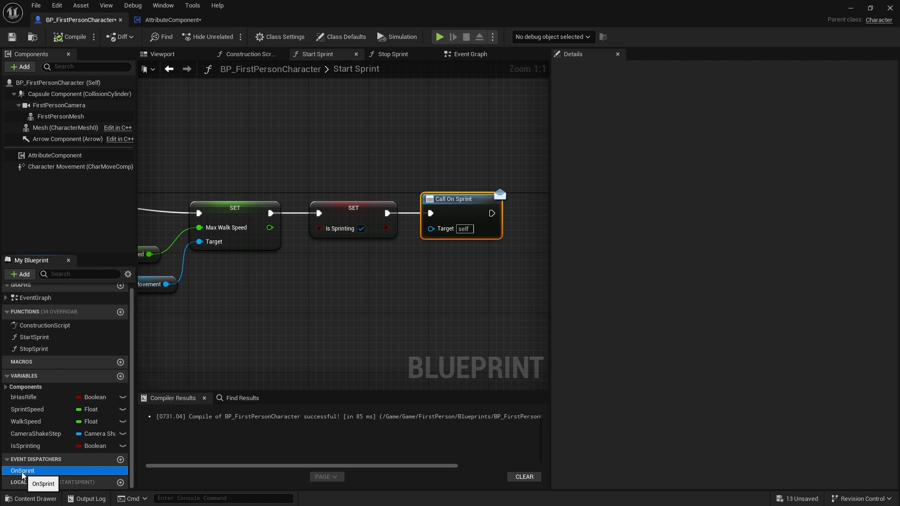
pyautogui.click(22, 471)
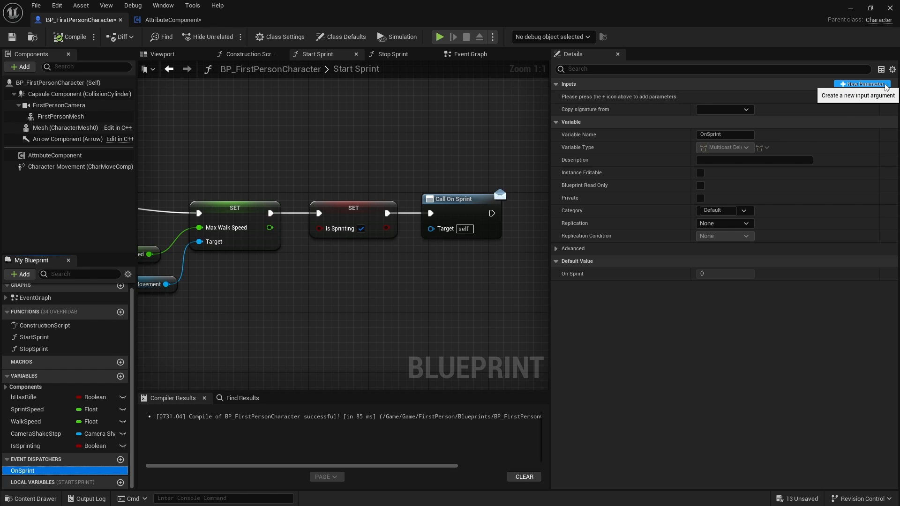
pyautogui.click(861, 84)
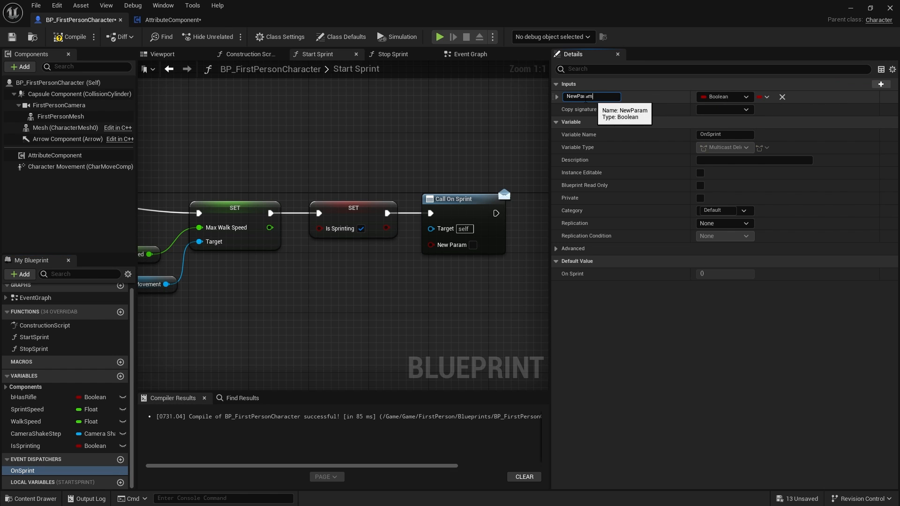
pyautogui.write('IsSprinting')
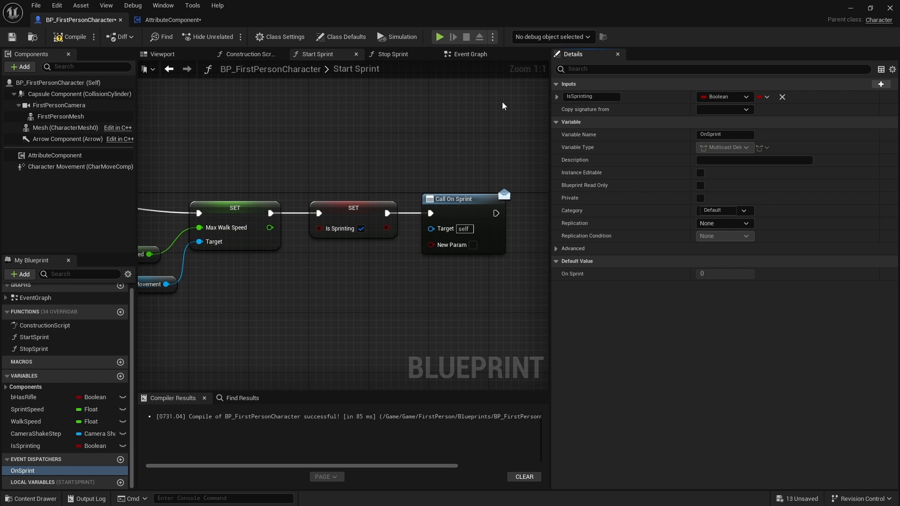
pyautogui.click(74, 37)
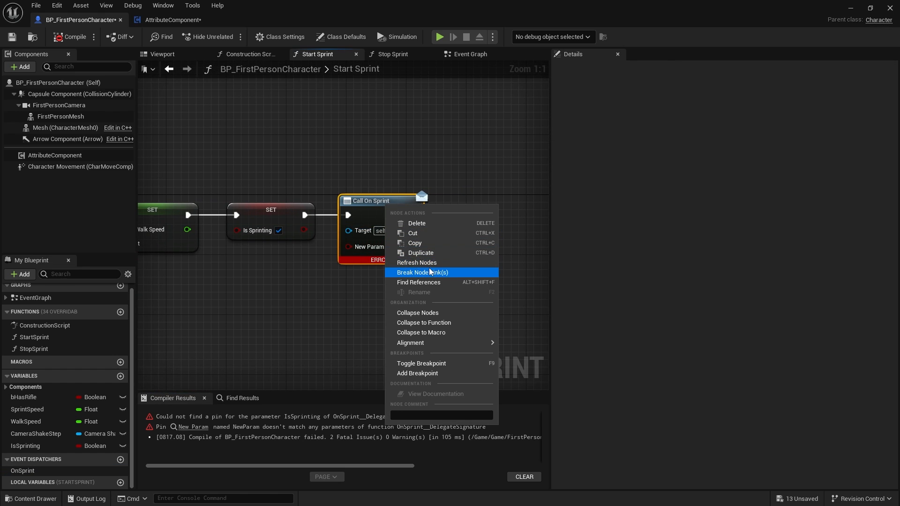
# - Refresh the broken Call On Sprint nodes, including Stop Sprint, and recompile successfully
pyautogui.click(422, 271)
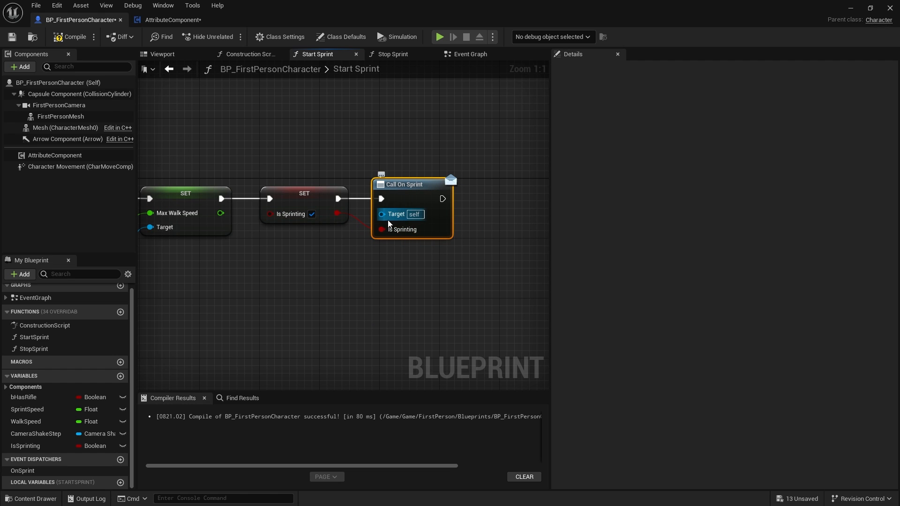
pyautogui.moveTo(423, 197)
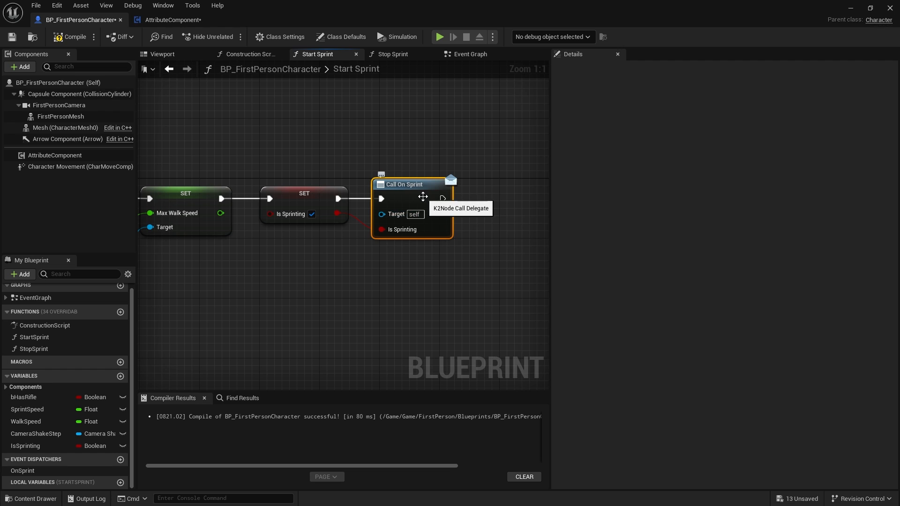
pyautogui.click(392, 53)
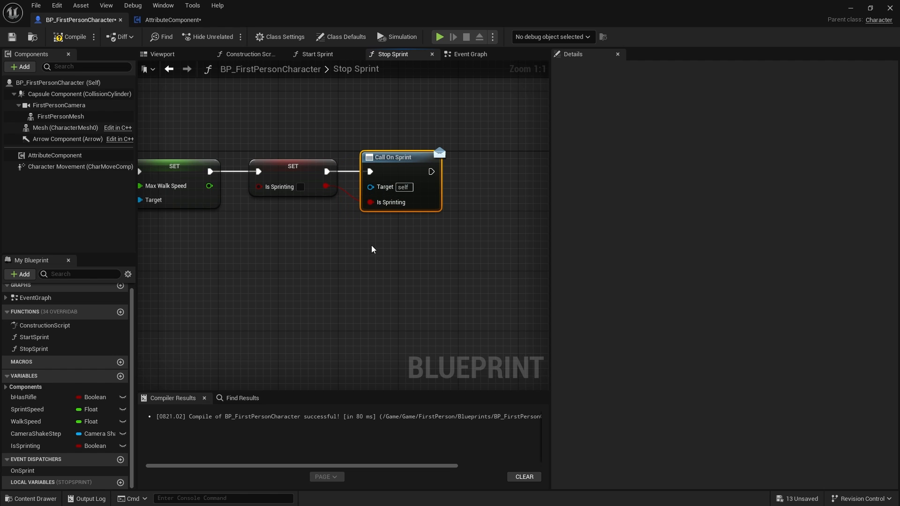
pyautogui.click(73, 36)
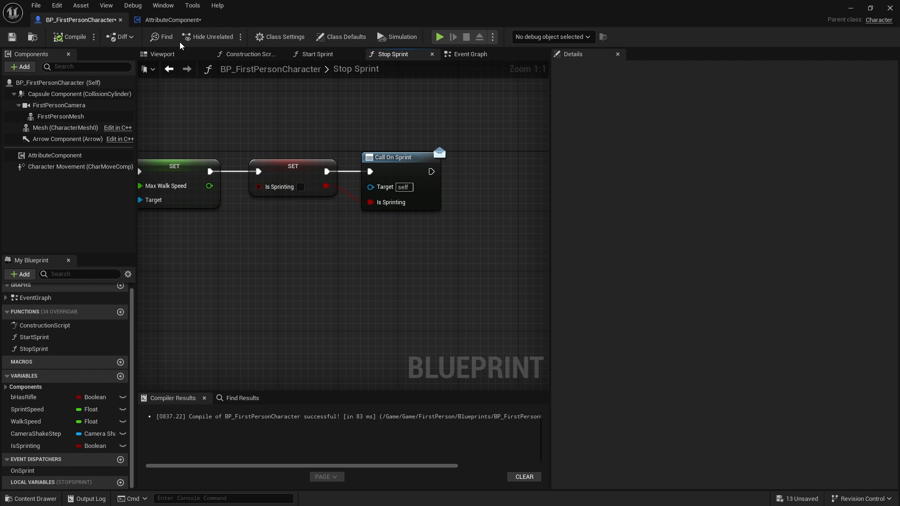
# - In AttributeComponent, replace OnSprint with a matching event that takes an Is Sprinting Boolean
pyautogui.click(169, 19)
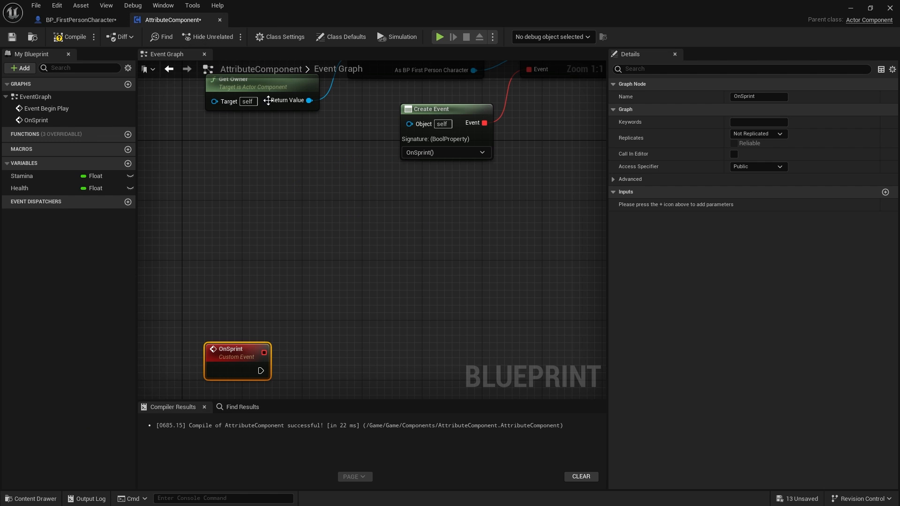
pyautogui.rightClick(238, 361)
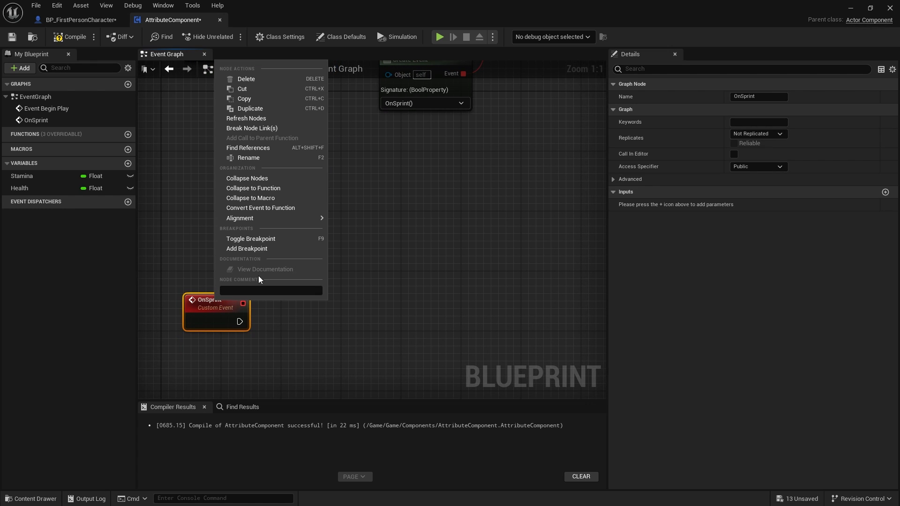
pyautogui.click(325, 148)
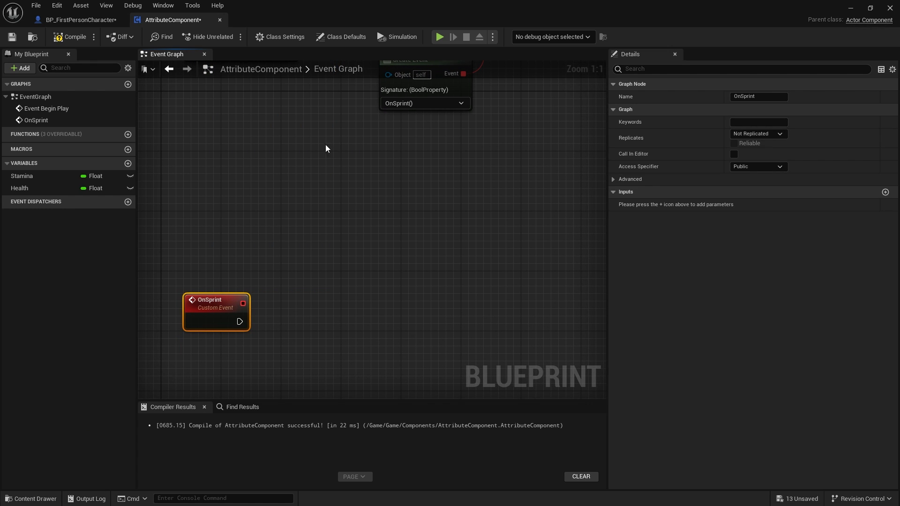
pyautogui.click(74, 37)
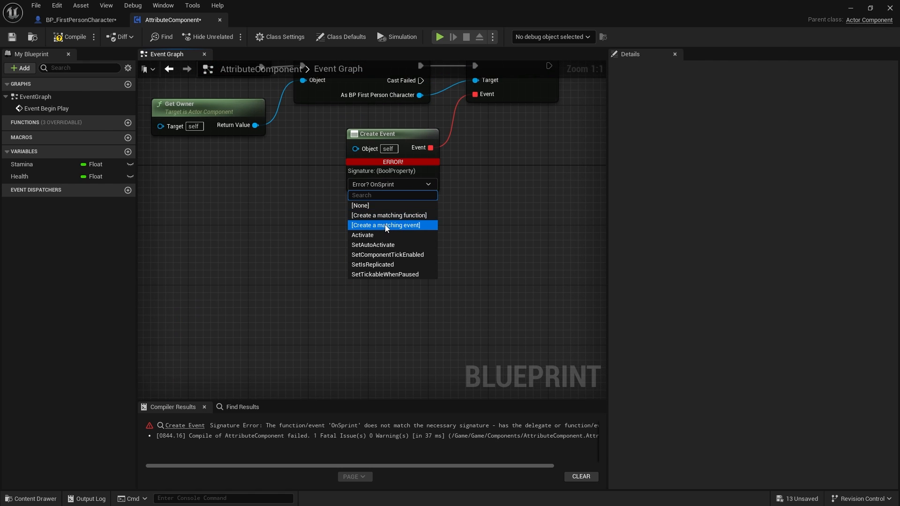
pyautogui.click(385, 225)
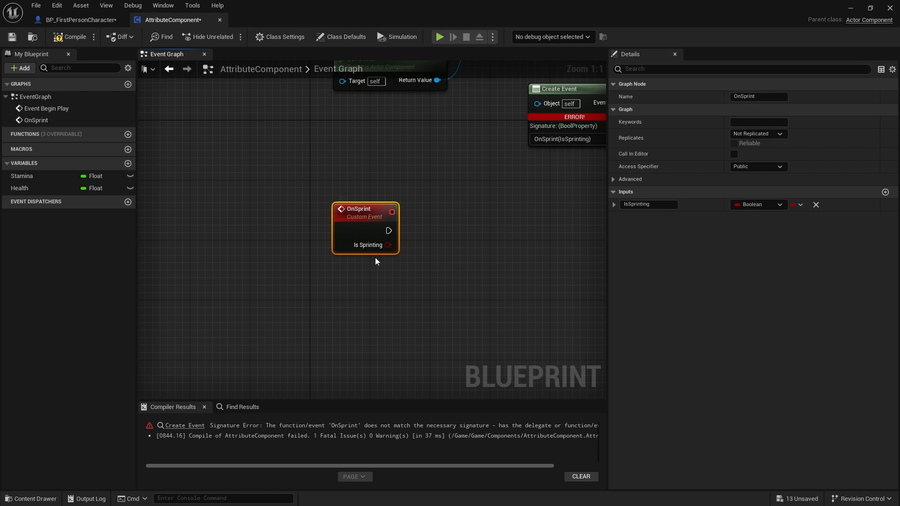
pyautogui.moveTo(371, 251)
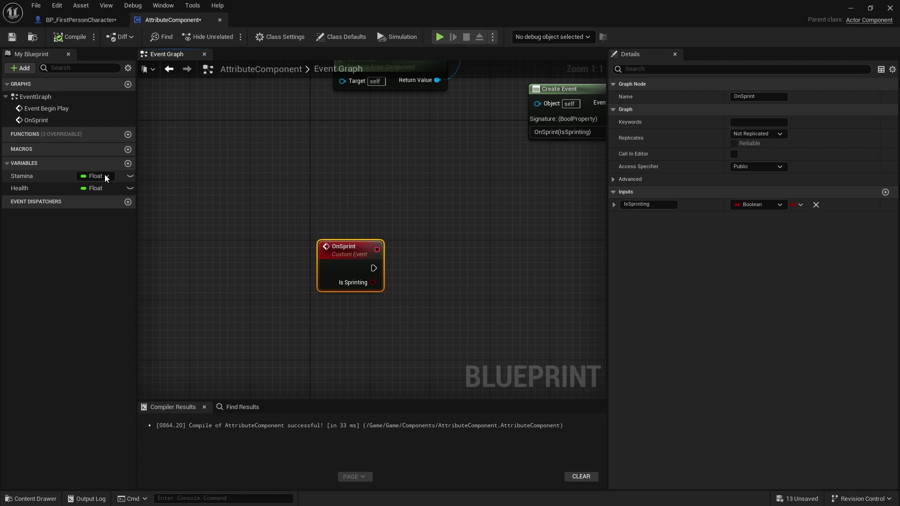
pyautogui.moveTo(46, 176)
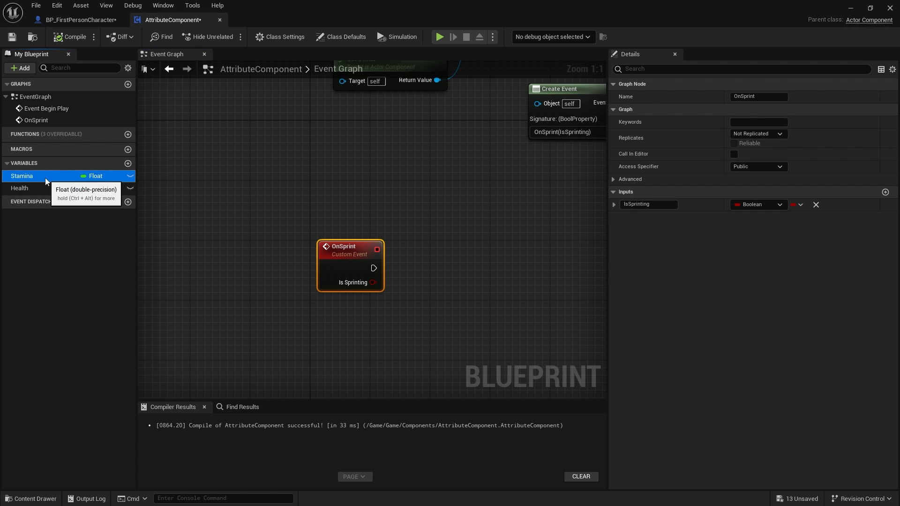
# - Add MaxStamina and MaxHealth float variables to the AttributeComponent
pyautogui.click(22, 176)
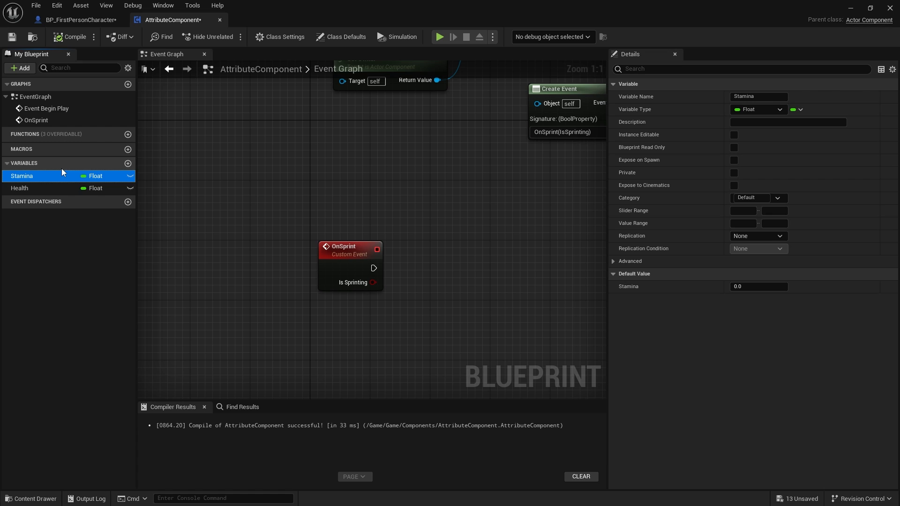
pyautogui.moveTo(62, 194)
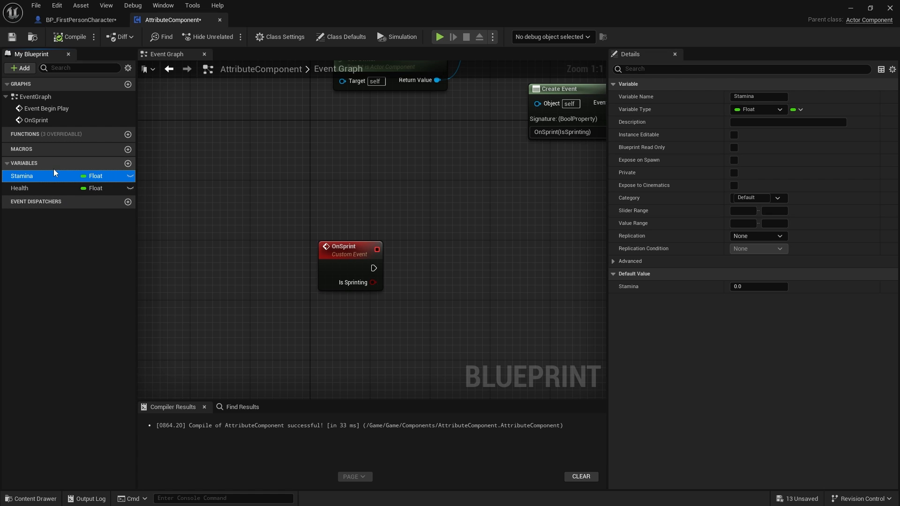
pyautogui.click(128, 164)
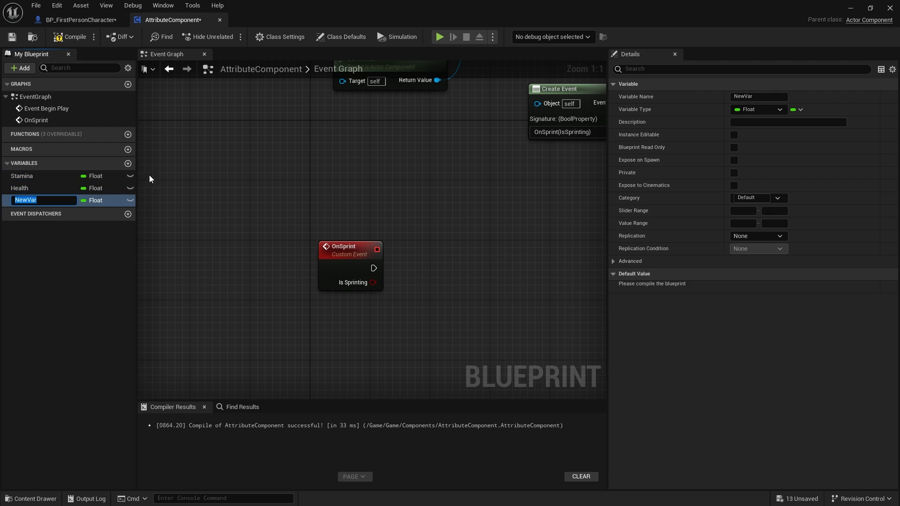
pyautogui.write('MaxStamina')
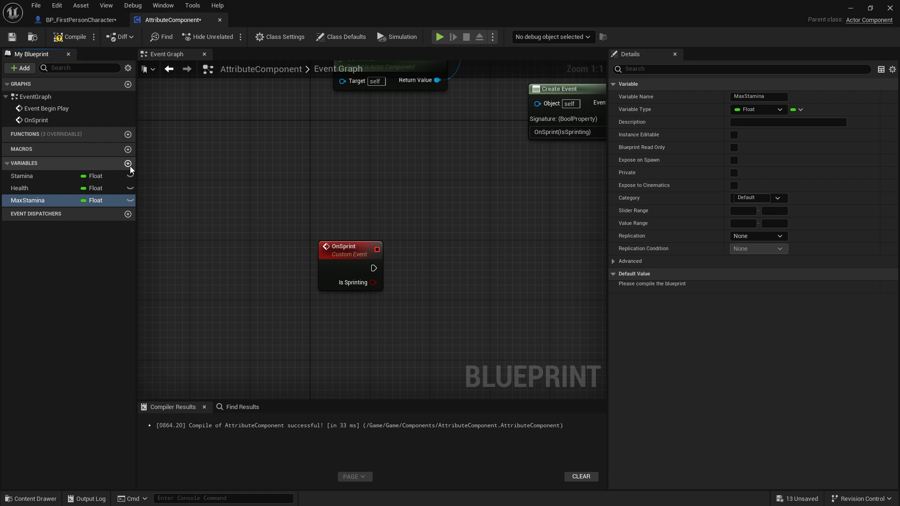
pyautogui.click(128, 163)
pyautogui.write('MaxHealth')
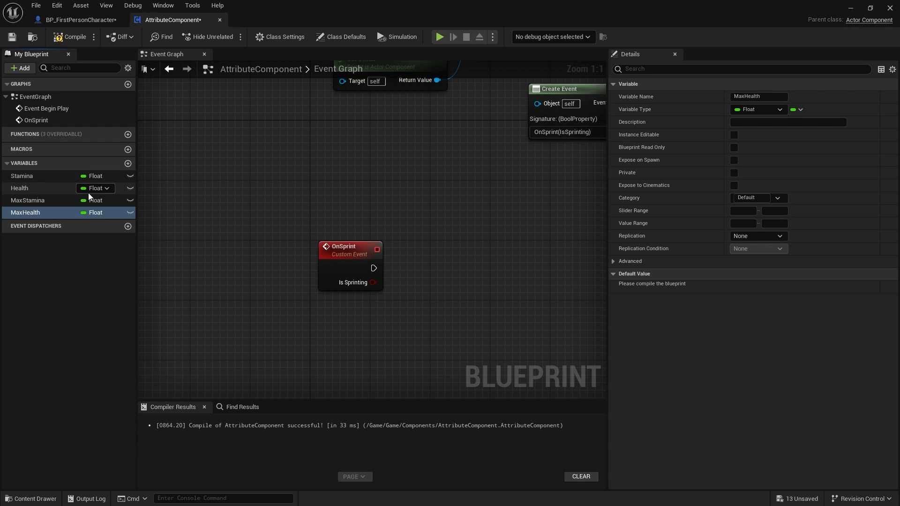
# - Set default values: MaxStamina and Stamina 500.0, Health and MaxHealth 800.0
pyautogui.click(28, 200)
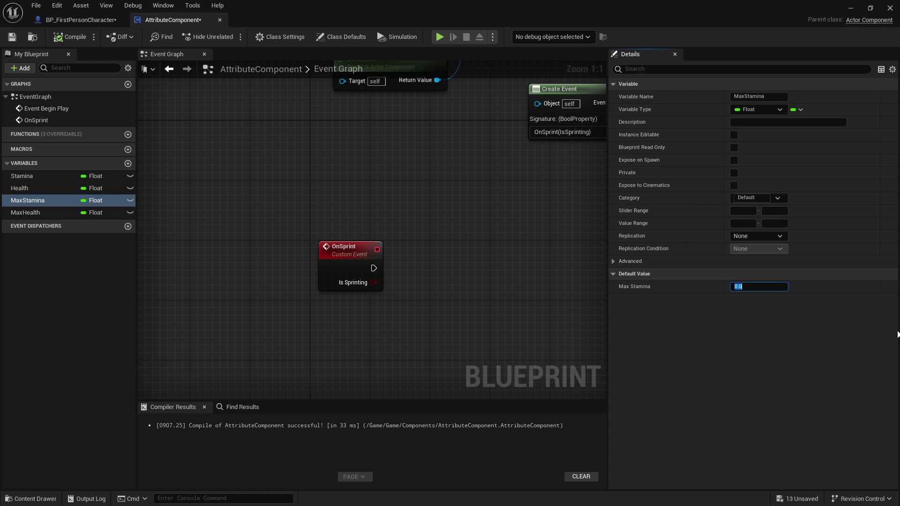
pyautogui.write('500.0')
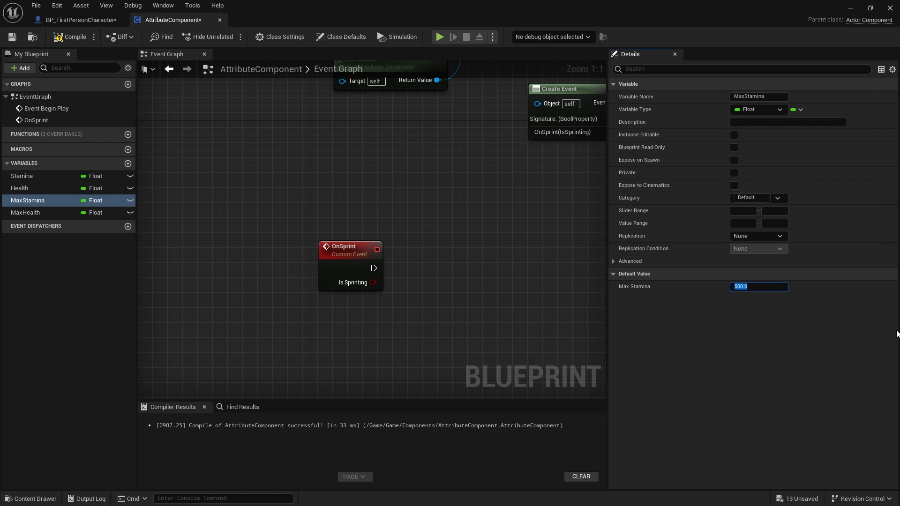
pyautogui.click(27, 212)
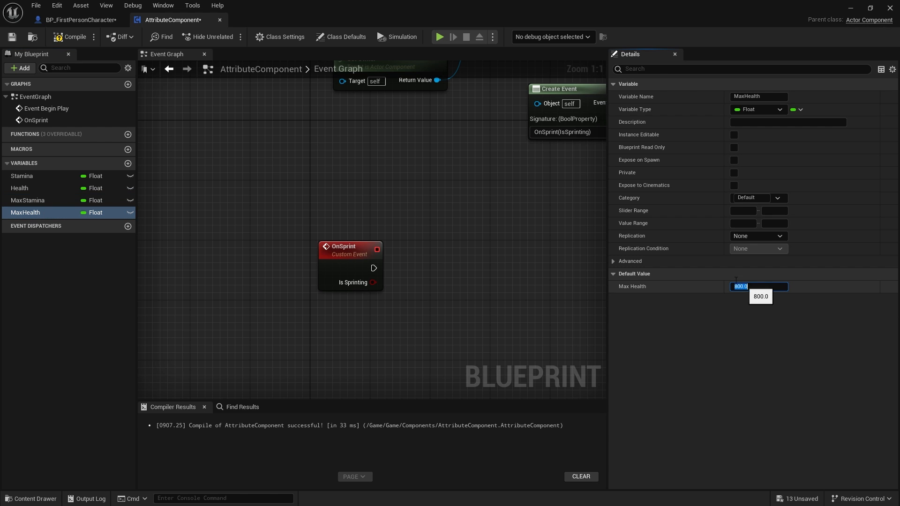
pyautogui.click(19, 189)
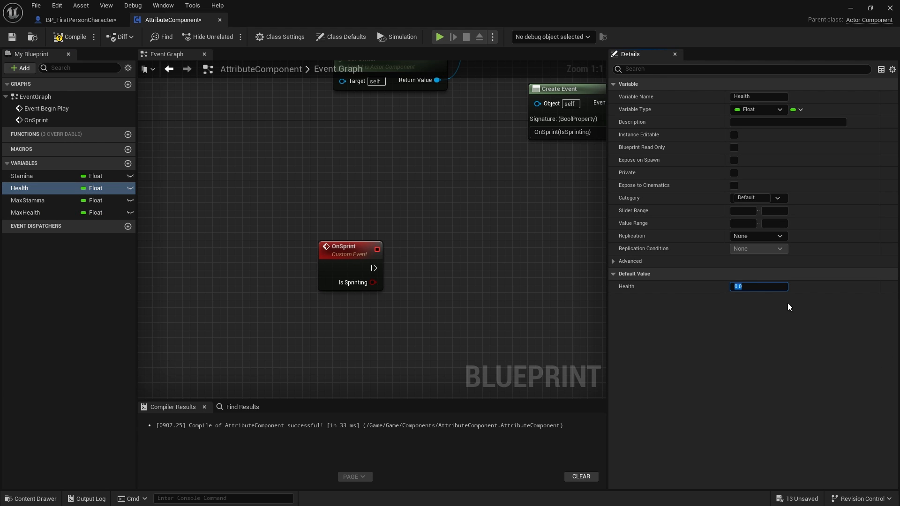
pyautogui.write('800.0')
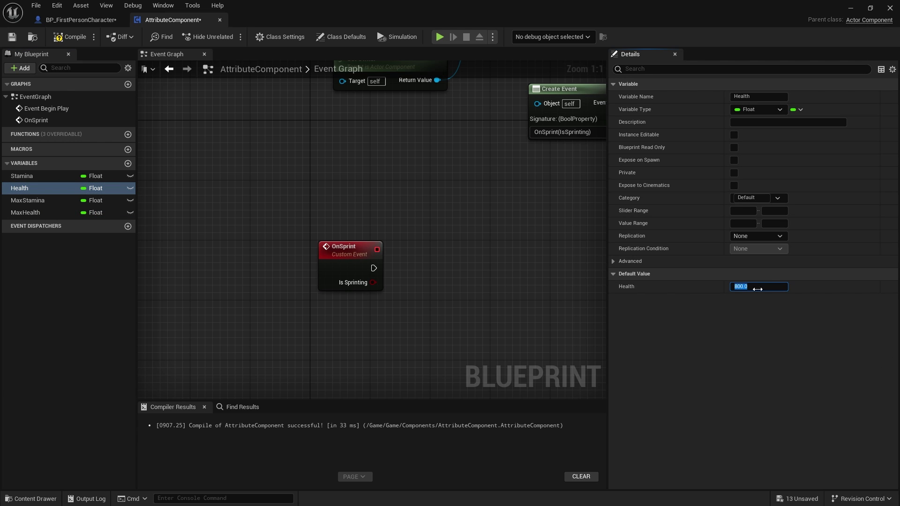
pyautogui.click(22, 175)
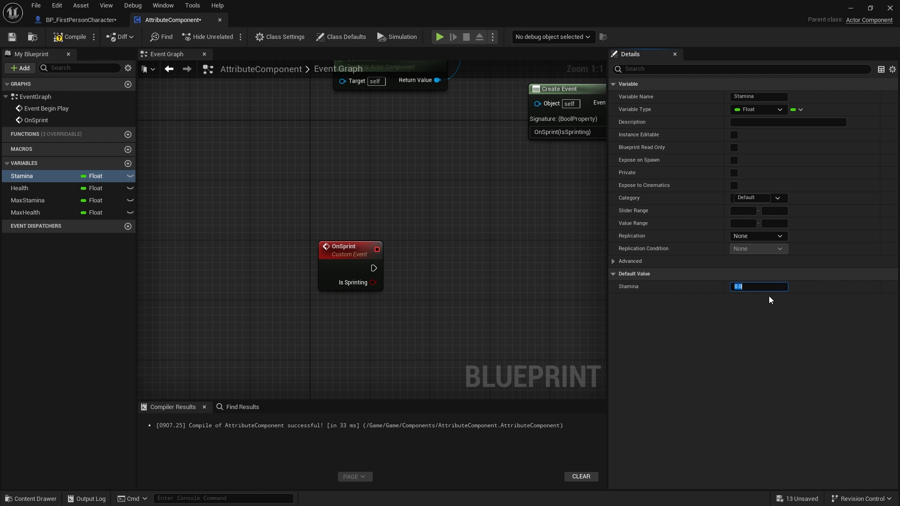
pyautogui.write('500.0')
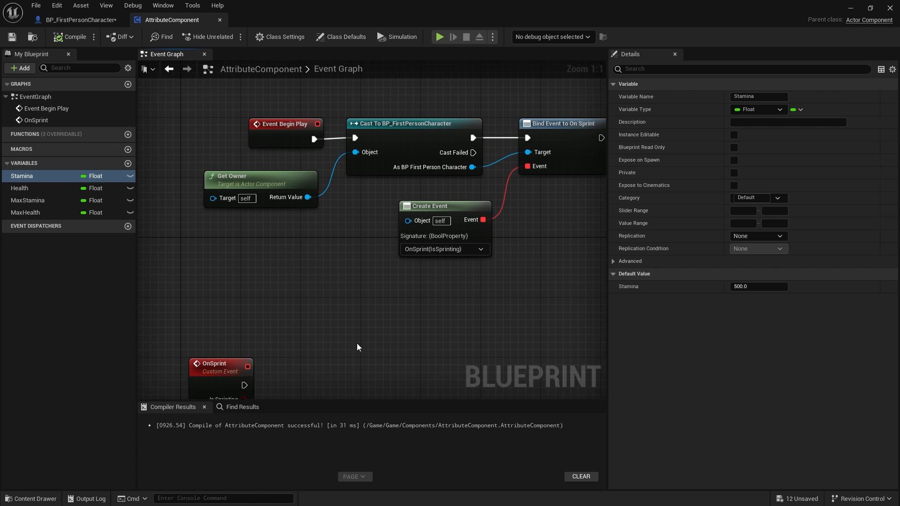
pyautogui.moveTo(357, 464)
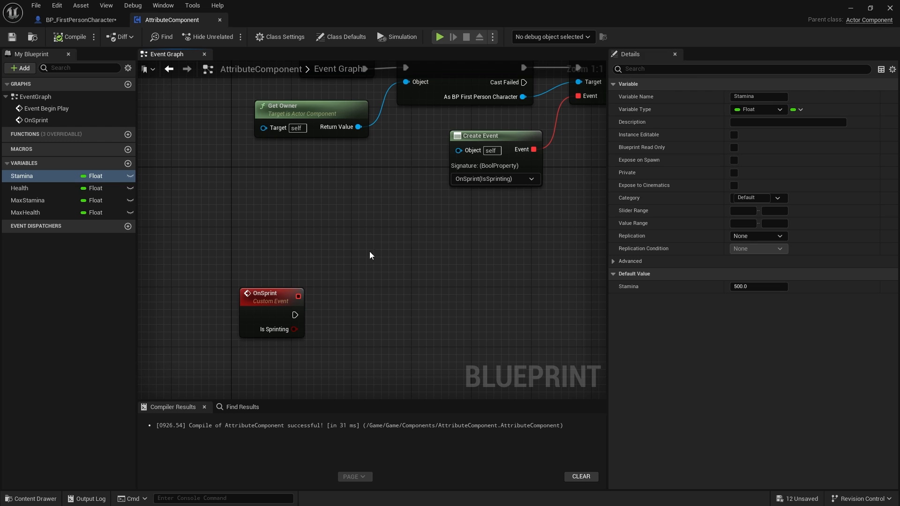
pyautogui.moveTo(375, 258)
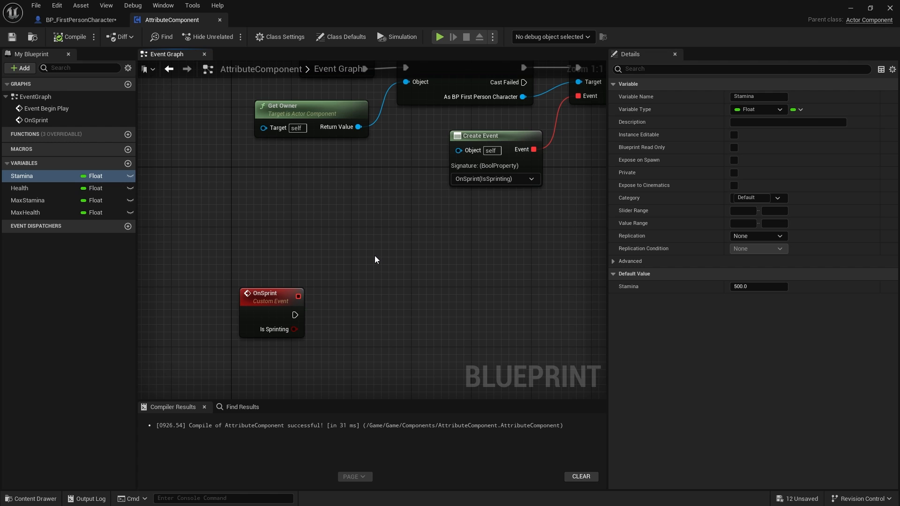
pyautogui.moveTo(452, 270)
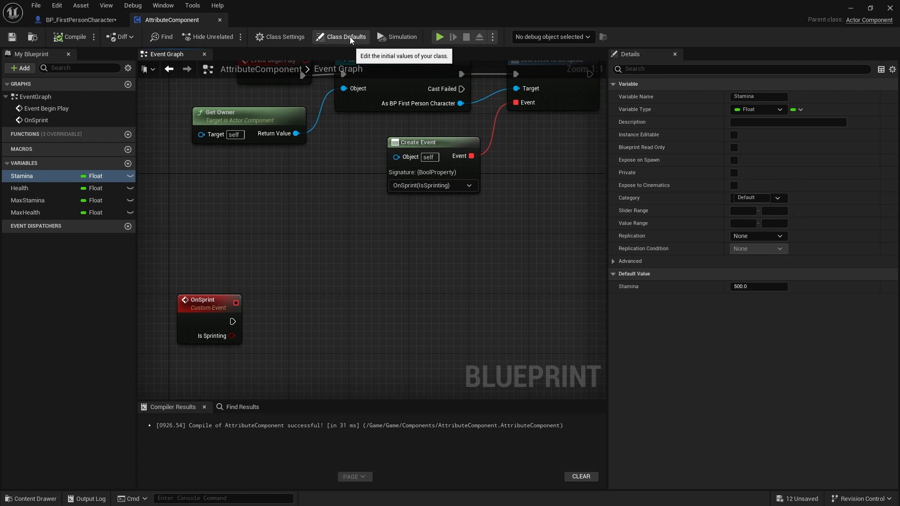
# - Set the component's Tick Interval in Class Defaults to 0.5 seconds
pyautogui.click(340, 36)
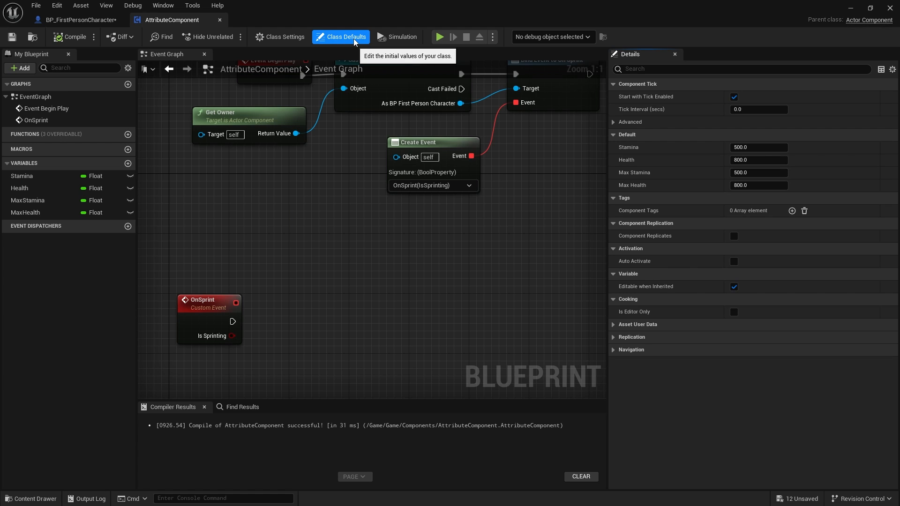
pyautogui.moveTo(637, 121)
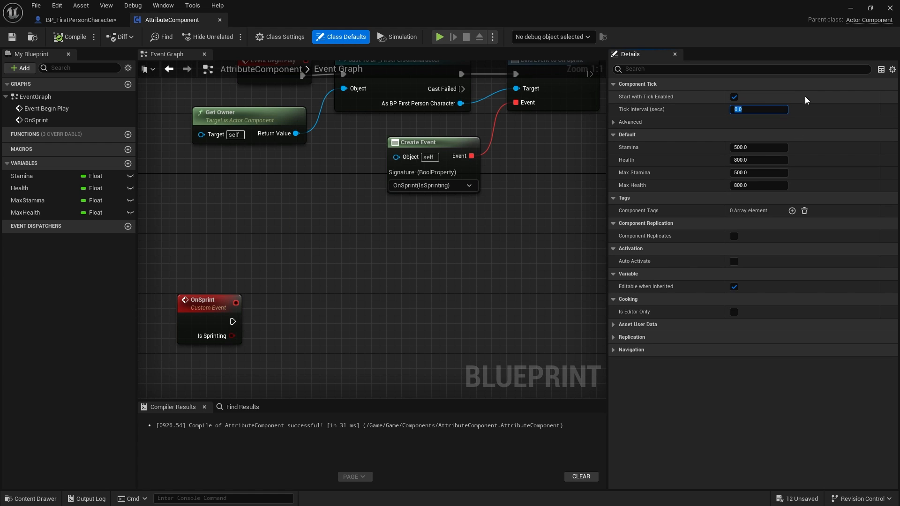
pyautogui.moveTo(685, 108)
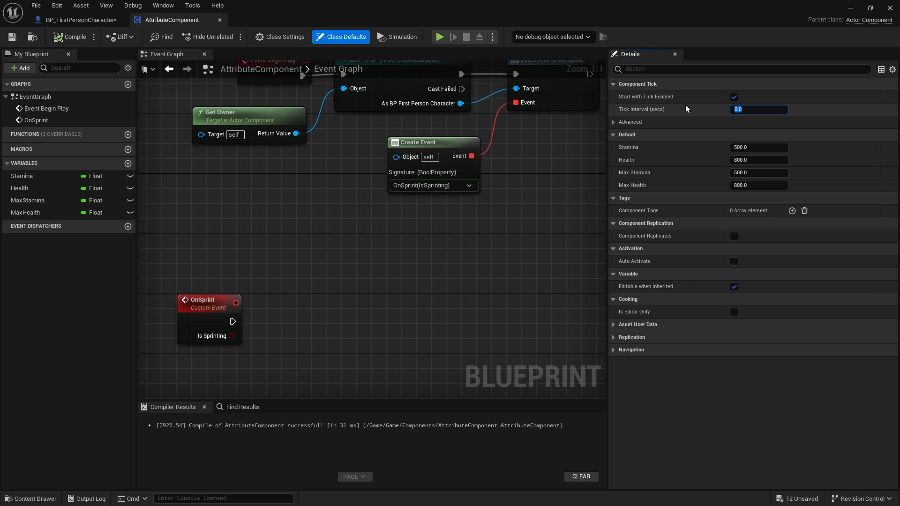
pyautogui.moveTo(726, 118)
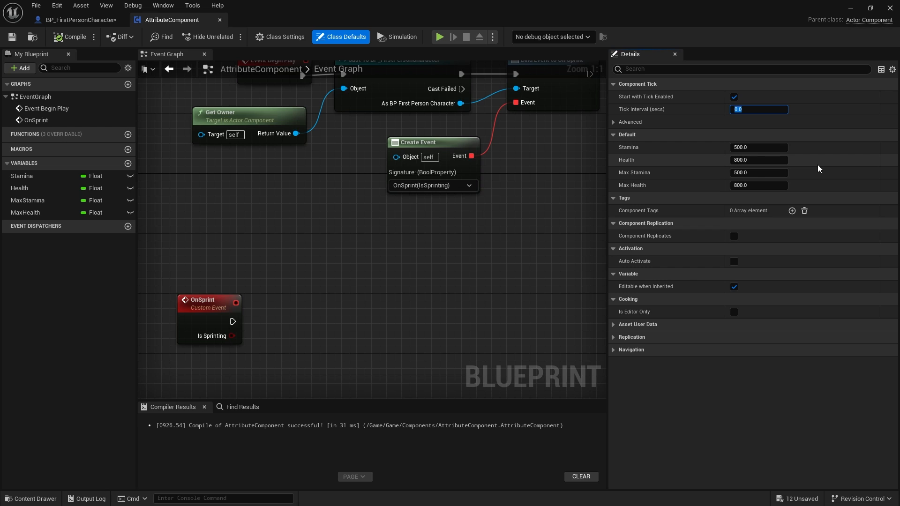
pyautogui.write('0.5')
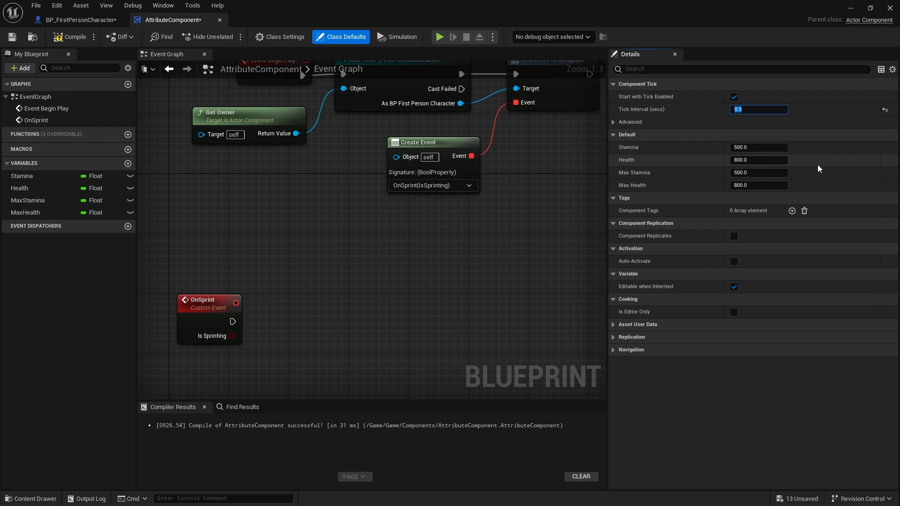
pyautogui.moveTo(725, 143)
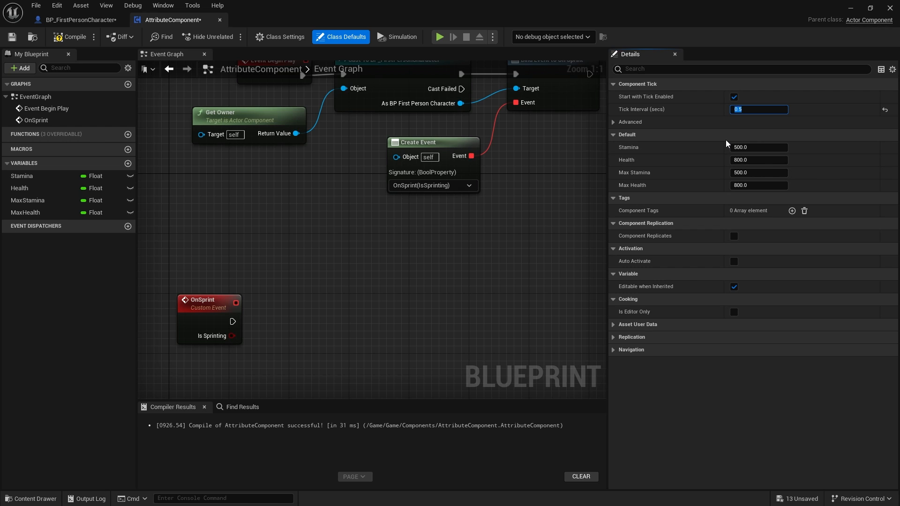
pyautogui.write('1.0')
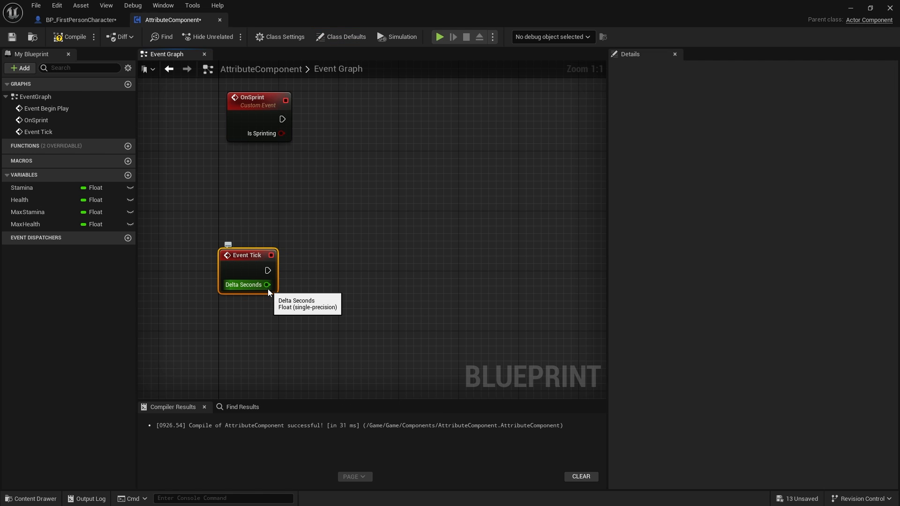
pyautogui.moveTo(263, 253)
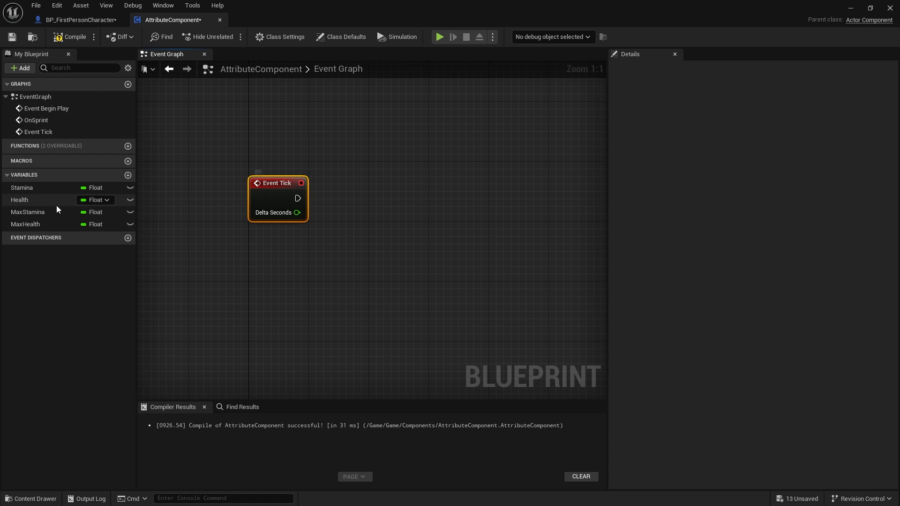
# - Place a Stamina getter beside Event Tick and promote Is Sprinting to a variable
pyautogui.moveTo(21, 187); pyautogui.dragTo(303, 263)
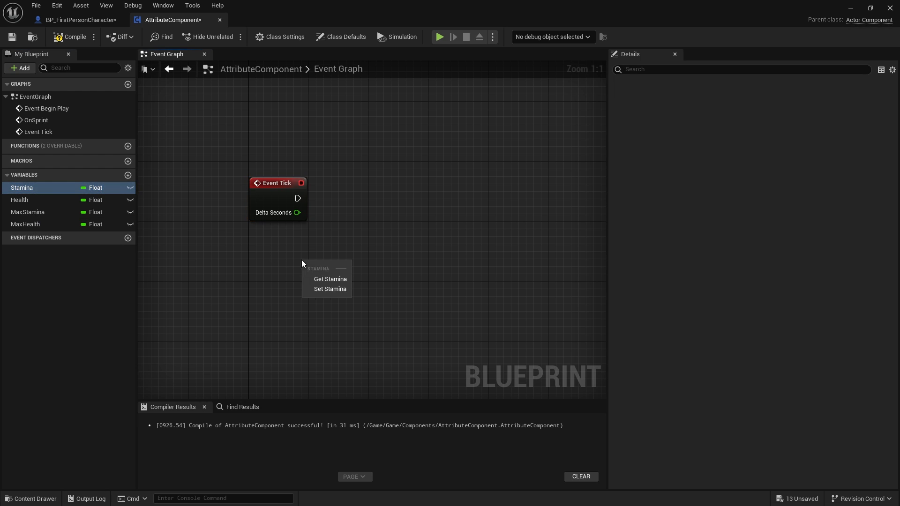
pyautogui.click(330, 278)
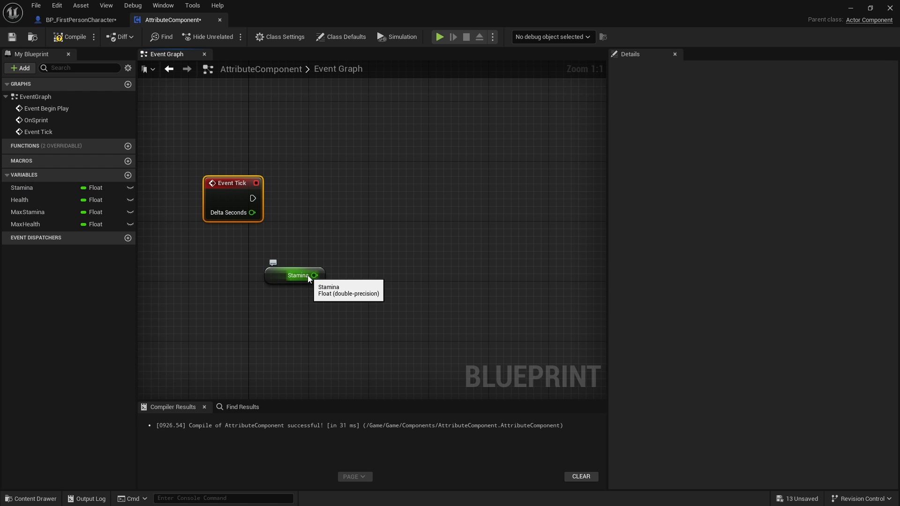
pyautogui.click(296, 275)
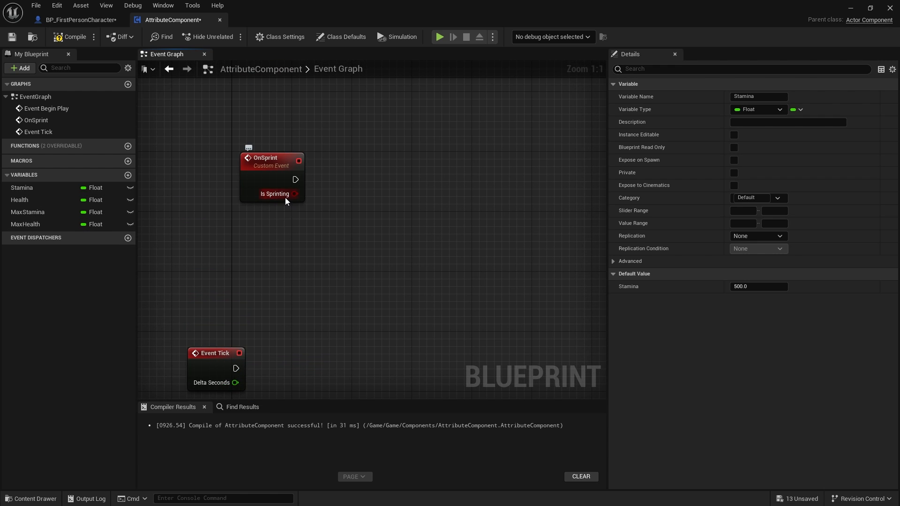
pyautogui.moveTo(297, 194); pyautogui.dragTo(336, 174)
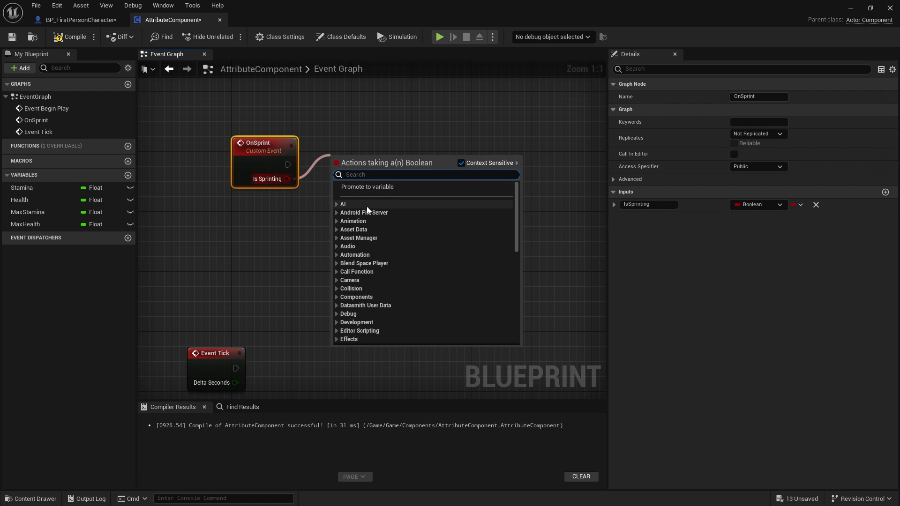
pyautogui.click(366, 187)
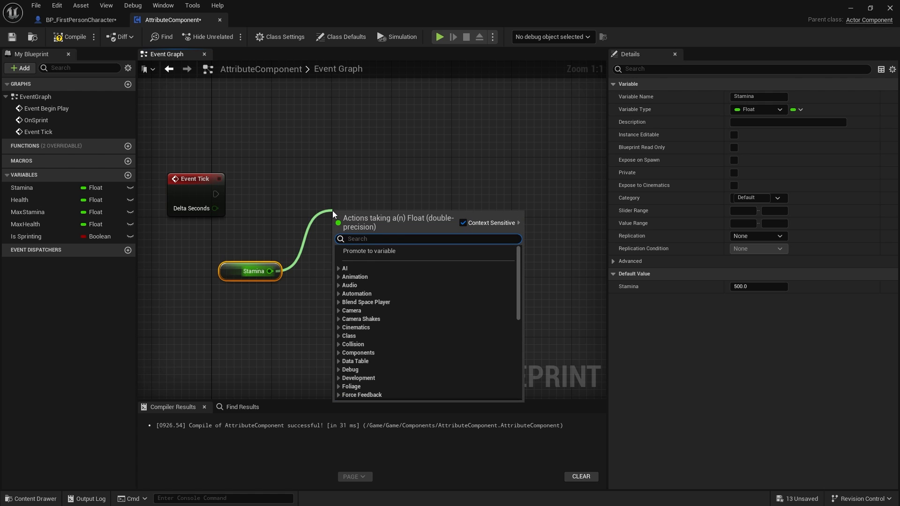
# - Set Stamina on tick to Stamina minus Select Float (10/-5 by Is Sprinting), clamped 0–MaxStamina
pyautogui.click(369, 237)
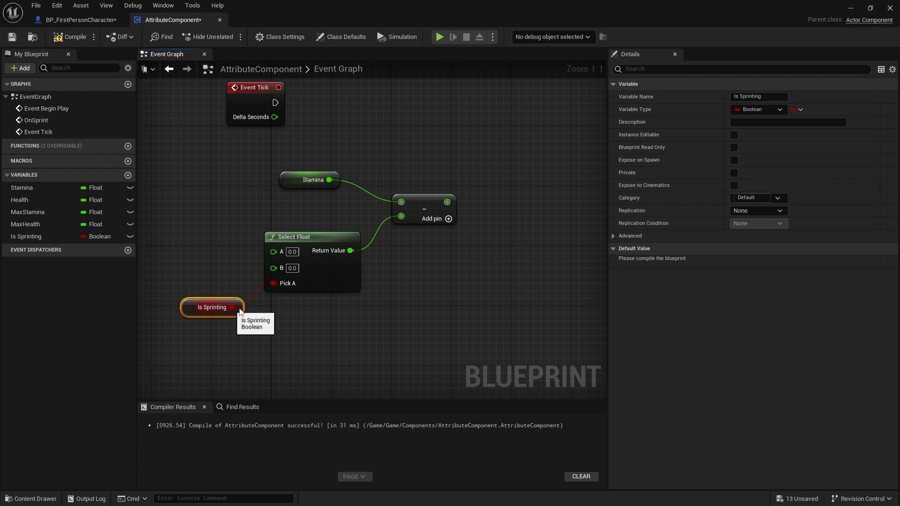
pyautogui.click(309, 180)
pyautogui.write('10')
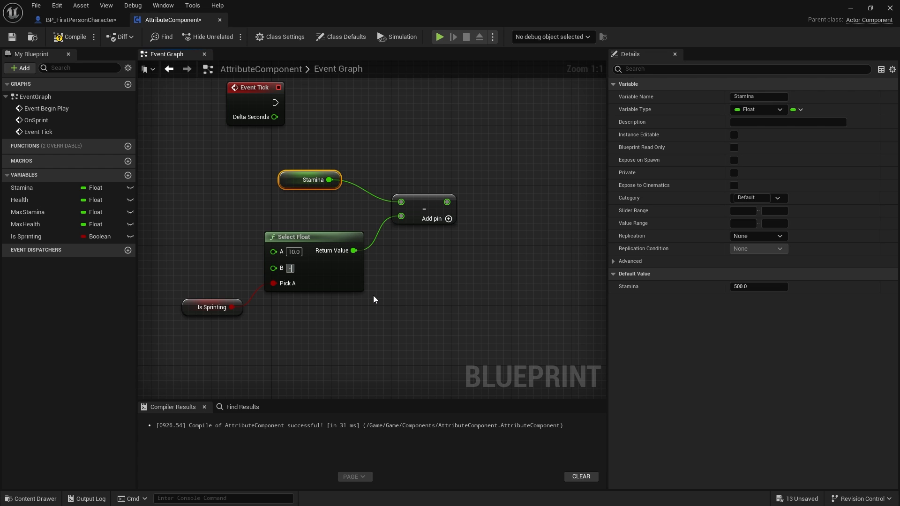
pyautogui.write('-5')
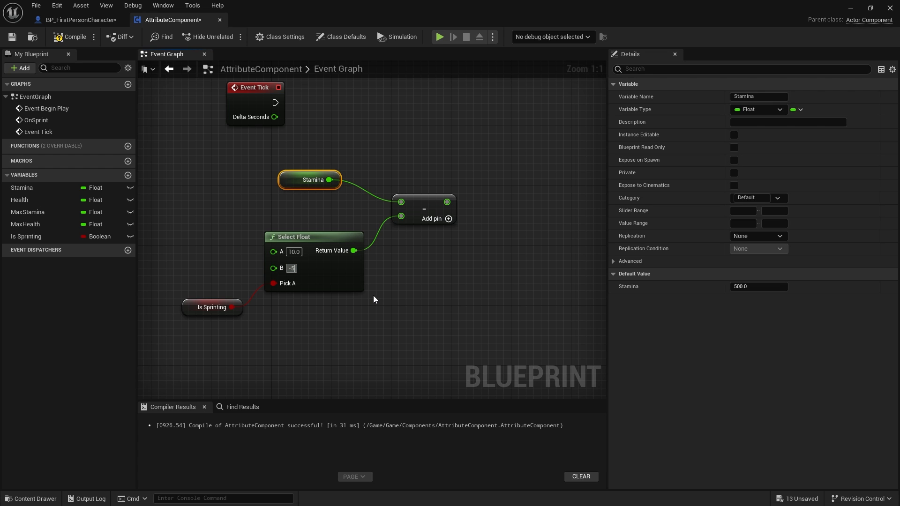
pyautogui.tripleClick(291, 268)
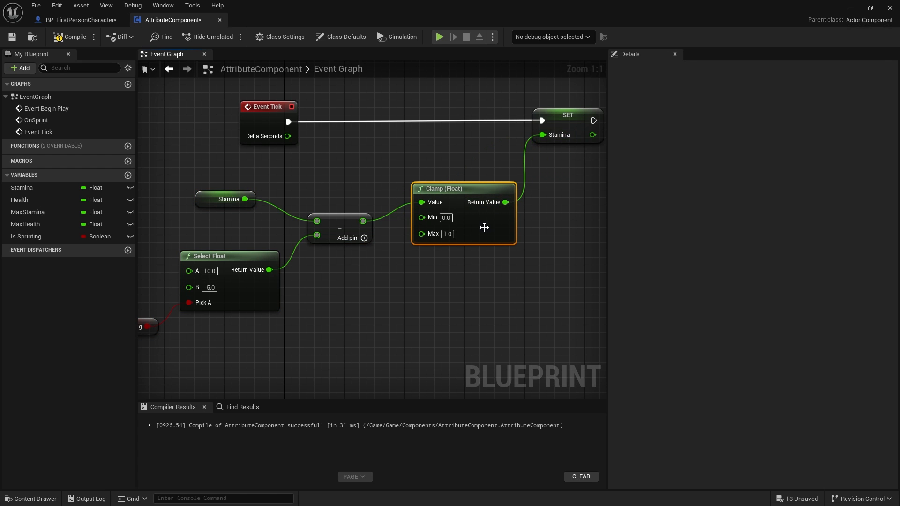
pyautogui.click(27, 212)
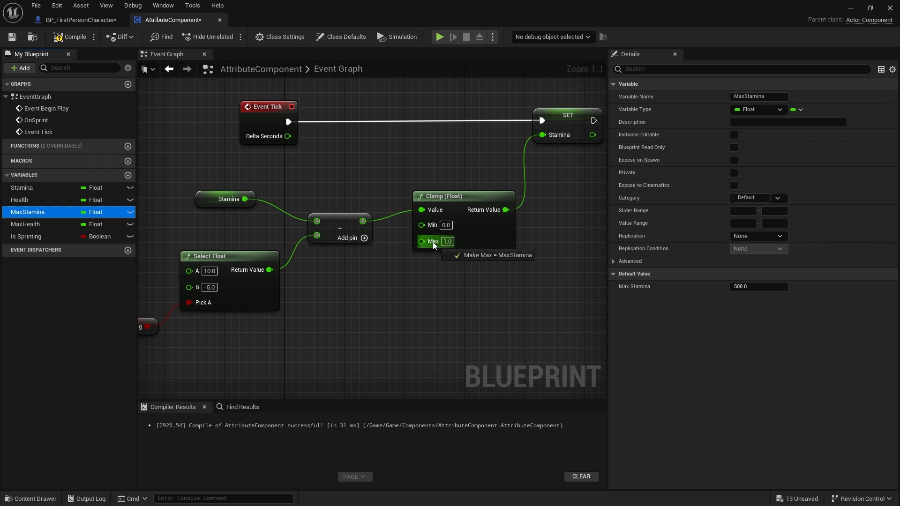
pyautogui.click(494, 254)
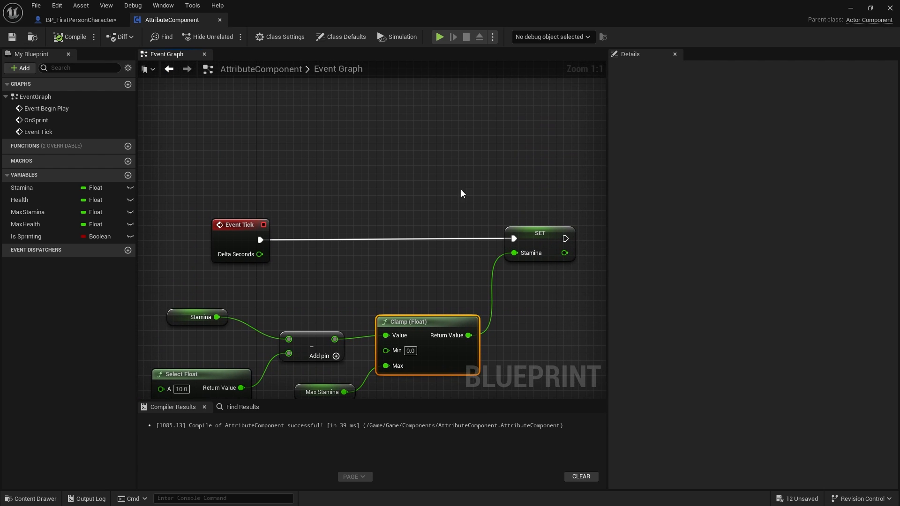
pyautogui.moveTo(342, 151)
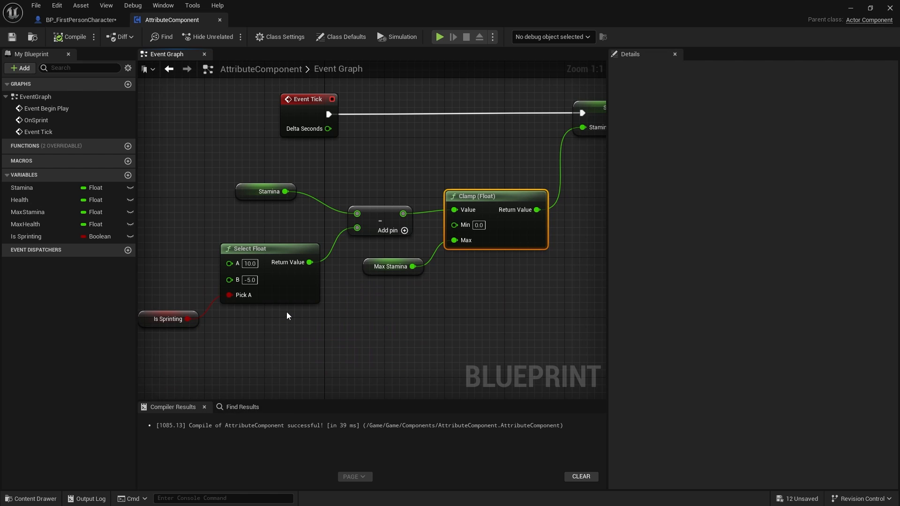
pyautogui.moveTo(222, 320)
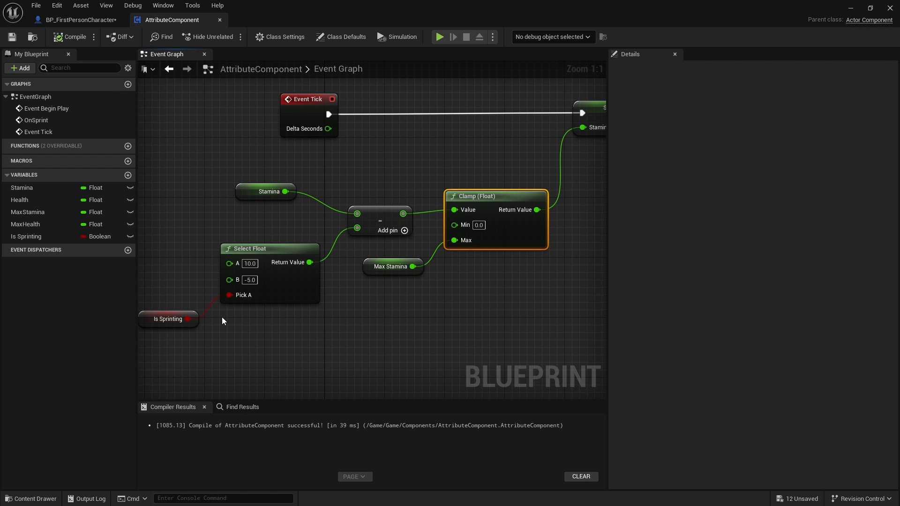
pyautogui.moveTo(184, 285)
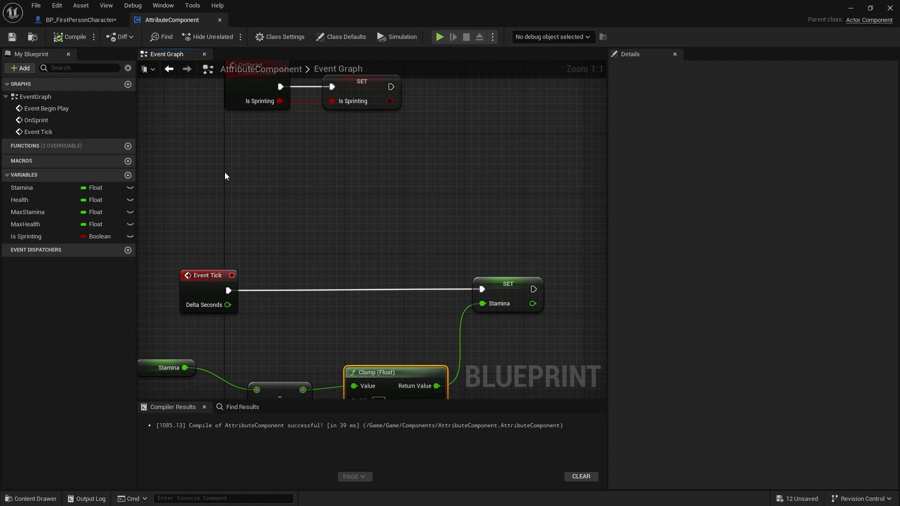
# - Print Stamina after SET Stamina, recompile, and return to BP_FirstPersonCharacter
pyautogui.click(11, 36)
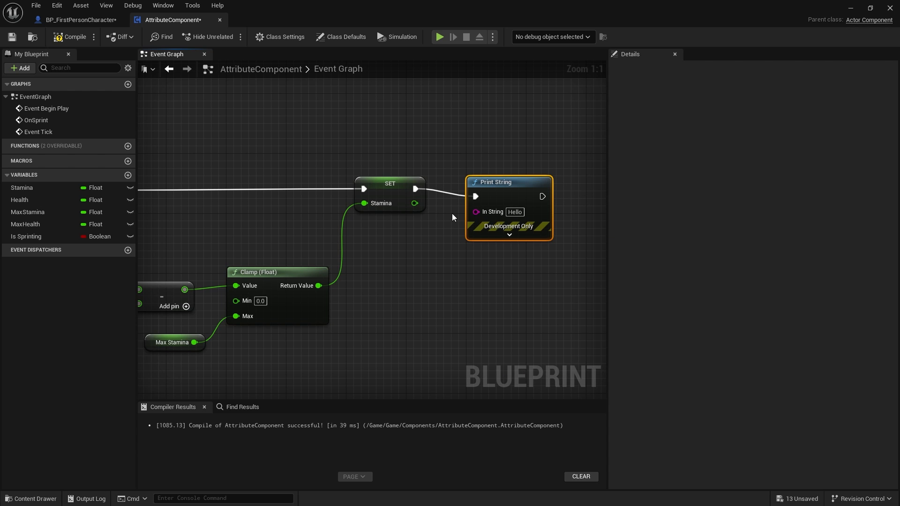
pyautogui.moveTo(502, 197)
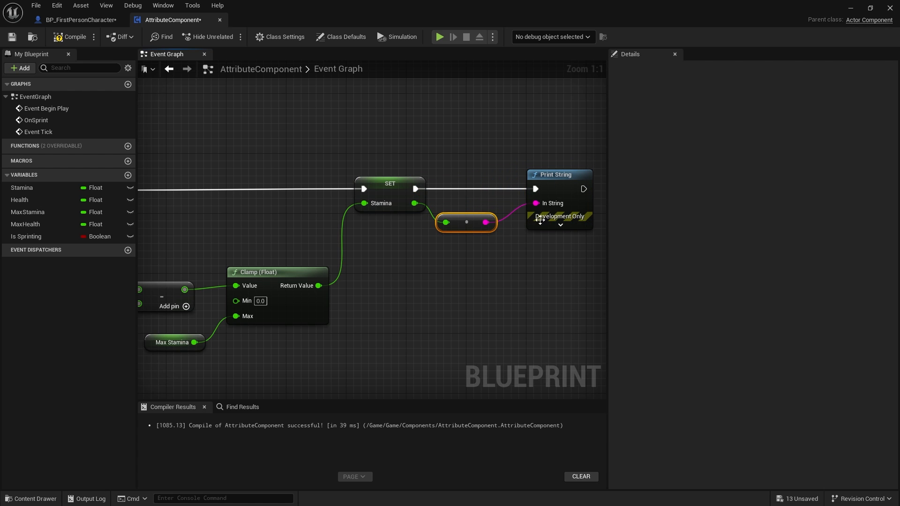
pyautogui.click(12, 37)
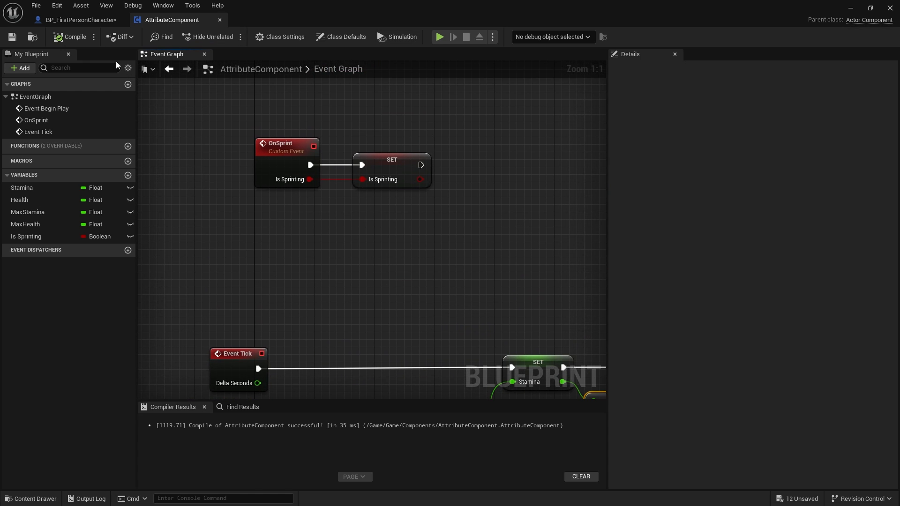
pyautogui.click(76, 20)
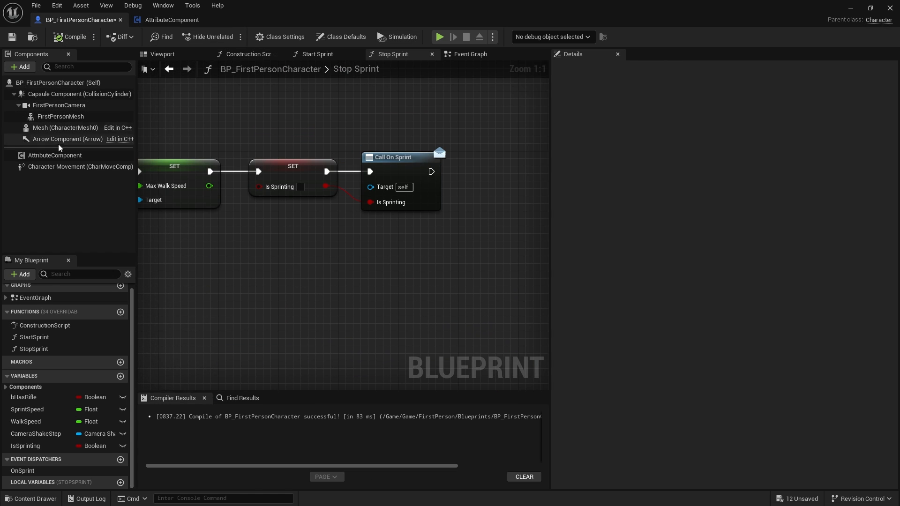
# - Play-test the level to watch Stamina print, stop, and open the Content Drawer
pyautogui.click(54, 156)
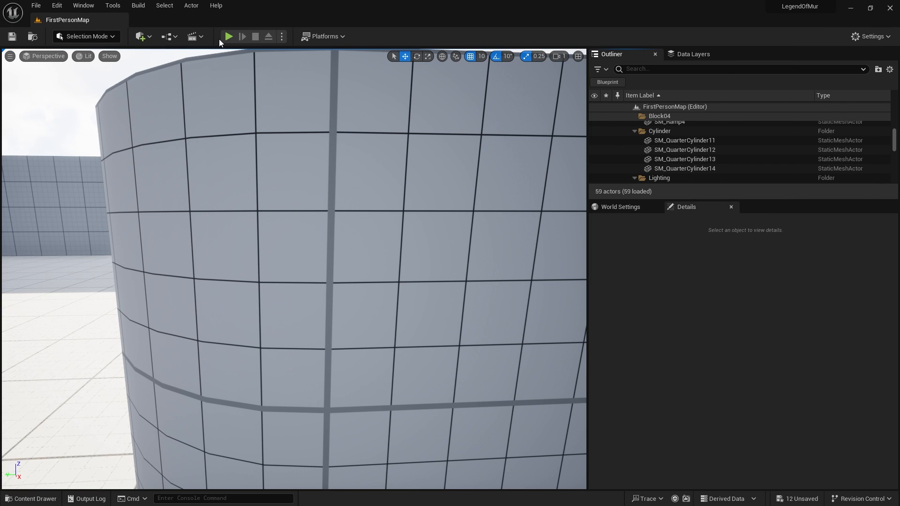
pyautogui.click(227, 36)
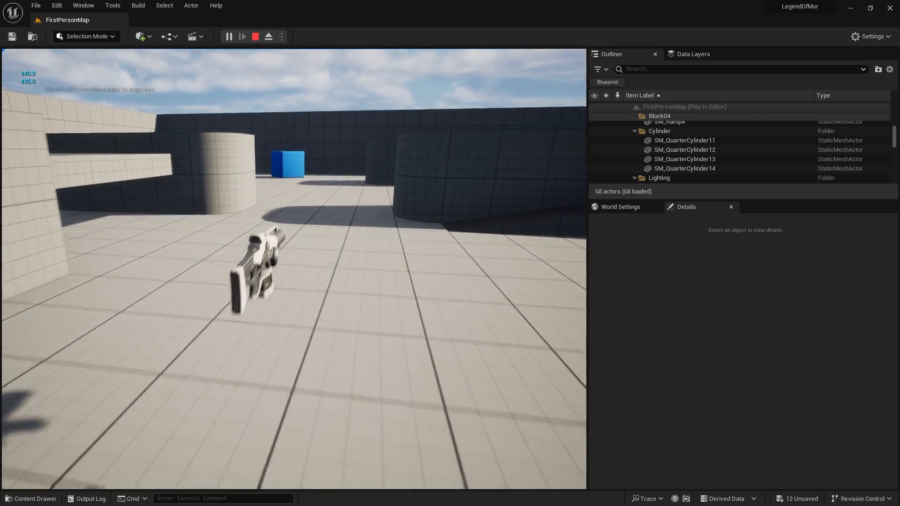
pyautogui.click(255, 36)
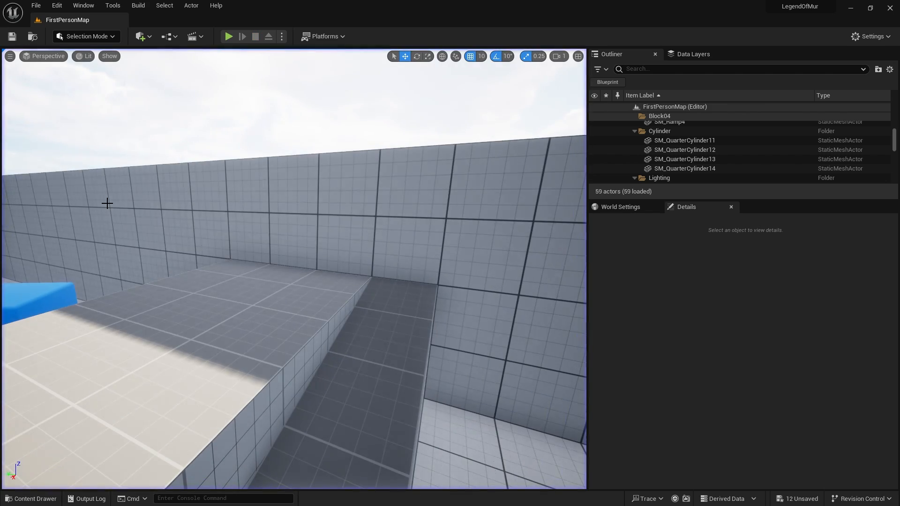
pyautogui.click(31, 498)
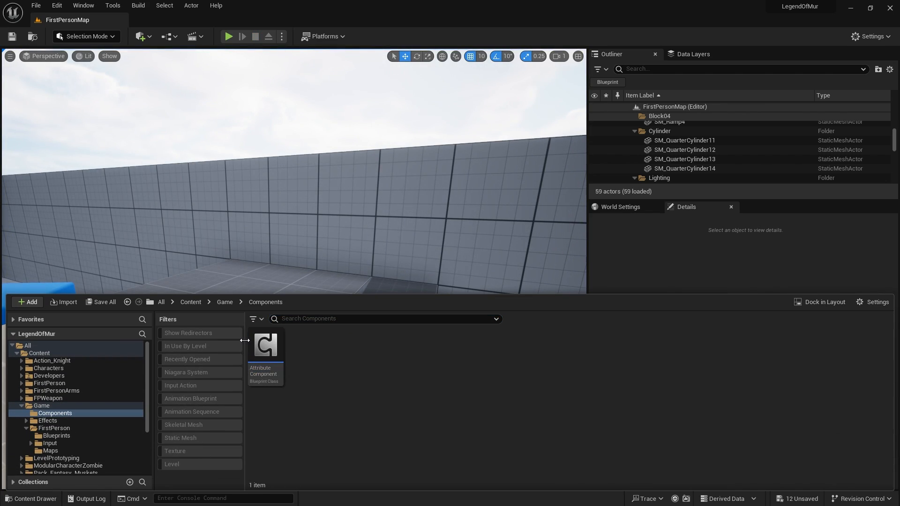
# - Change AttributeComponent's Select Float to A 100 and B -50, recompile, and return to the level
pyautogui.doubleClick(265, 344)
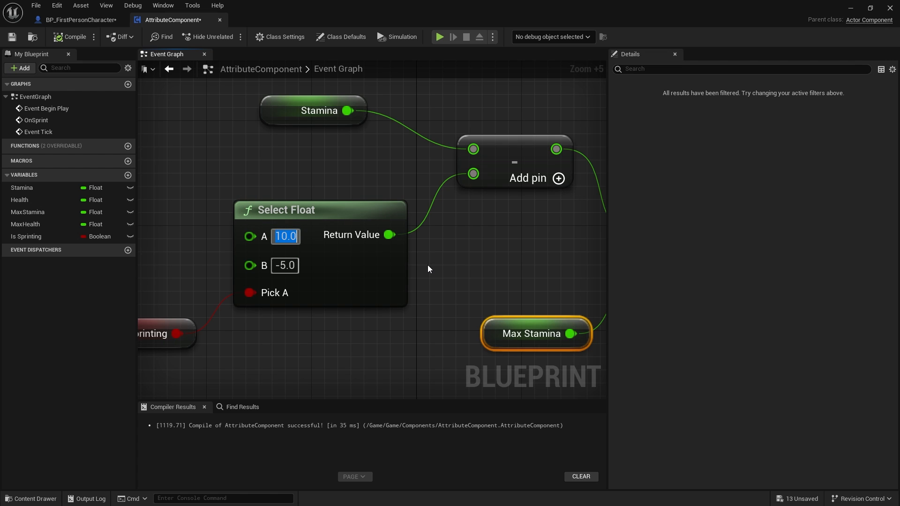
pyautogui.write('100')
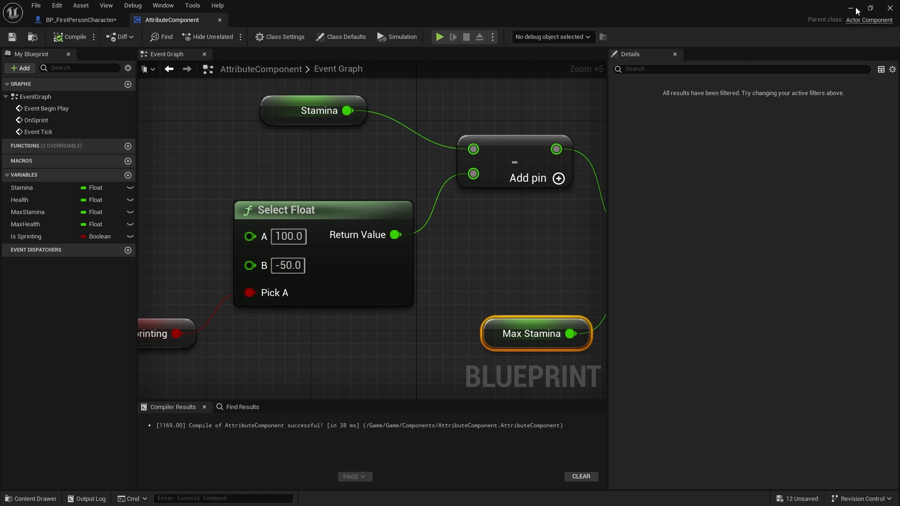
pyautogui.click(439, 36)
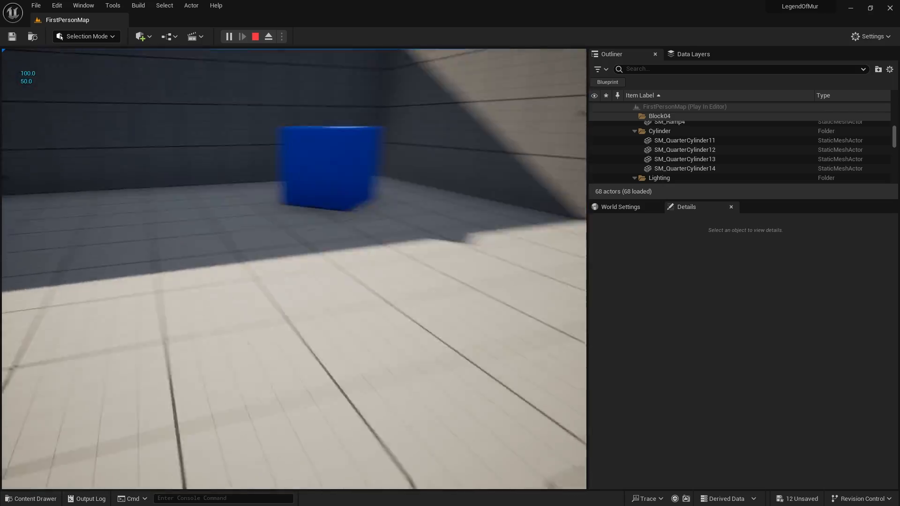
# - Stop the stamina play test and reopen the Content Drawer at Game > Components
pyautogui.click(254, 36)
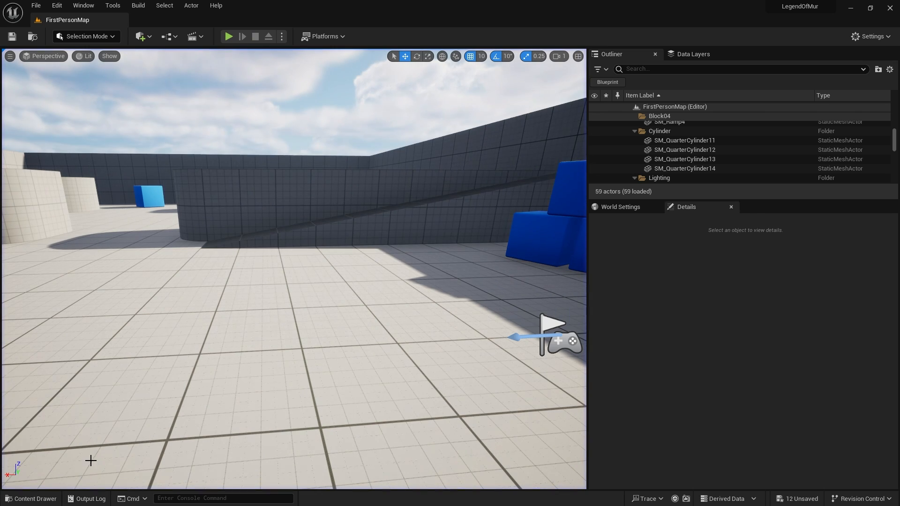
pyautogui.moveTo(161, 306)
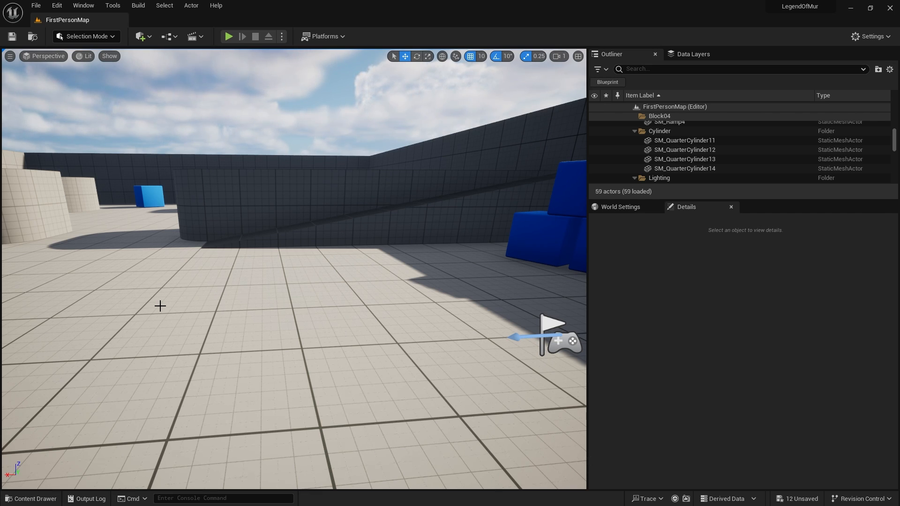
pyautogui.moveTo(249, 307)
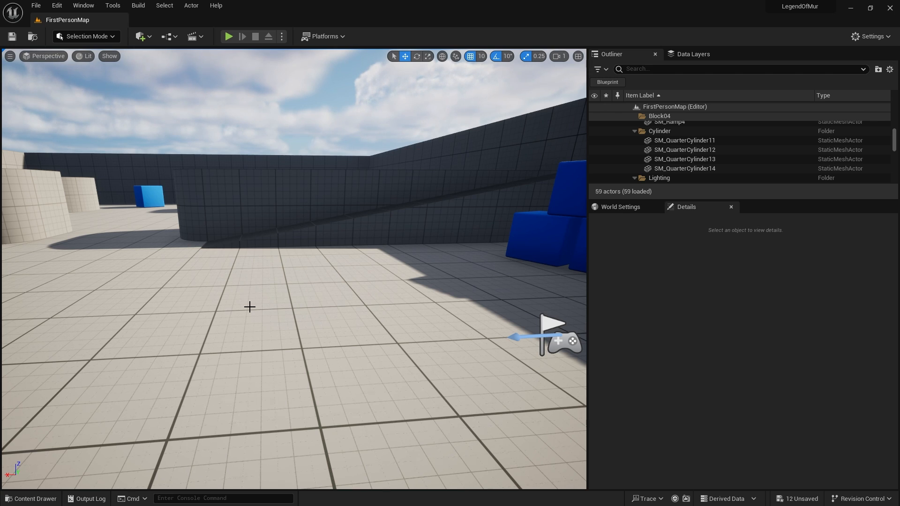
pyautogui.click(30, 501)
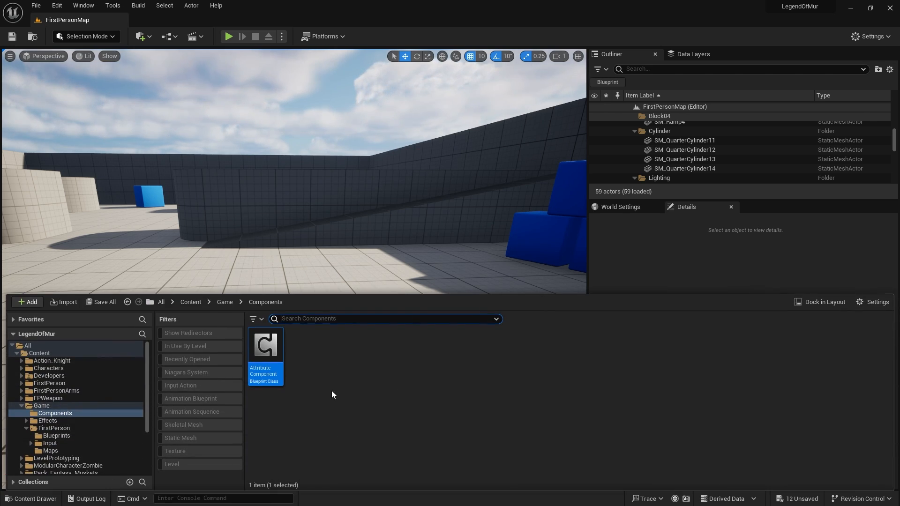
# - Open AttributeComponent and add a Stamina <= 0.0 check after SET Stamina
pyautogui.doubleClick(265, 344)
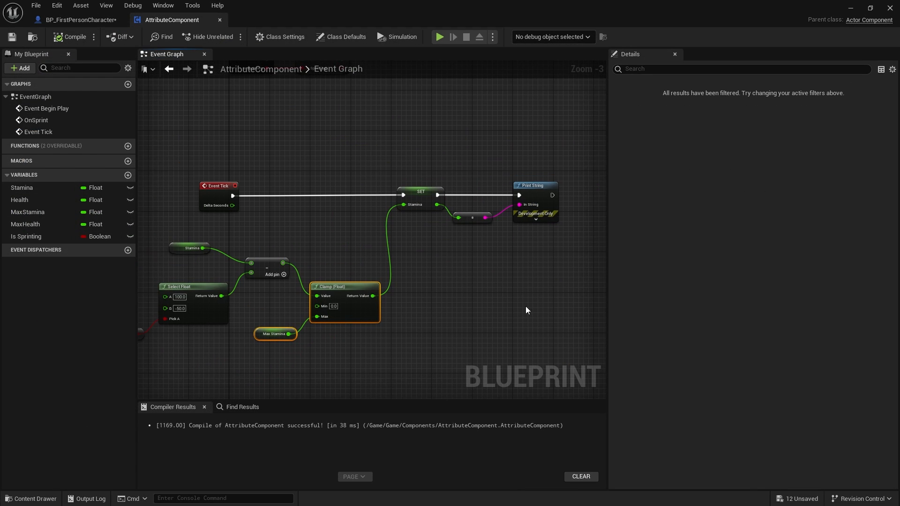
pyautogui.moveTo(430, 257)
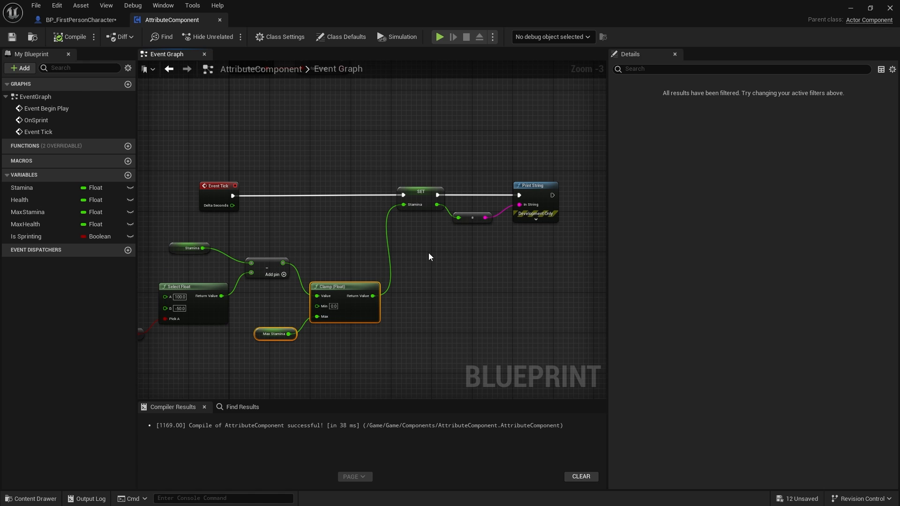
pyautogui.scroll(3)
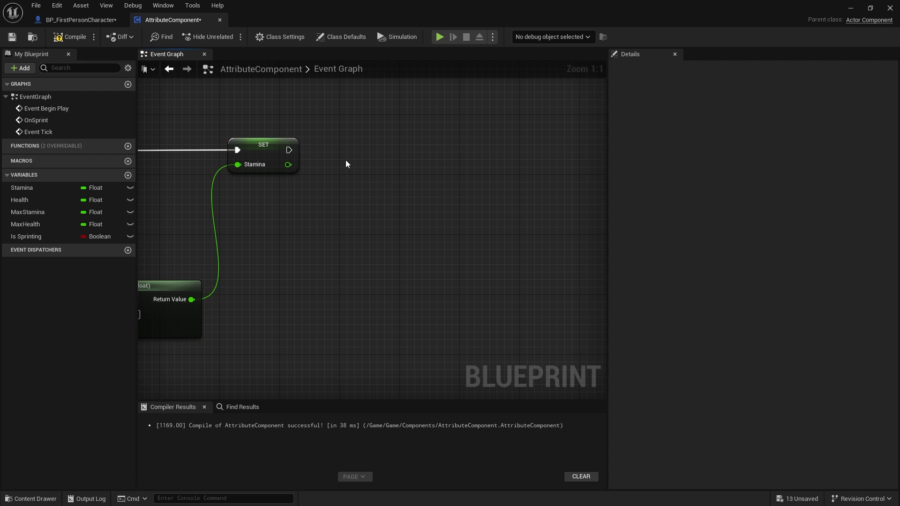
pyautogui.moveTo(288, 164); pyautogui.dragTo(344, 224)
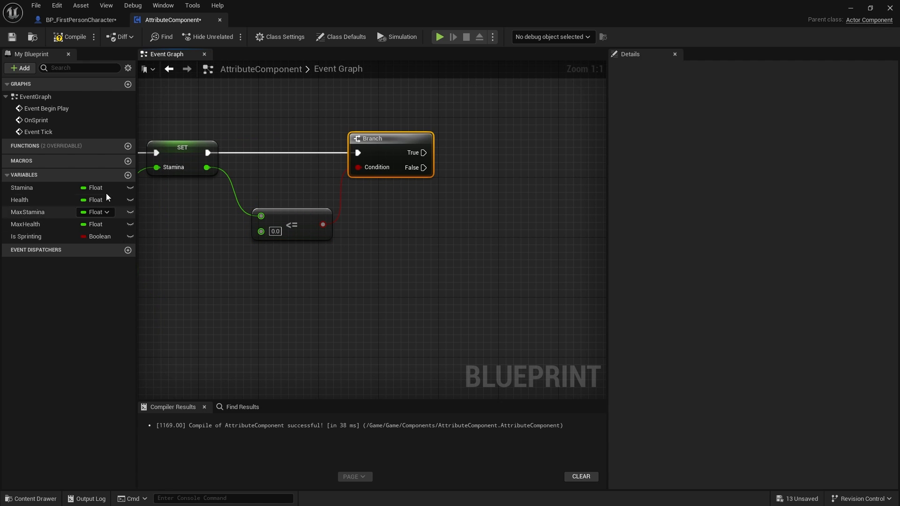
# - Create a Boolean IsExhausted variable and set it true on the check's True branch
pyautogui.click(128, 175)
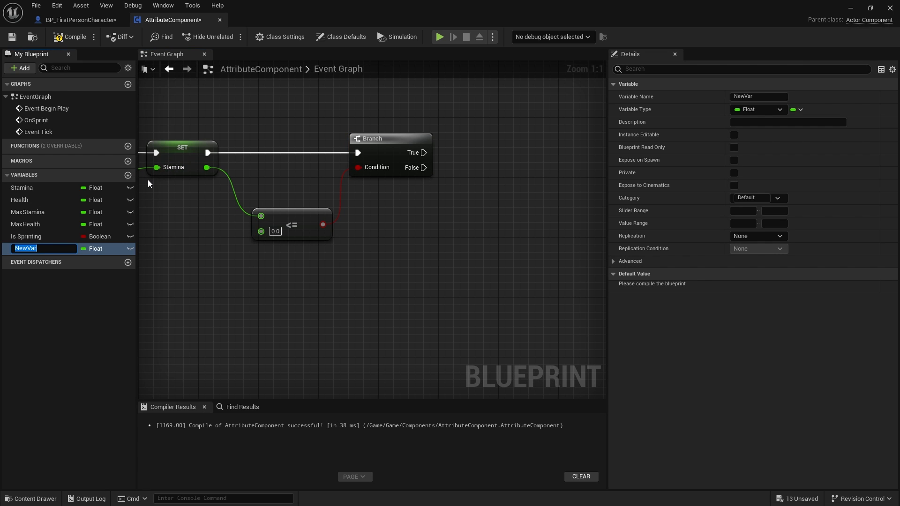
pyautogui.write('IsExhausted')
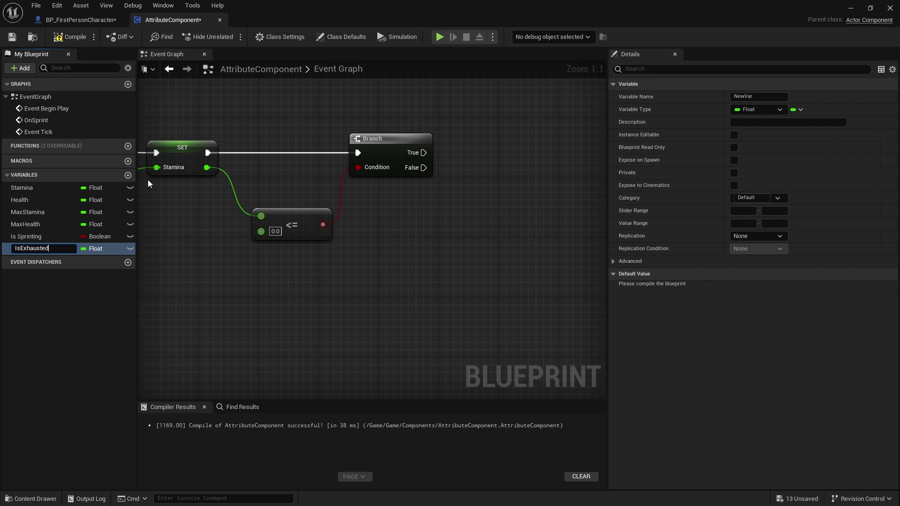
pyautogui.click(778, 109)
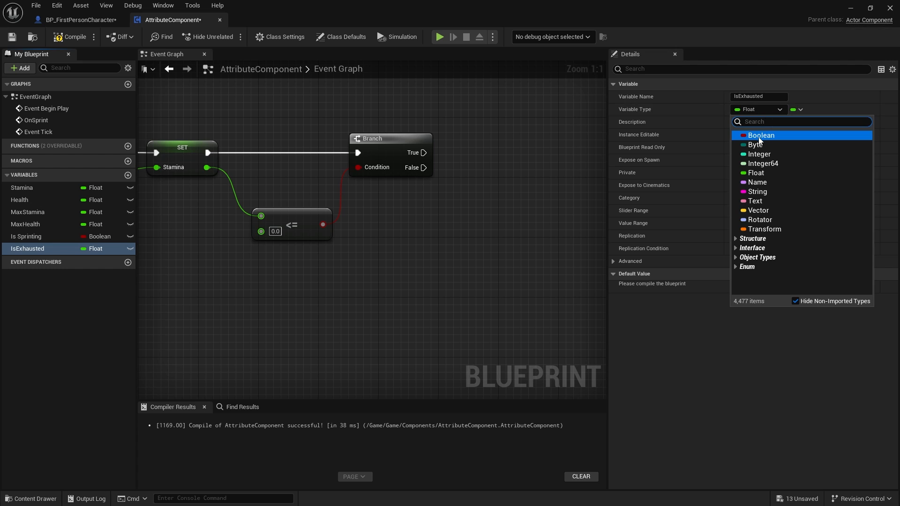
pyautogui.click(760, 135)
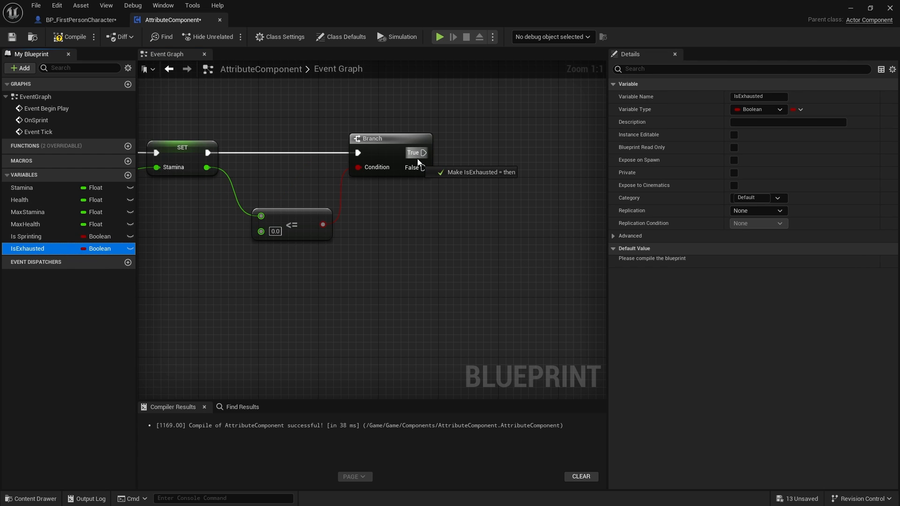
pyautogui.click(477, 172)
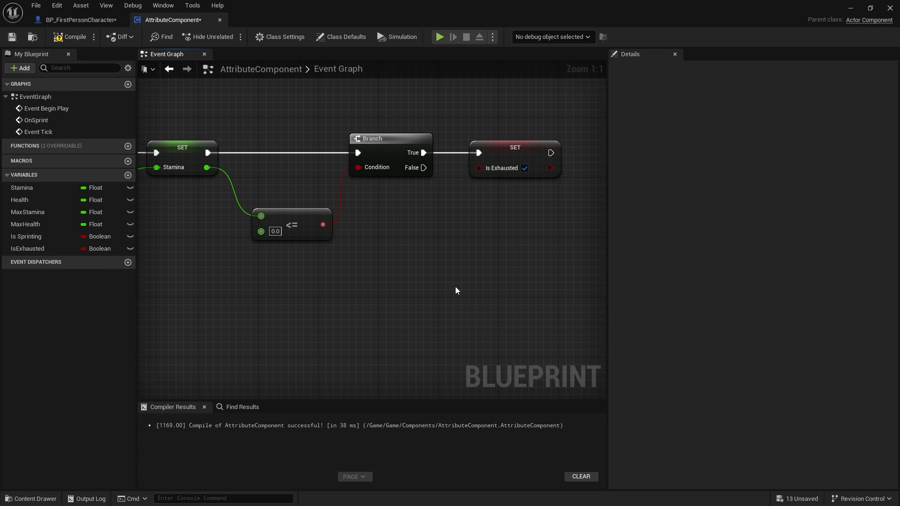
pyautogui.moveTo(382, 223)
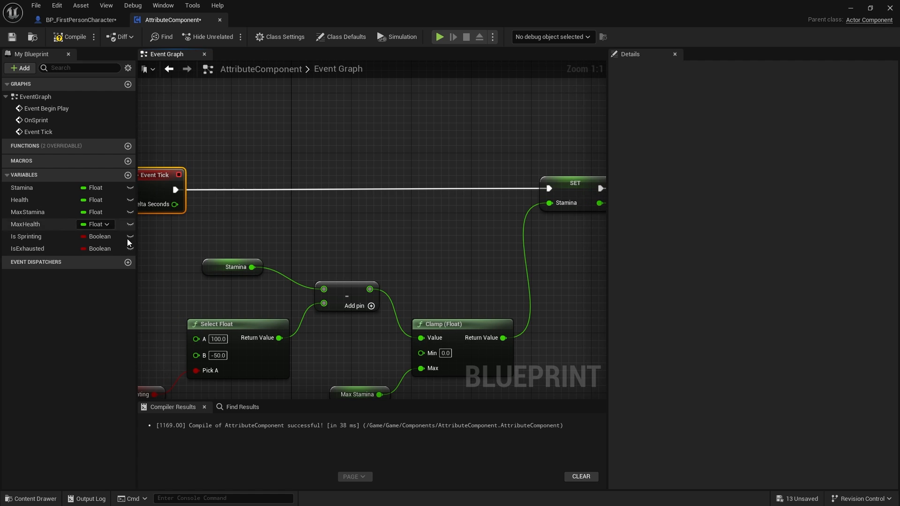
# - Add an IsExhausted getter as the Branch condition so only False updates Stamina
pyautogui.click(27, 248)
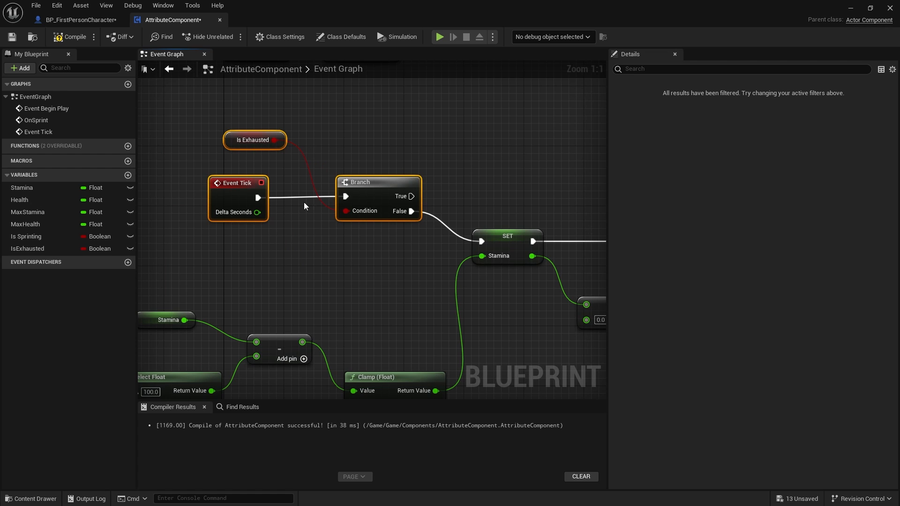
pyautogui.moveTo(312, 230)
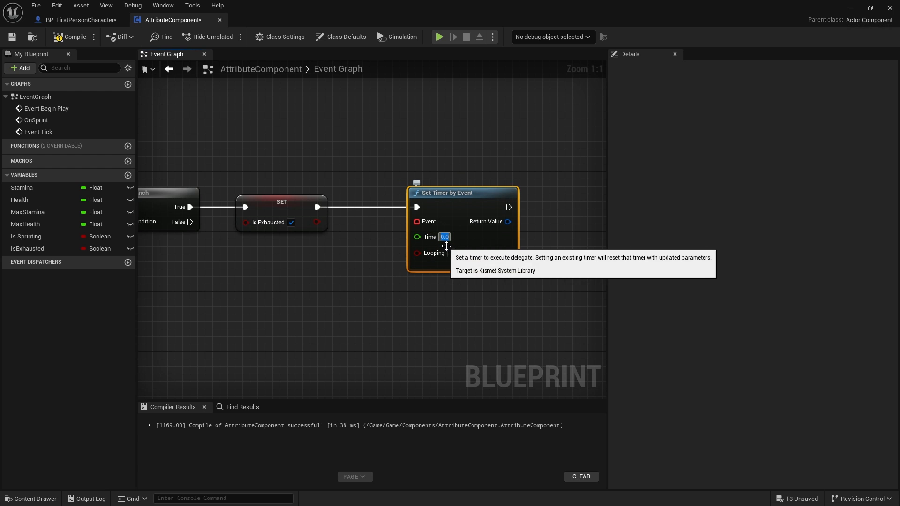
pyautogui.moveTo(483, 277)
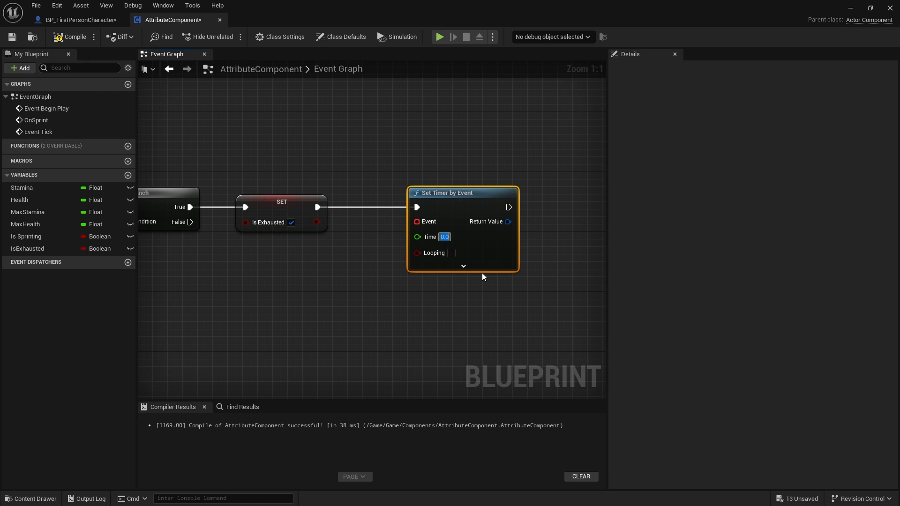
# - Add a 3.0-second Set Timer by Event firing a new ClearExhaustion event that sets IsExhausted
pyautogui.write('3.0')
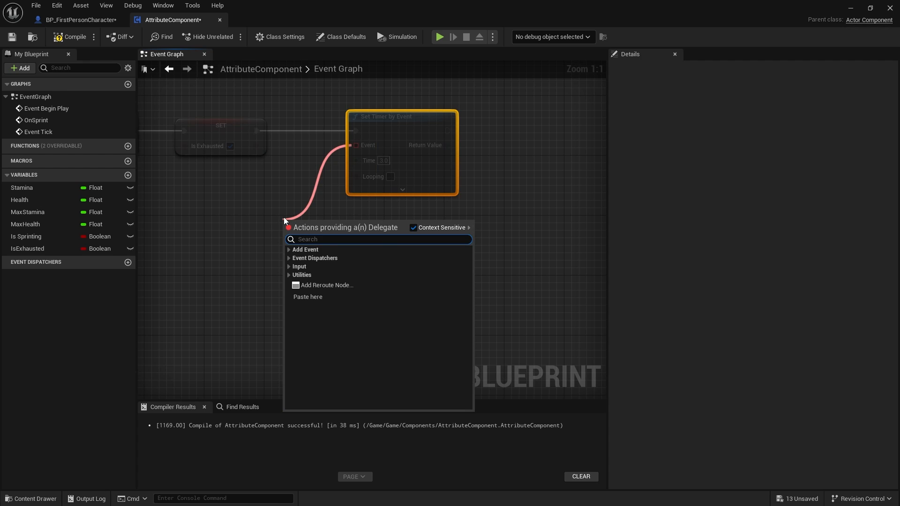
pyautogui.click(305, 249)
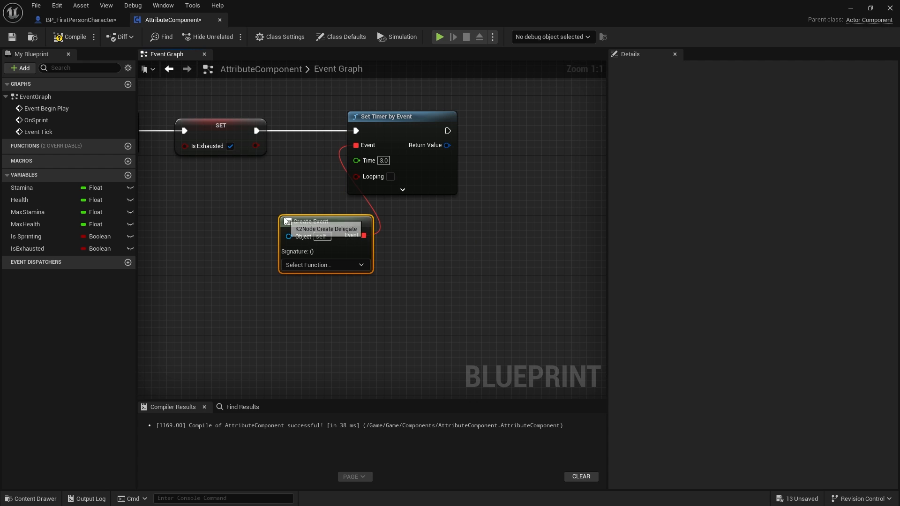
pyautogui.click(324, 264)
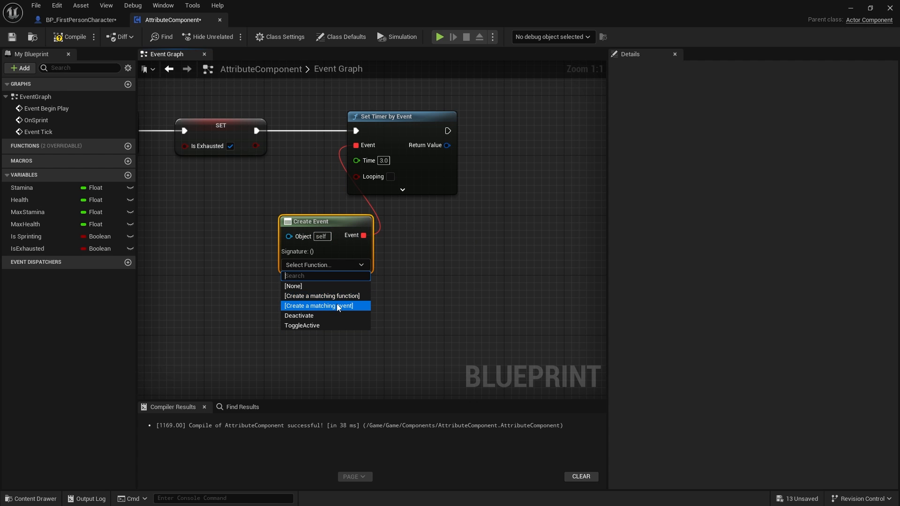
pyautogui.click(321, 305)
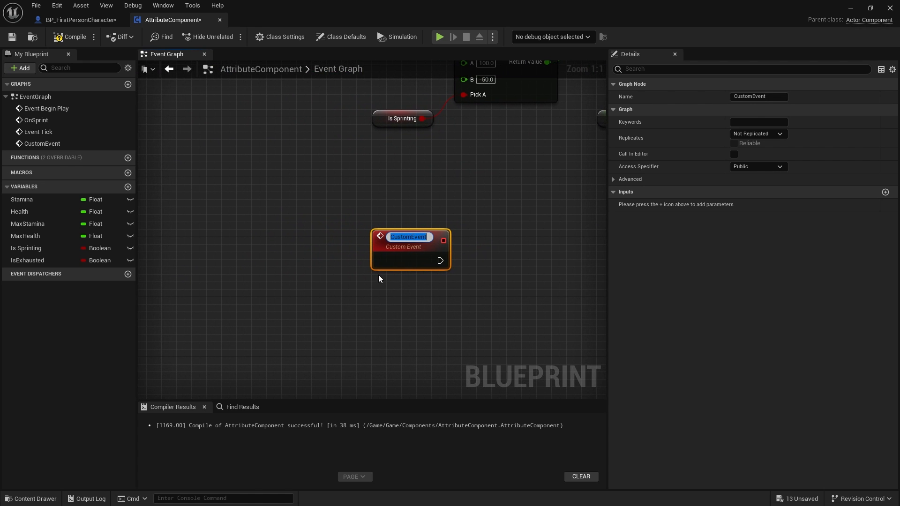
pyautogui.write('ClearExha')
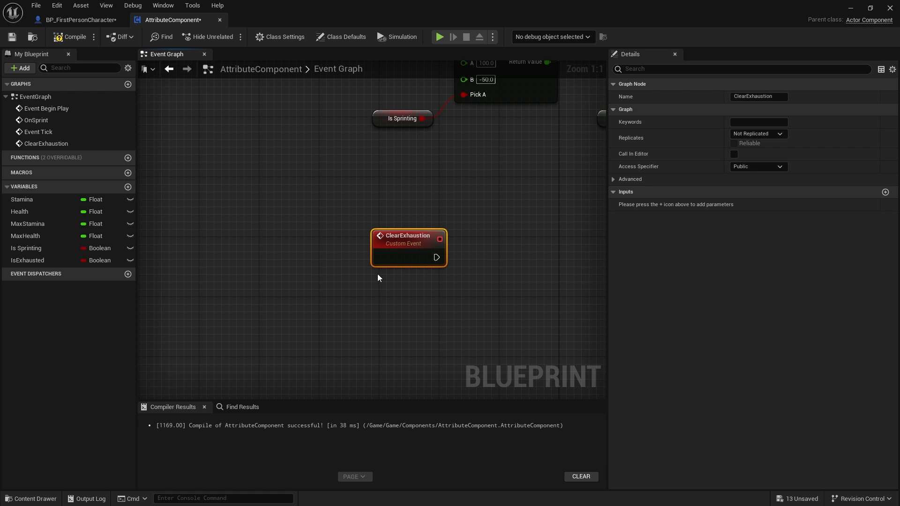
pyautogui.click(27, 260)
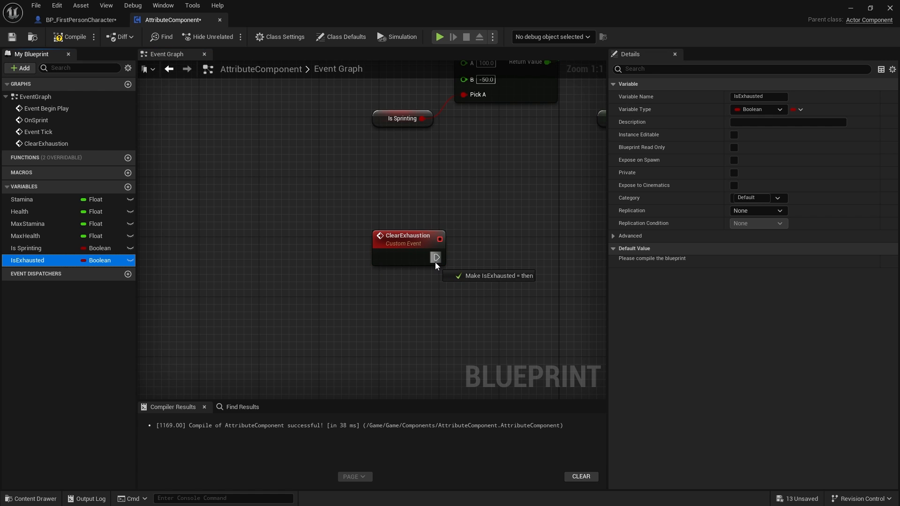
pyautogui.click(495, 276)
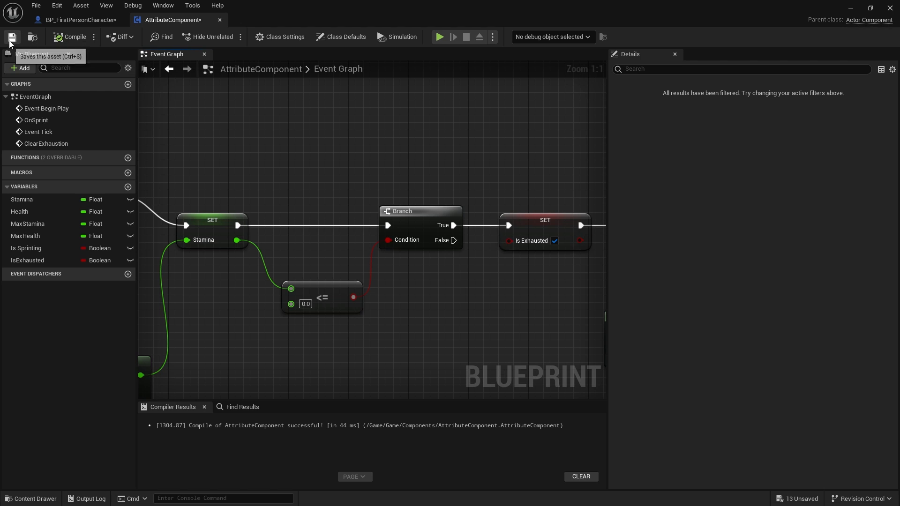
pyautogui.click(11, 36)
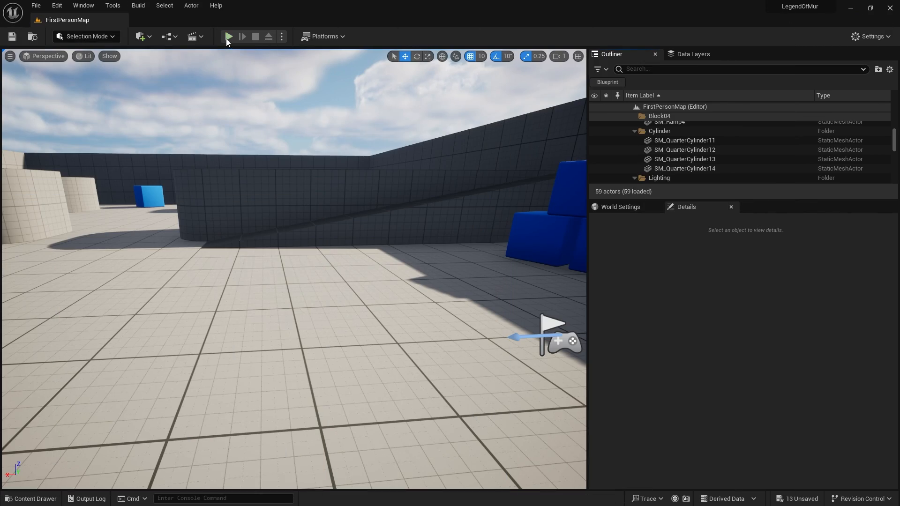
pyautogui.click(228, 36)
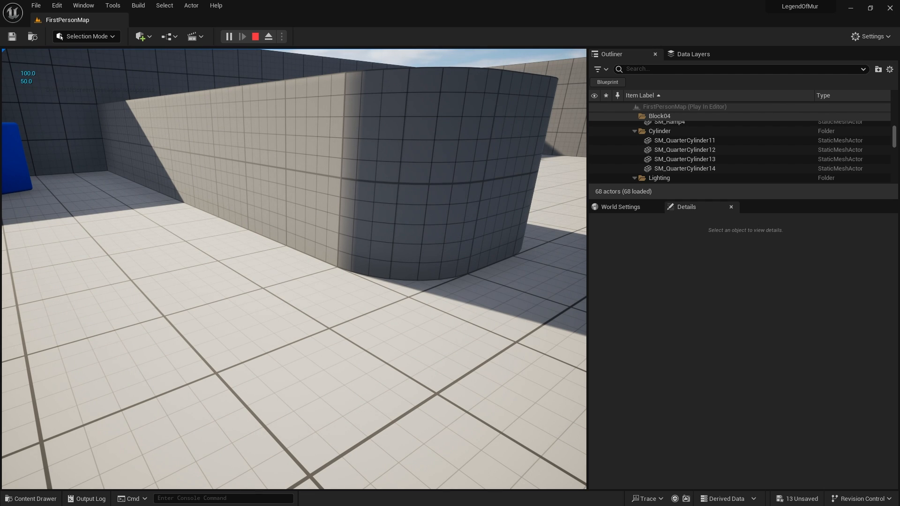
pyautogui.click(254, 36)
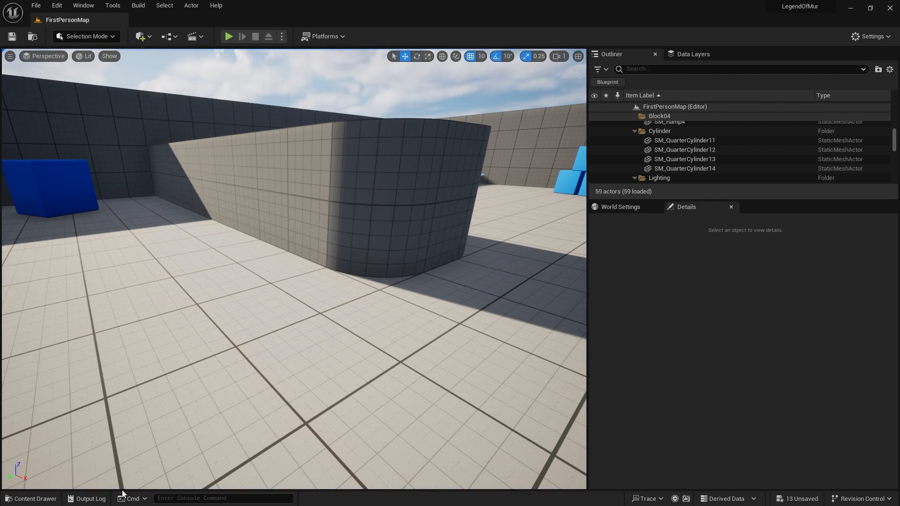
pyautogui.click(31, 498)
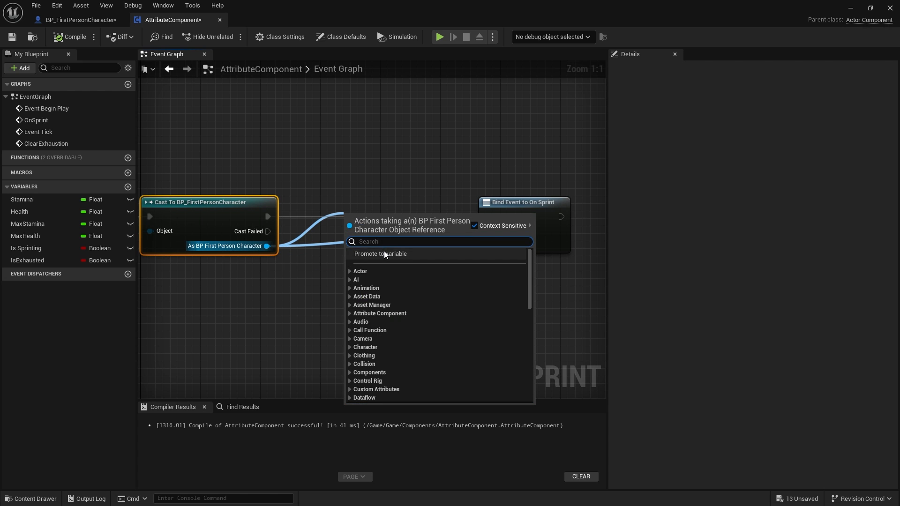
# - Promote the cast character to a variable, call its Stop Sprint after the timer, and return to the level
pyautogui.click(380, 254)
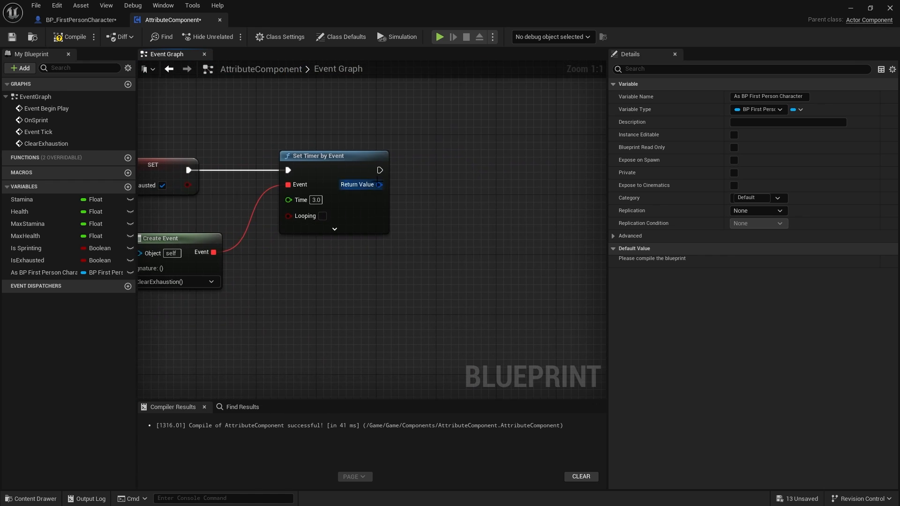
pyautogui.click(44, 272)
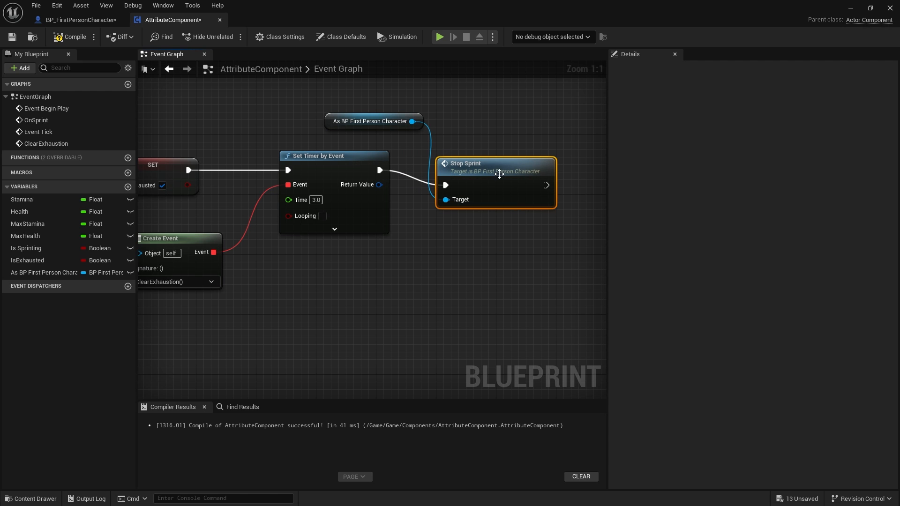
pyautogui.click(70, 37)
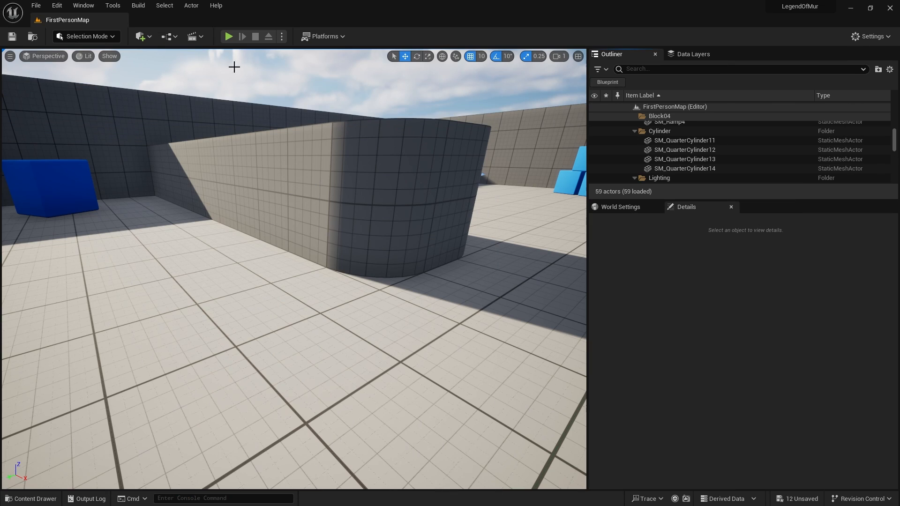
pyautogui.click(228, 36)
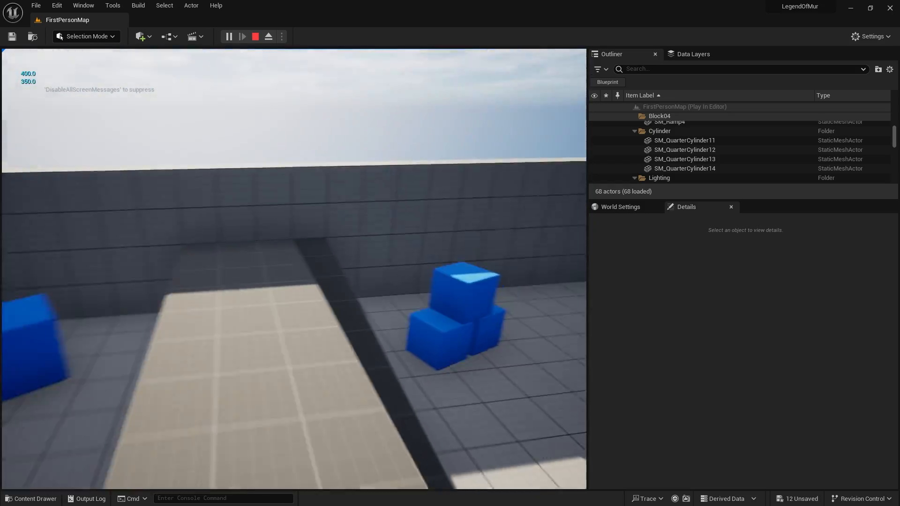
pyautogui.click(255, 36)
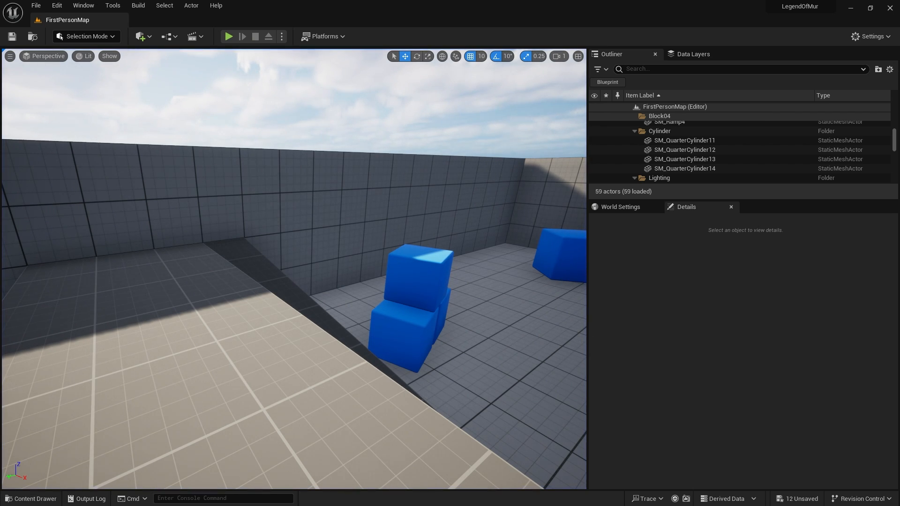
pyautogui.moveTo(31, 498)
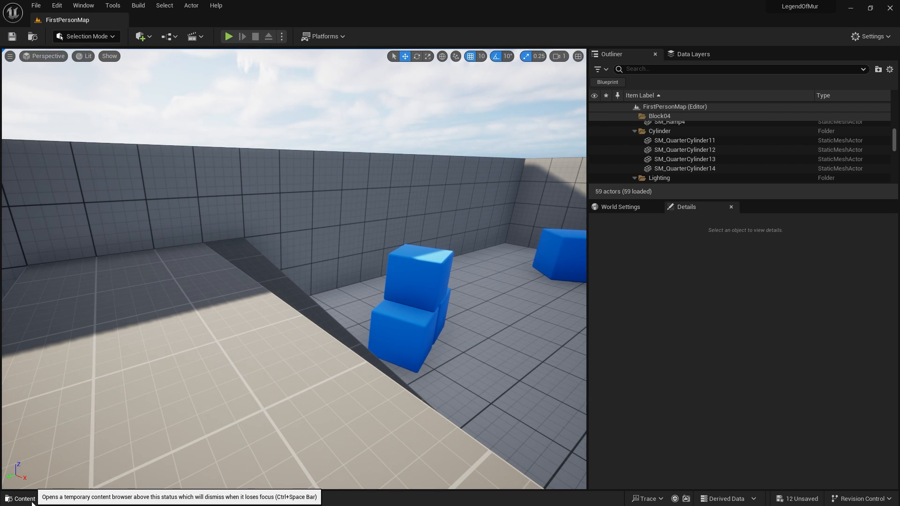
# - Create a UI folder inside the Game content folder and open it
pyautogui.click(19, 498)
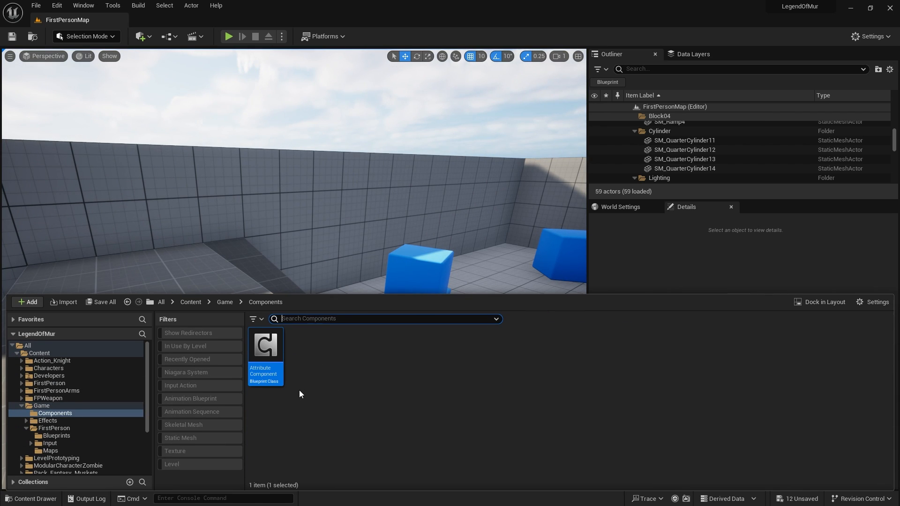
pyautogui.moveTo(259, 321)
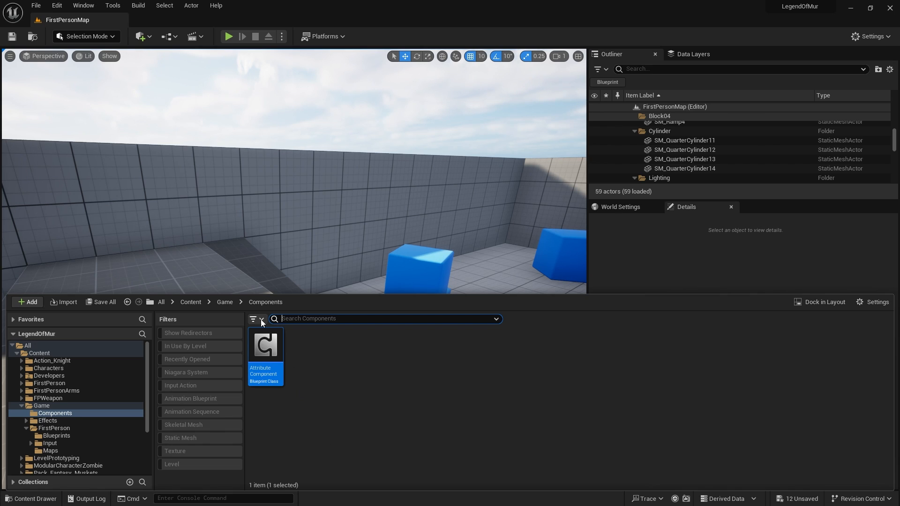
pyautogui.click(224, 302)
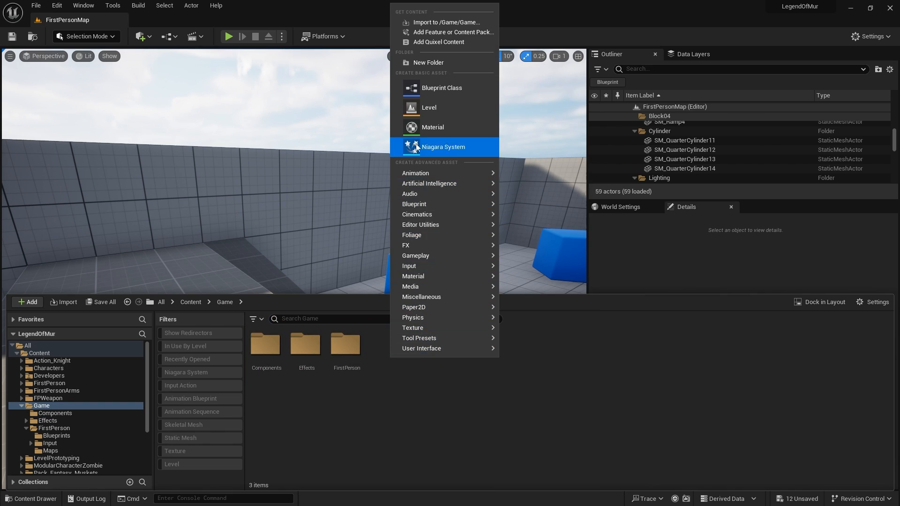
pyautogui.click(429, 62)
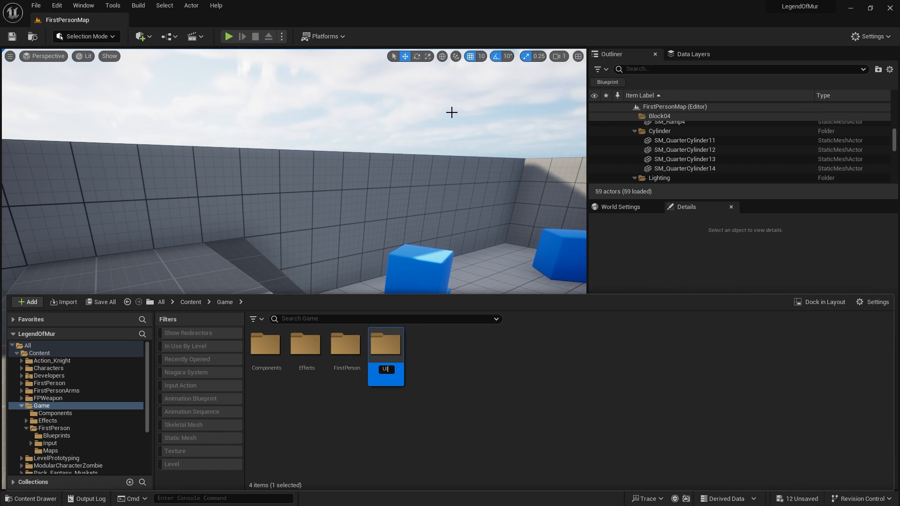
pyautogui.doubleClick(385, 345)
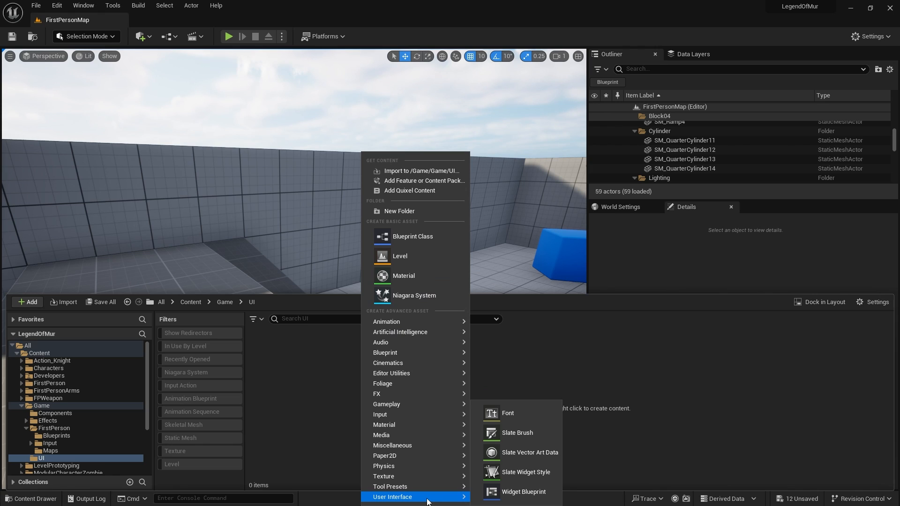
# - Create a User Widget blueprint named W_PlayerStamina
pyautogui.click(523, 492)
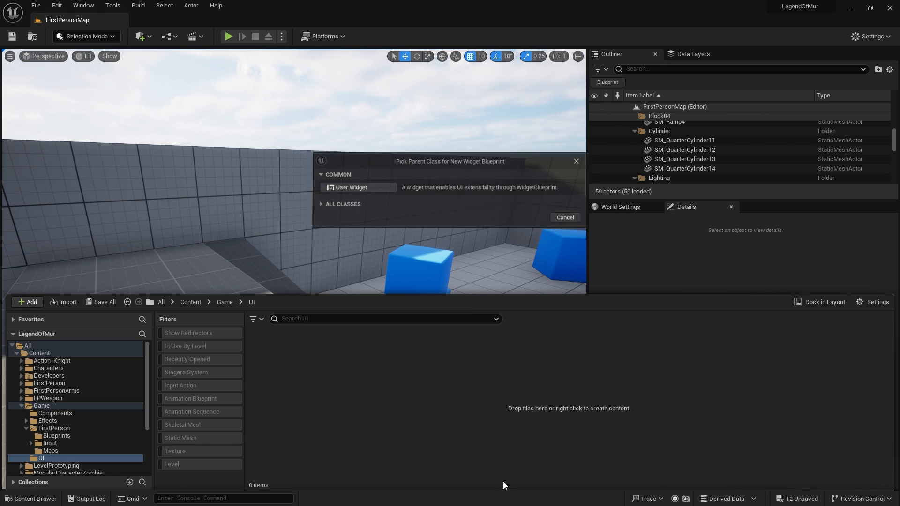
pyautogui.moveTo(346, 188)
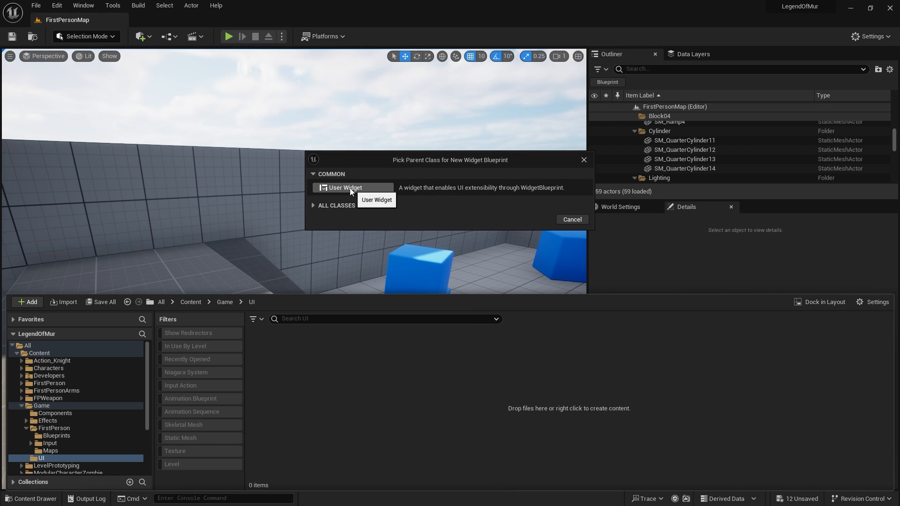
pyautogui.click(344, 188)
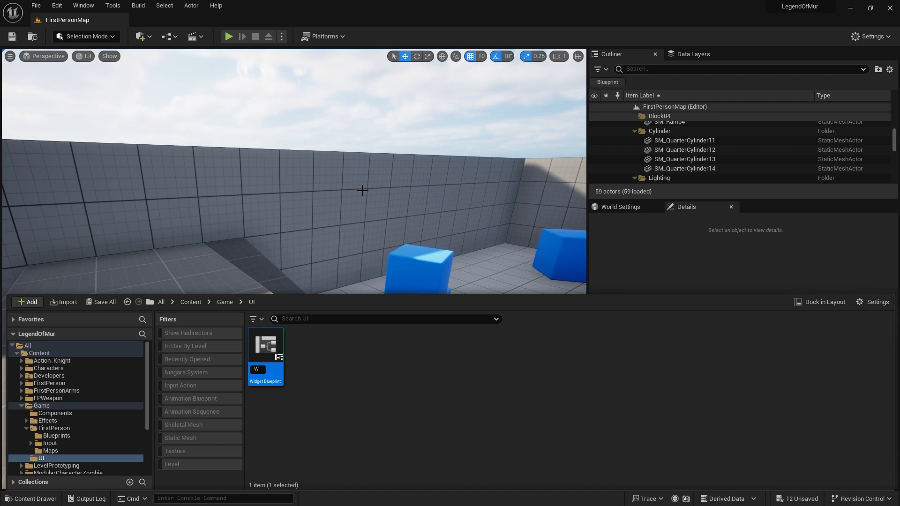
pyautogui.write('W_Play')
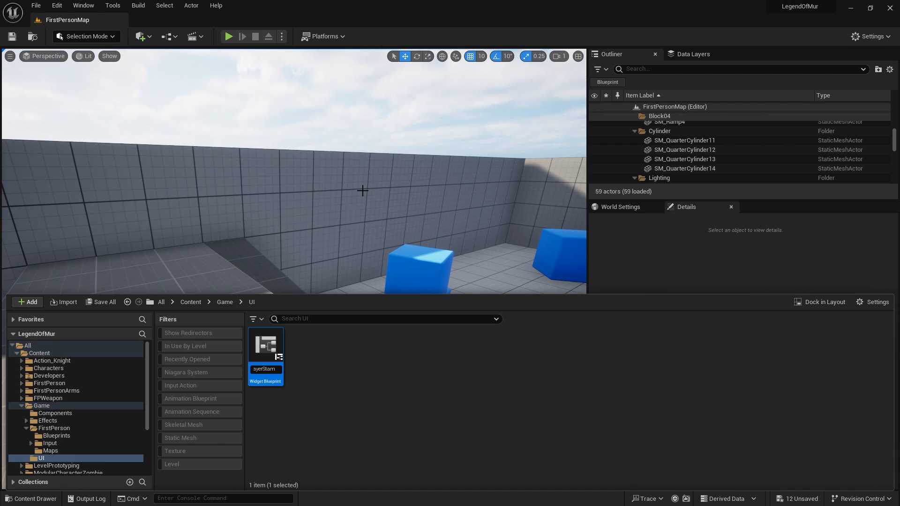
pyautogui.moveTo(266, 347)
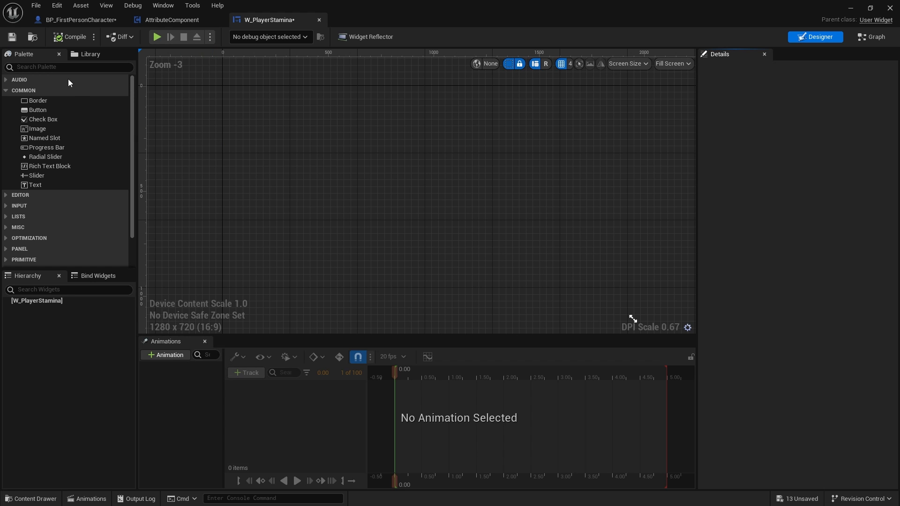
# - Add a Canvas Panel and a bottom-center anchored progress bar at Position Y -100, then compile
pyautogui.write('canvas')
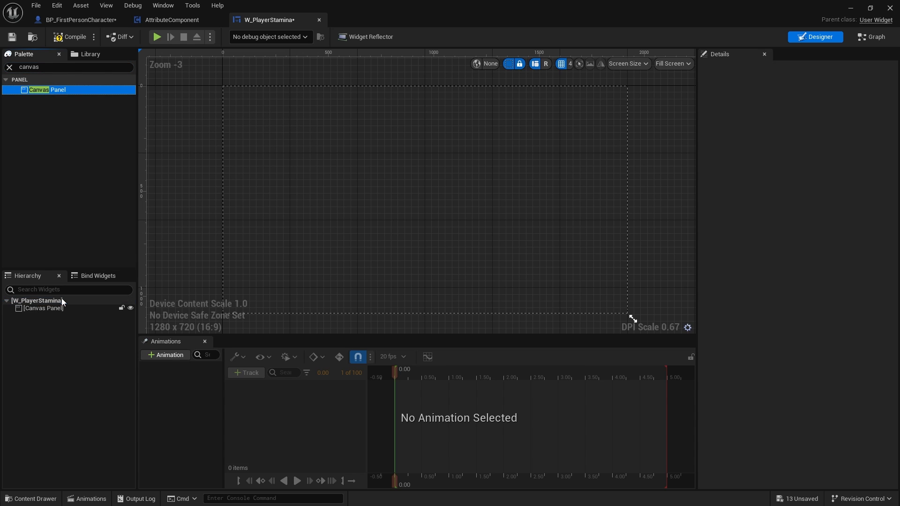
pyautogui.click(44, 308)
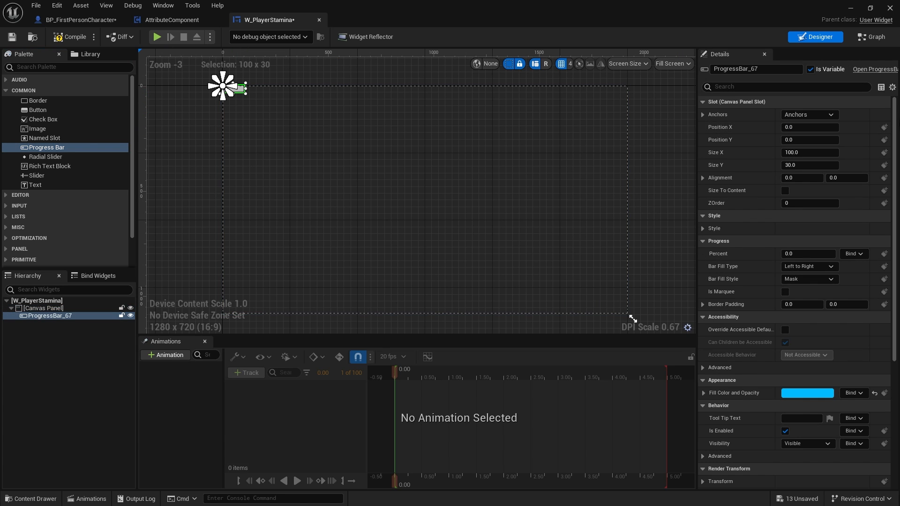
pyautogui.click(807, 114)
pyautogui.write('600')
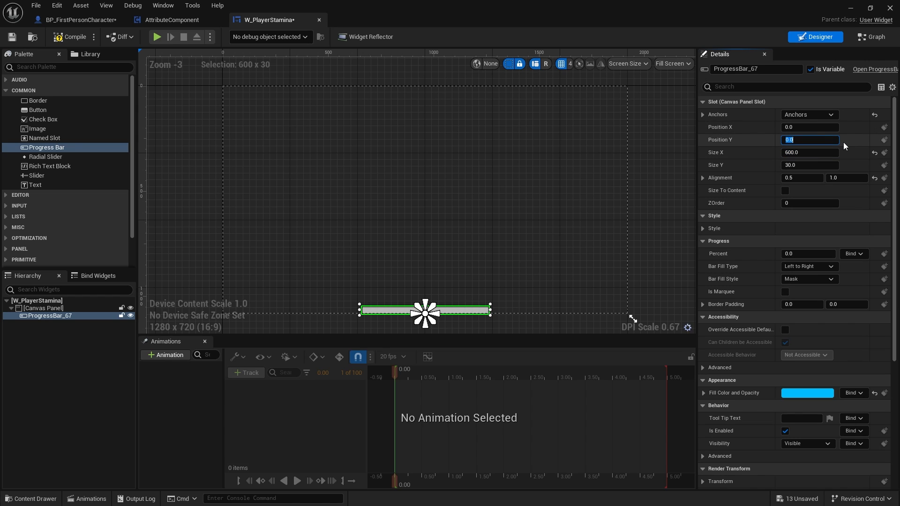
pyautogui.write('-100.0')
pyautogui.click(756, 69)
pyautogui.write('BAR_Stamina')
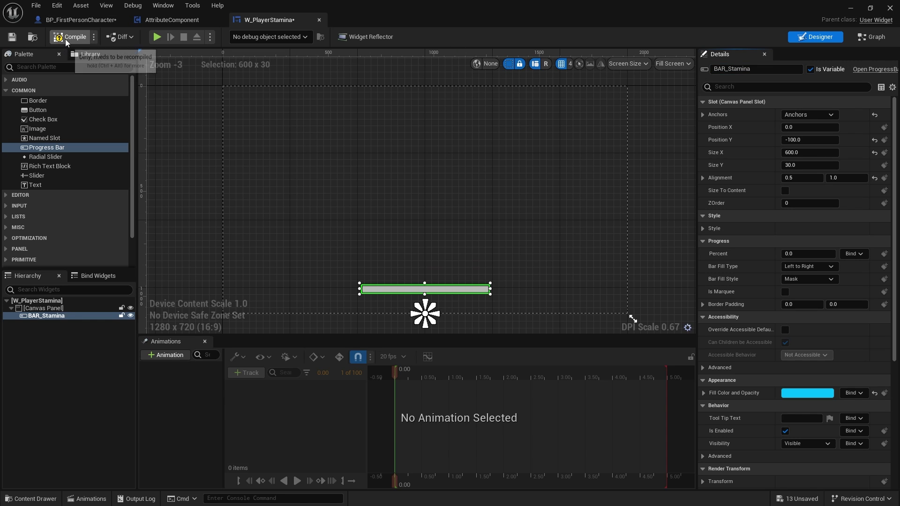
pyautogui.click(71, 37)
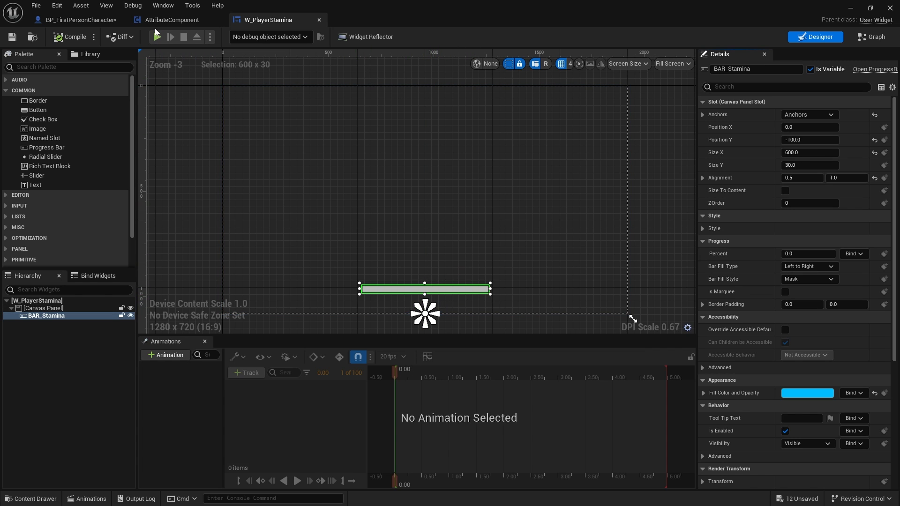
# - On Event Construct, store Get Component by Class (AttributeComponent) from the player character in a variable
pyautogui.click(870, 37)
pyautogui.write('get player ch')
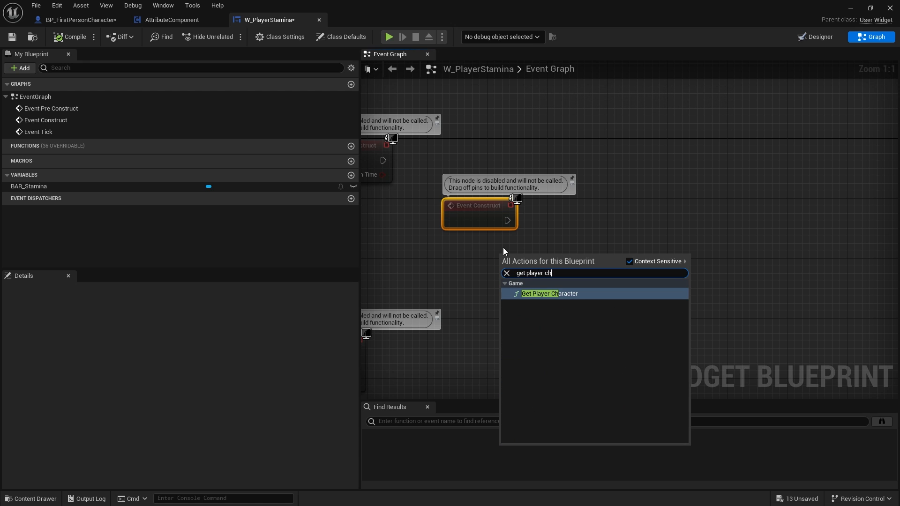
pyautogui.click(548, 294)
pyautogui.write('get compon')
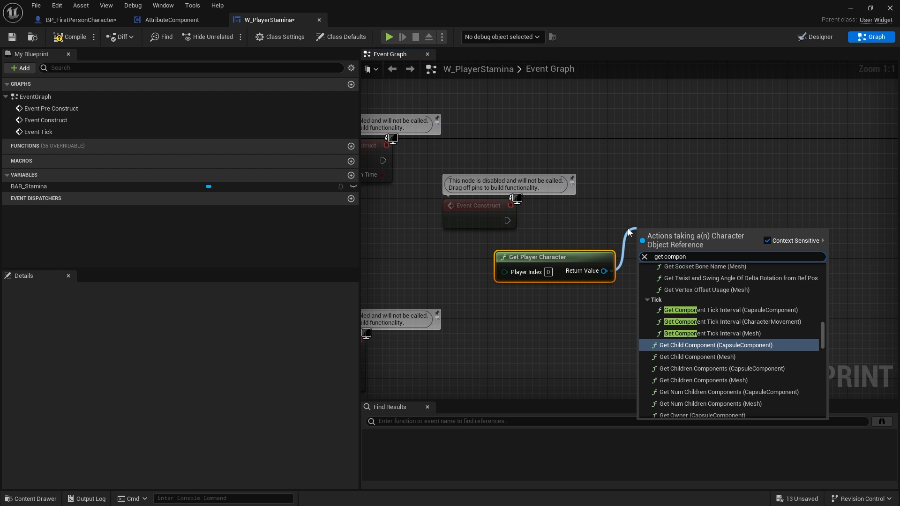
pyautogui.write('by')
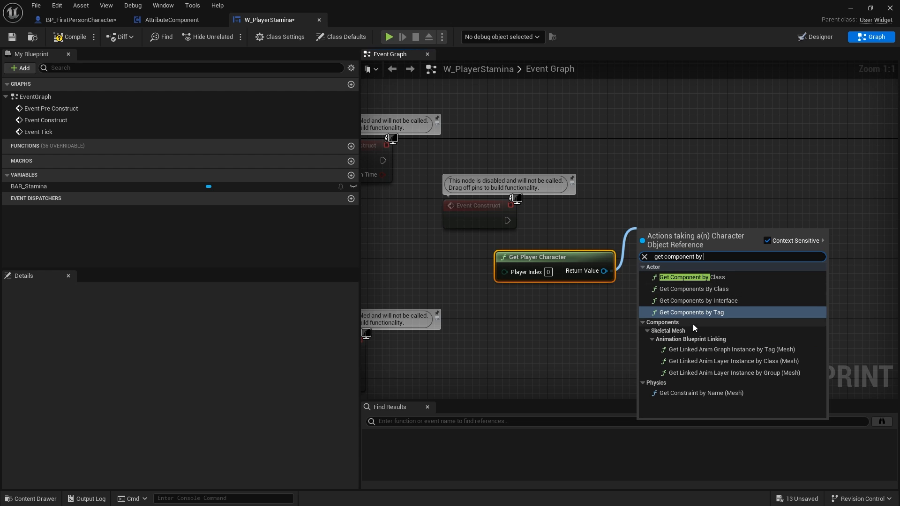
pyautogui.click(684, 276)
pyautogui.write('attrib')
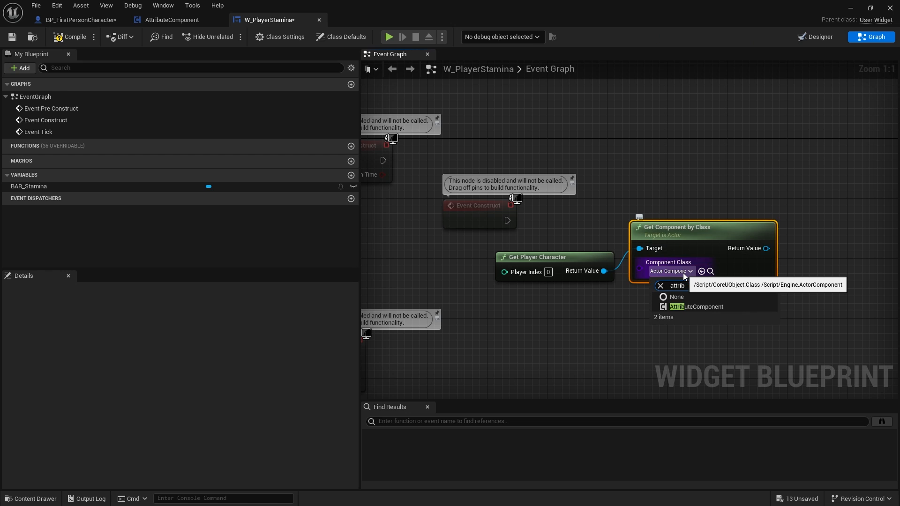
pyautogui.click(695, 306)
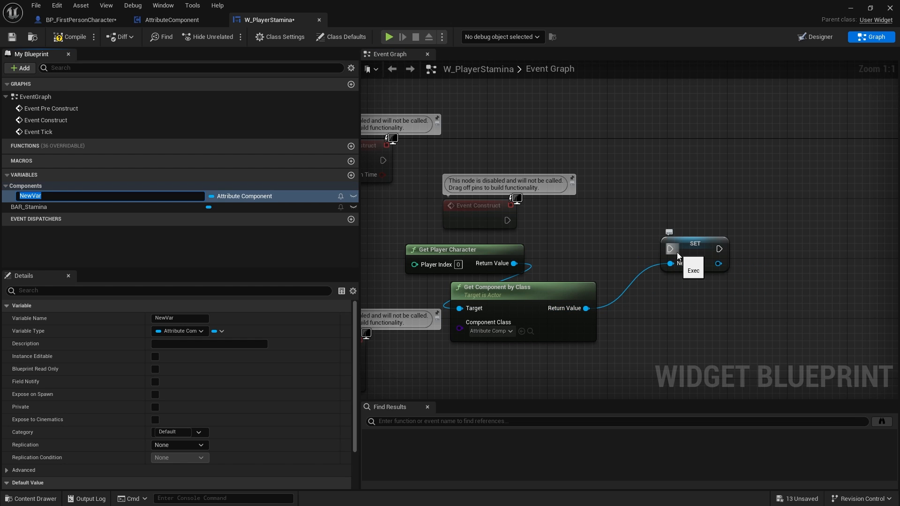
pyautogui.write('AttributeComponent')
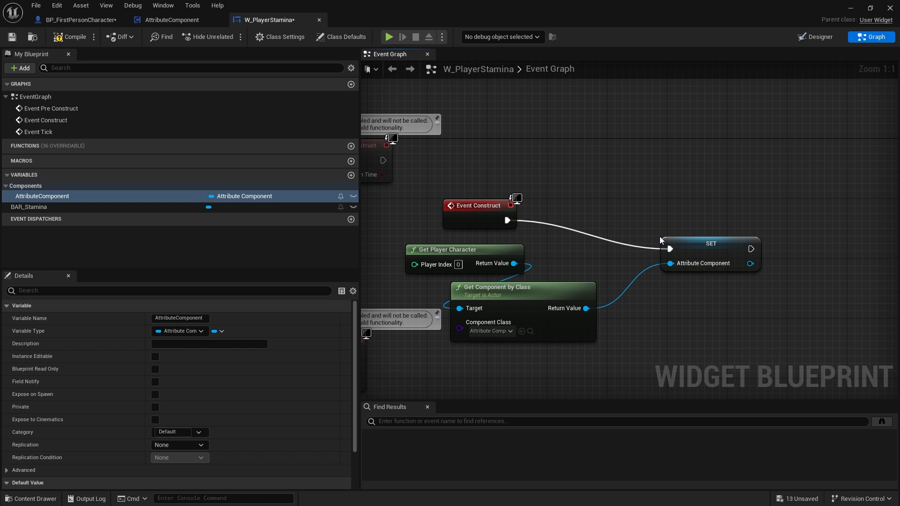
pyautogui.moveTo(688, 220)
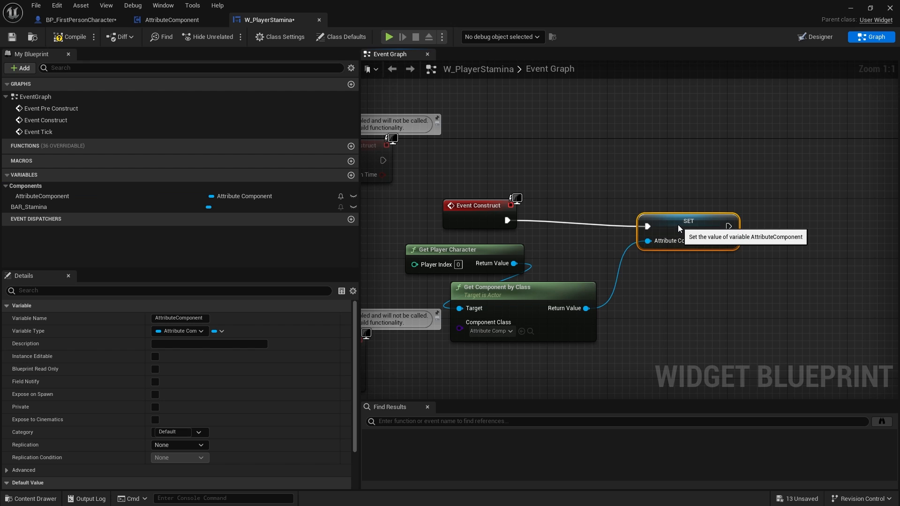
pyautogui.moveTo(636, 325)
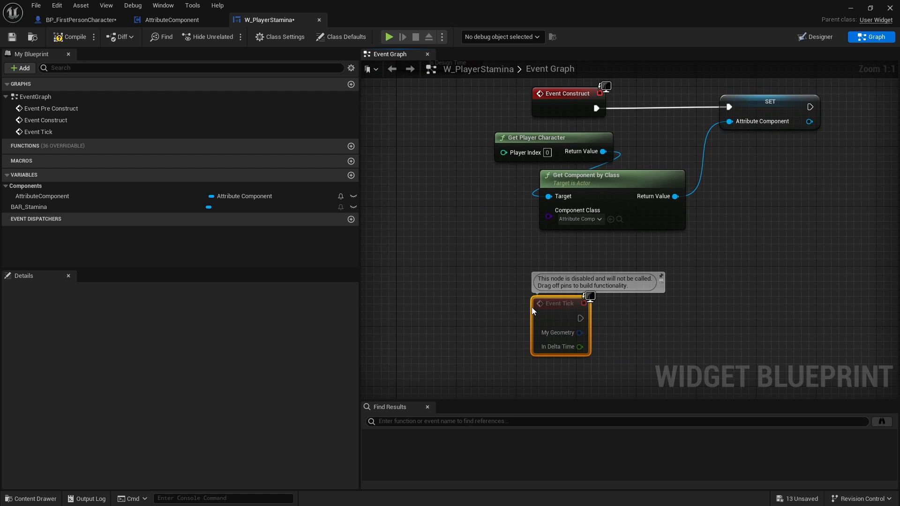
pyautogui.moveTo(613, 311)
pyautogui.write('set')
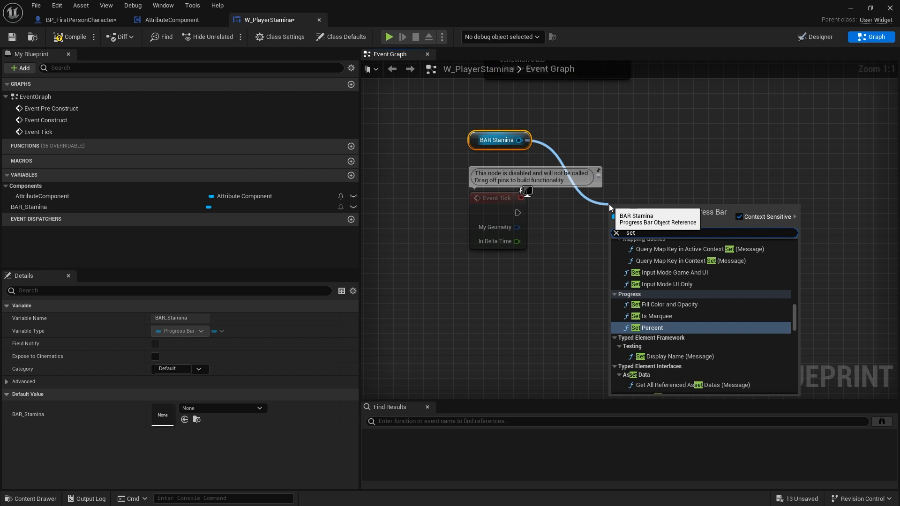
# - Add a Set Percent node for BAR_Stamina and get Stamina from AttributeComponent
pyautogui.click(650, 327)
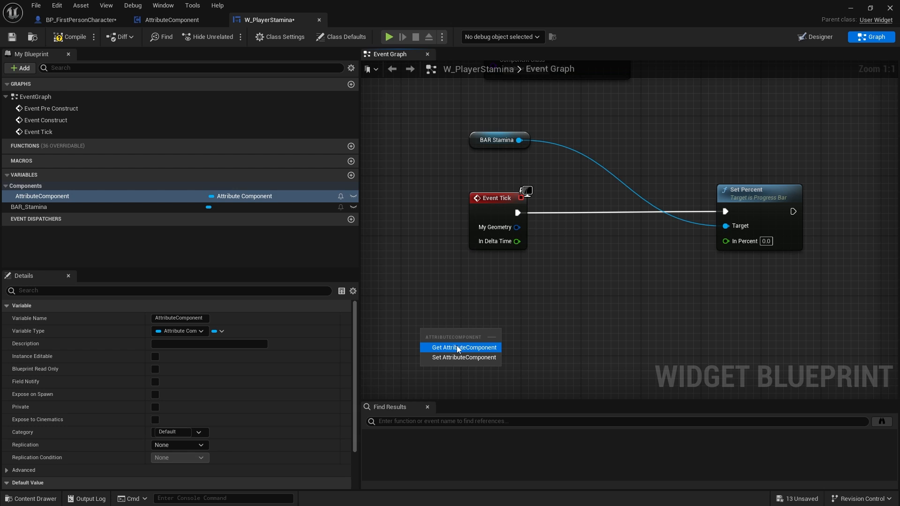
pyautogui.click(463, 348)
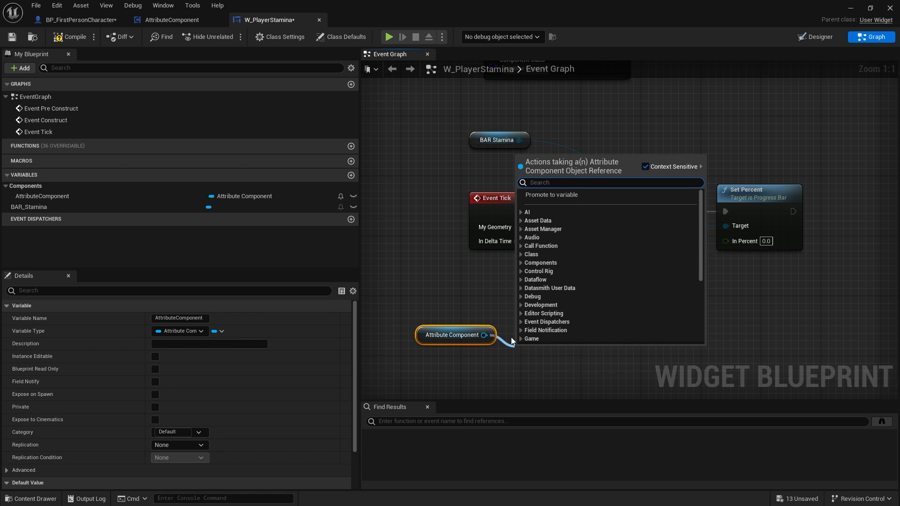
pyautogui.write('stamina')
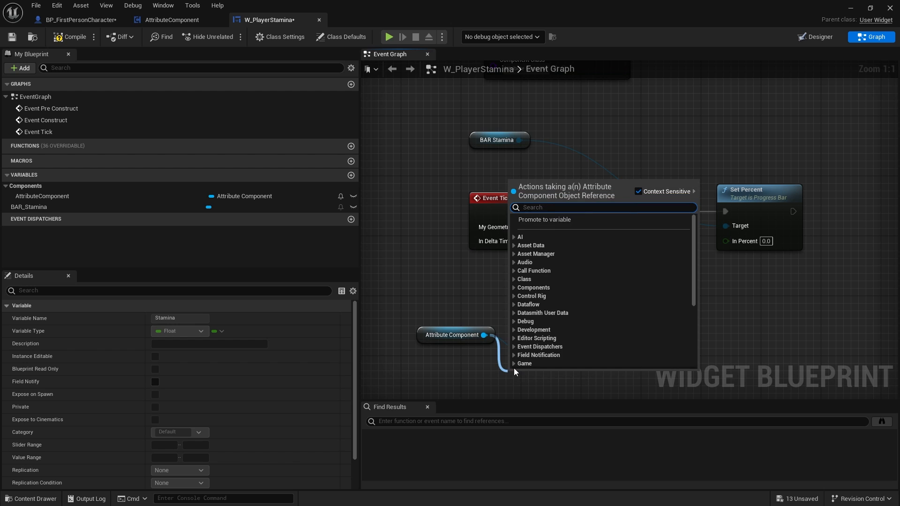
# - Feed Normalize to Range of Stamina over Max Stamina into In Percent, then save
pyautogui.write('max sta')
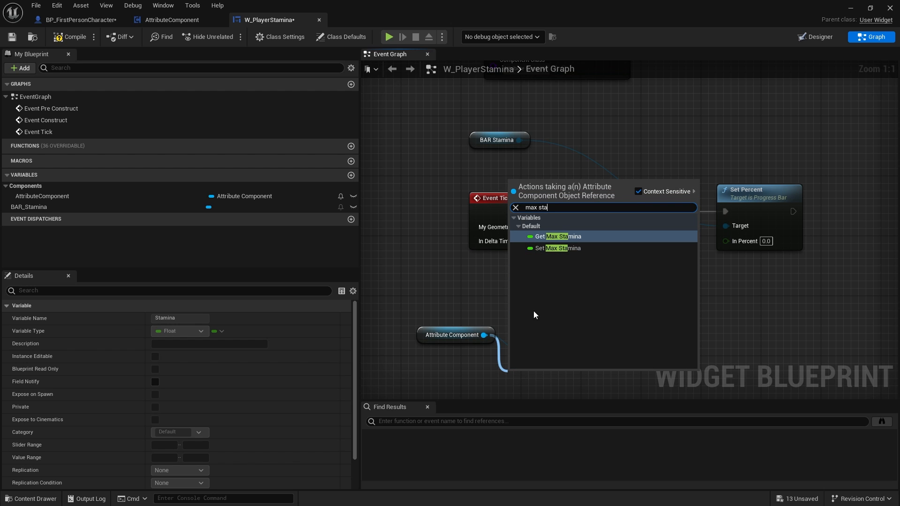
pyautogui.click(558, 236)
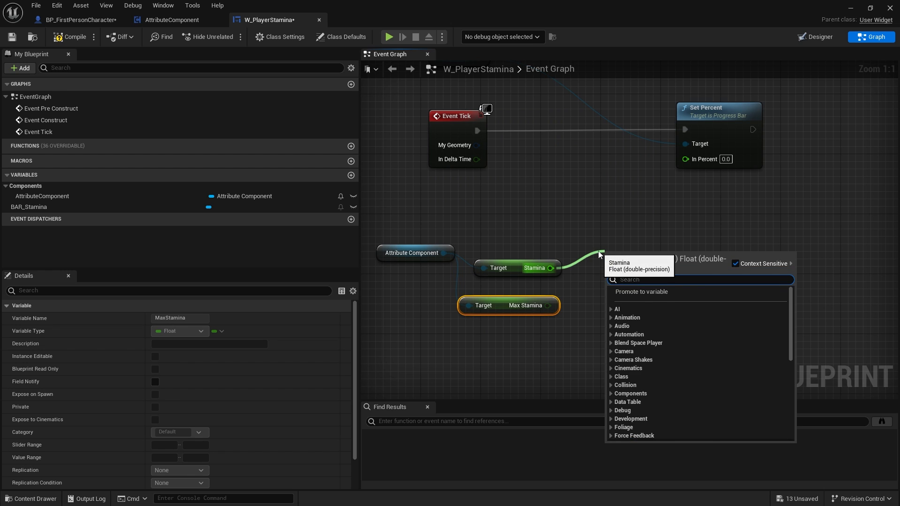
pyautogui.write('normna')
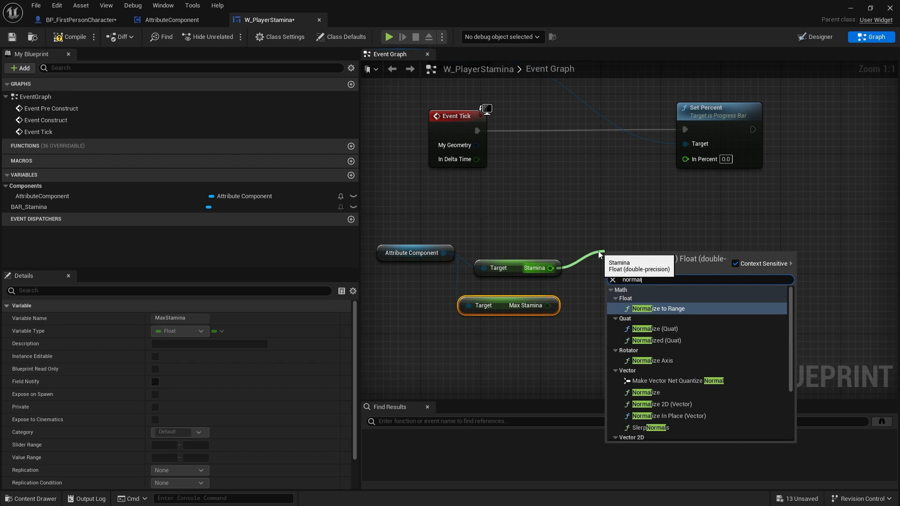
pyautogui.click(657, 308)
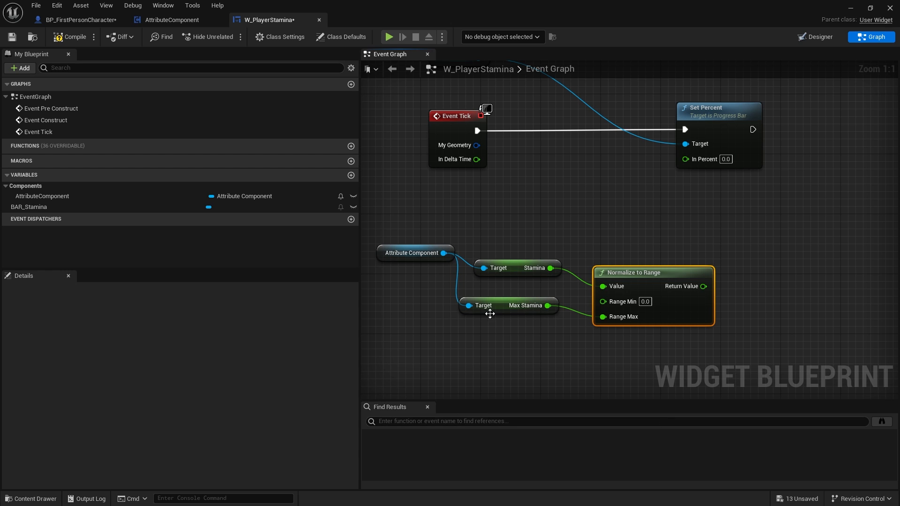
pyautogui.moveTo(531, 212)
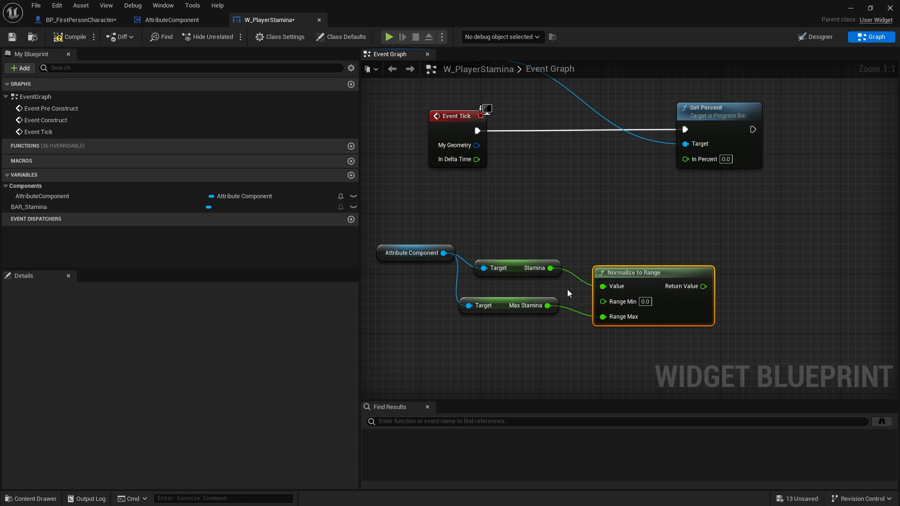
pyautogui.moveTo(654, 308)
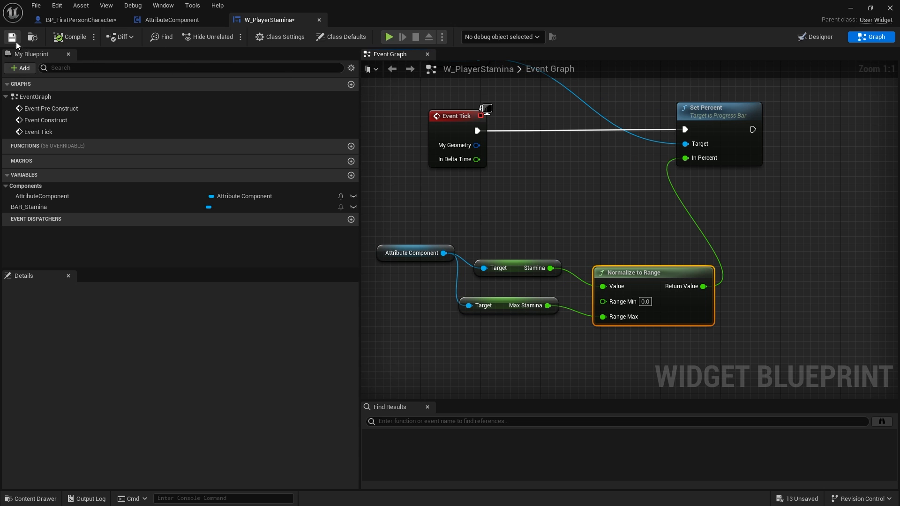
pyautogui.click(11, 36)
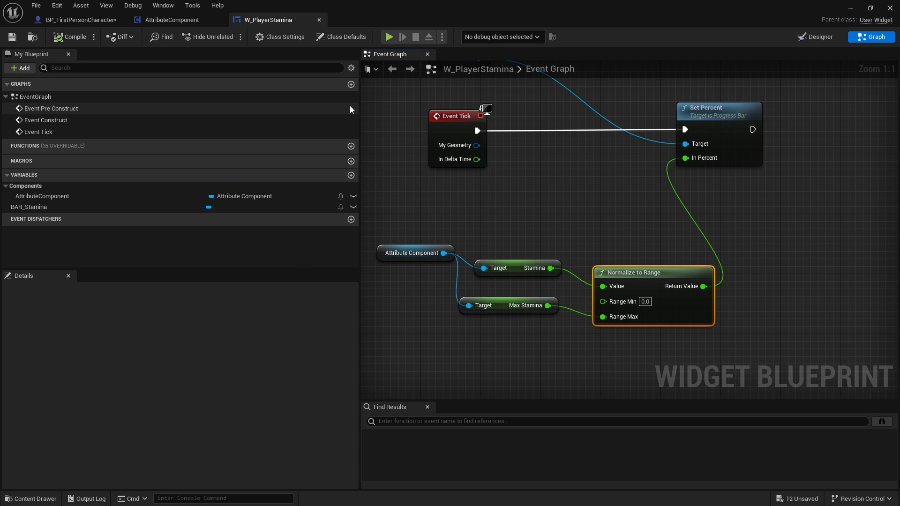
# - In BP_FirstPersonCharacter's event graph, add a Create Widget node with class W_PlayerStamina
pyautogui.click(75, 19)
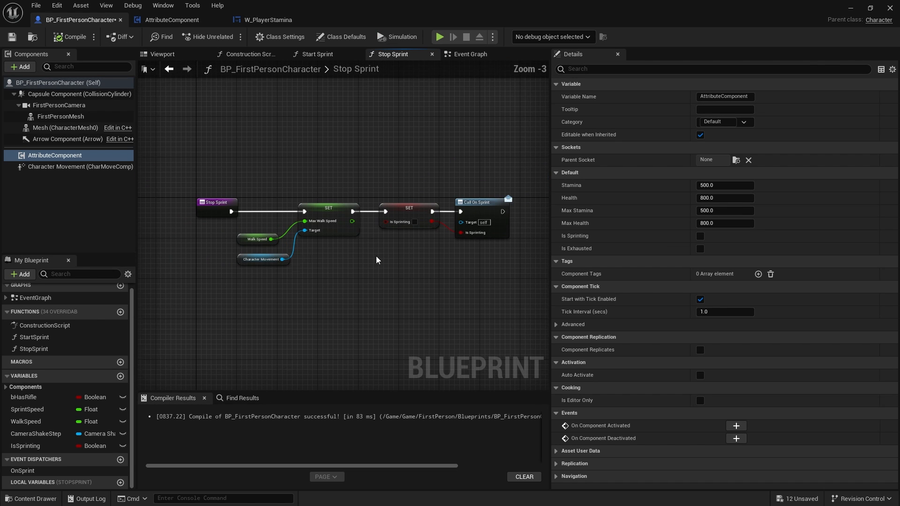
pyautogui.click(469, 54)
pyautogui.write('create wi')
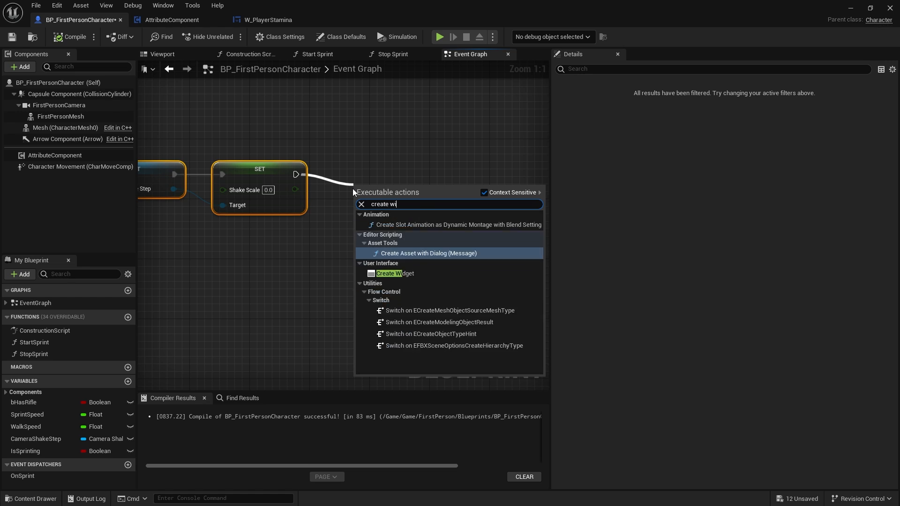
pyautogui.click(395, 273)
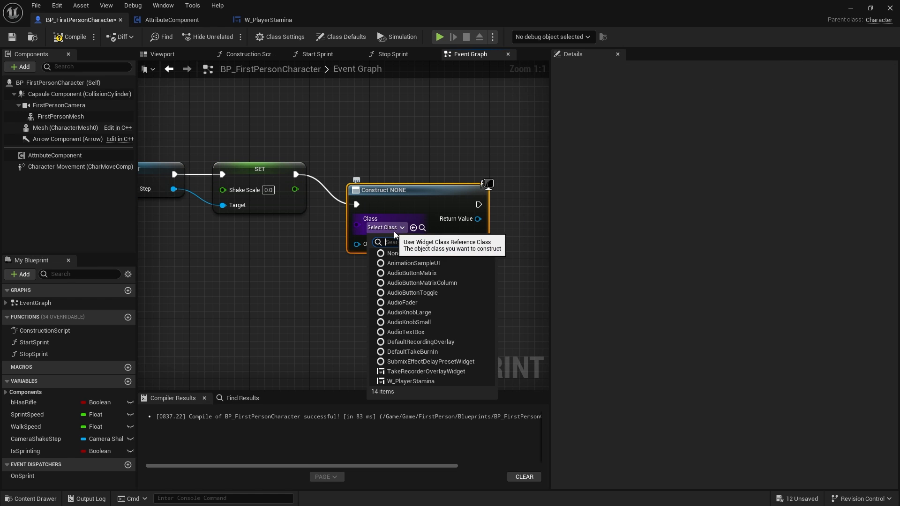
pyautogui.click(411, 381)
pyautogui.write('add')
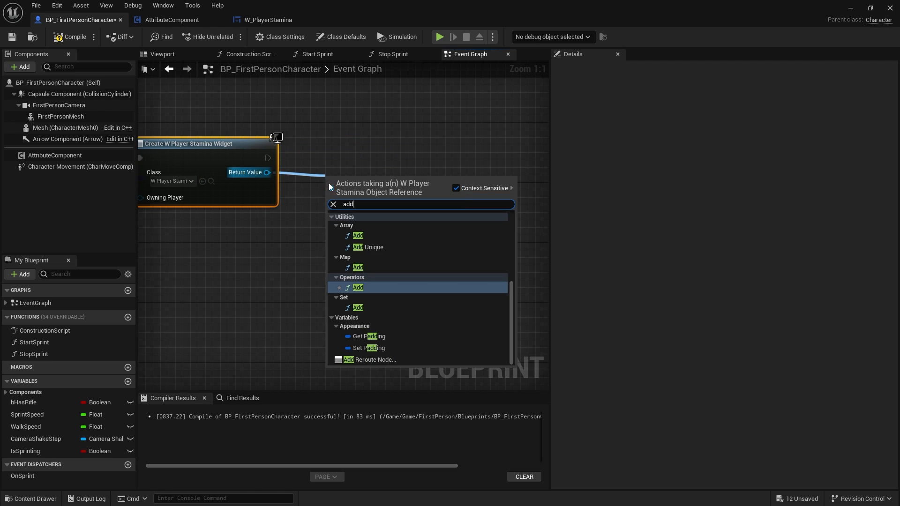
pyautogui.moveTo(369, 359)
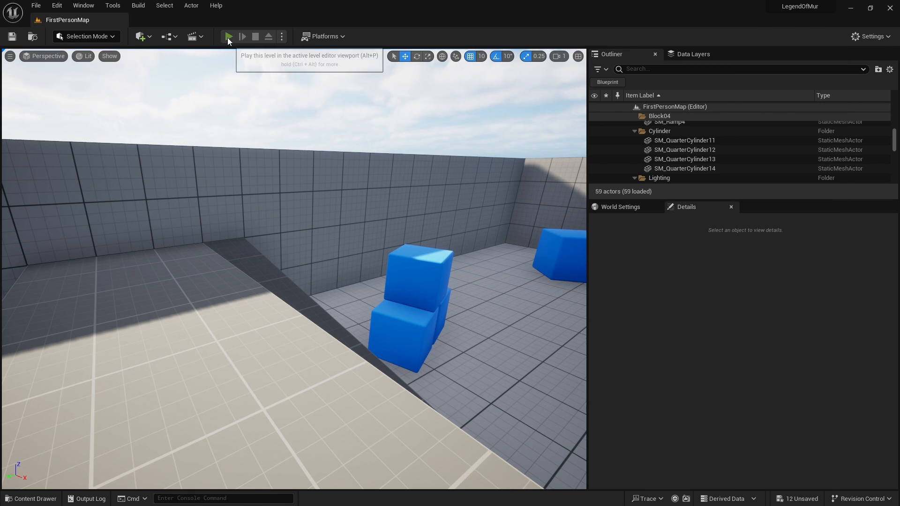
# - Play the level to check the empty stamina bar at the bottom, then stop
pyautogui.click(229, 36)
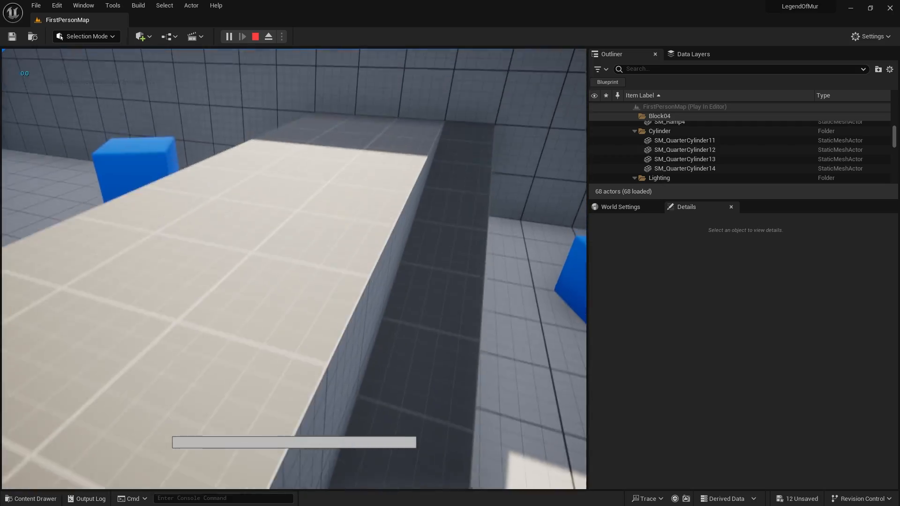
pyautogui.click(255, 36)
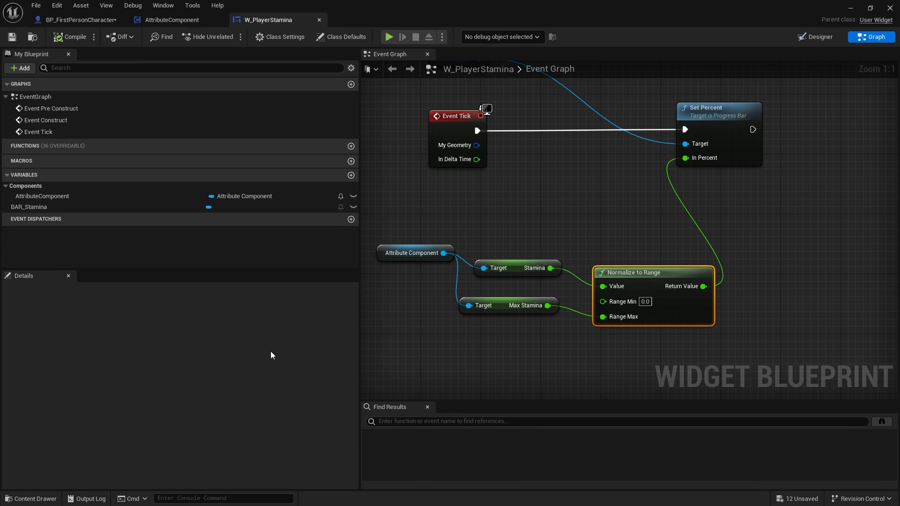
pyautogui.moveTo(276, 356)
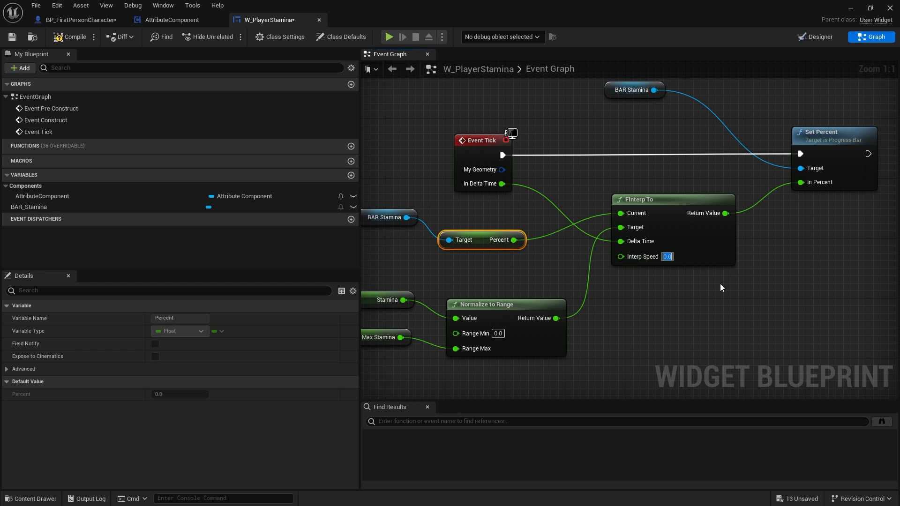
# - Set the FInterp To speed to 3.0 on the bar's percent, then play-test the level
pyautogui.write('3.0')
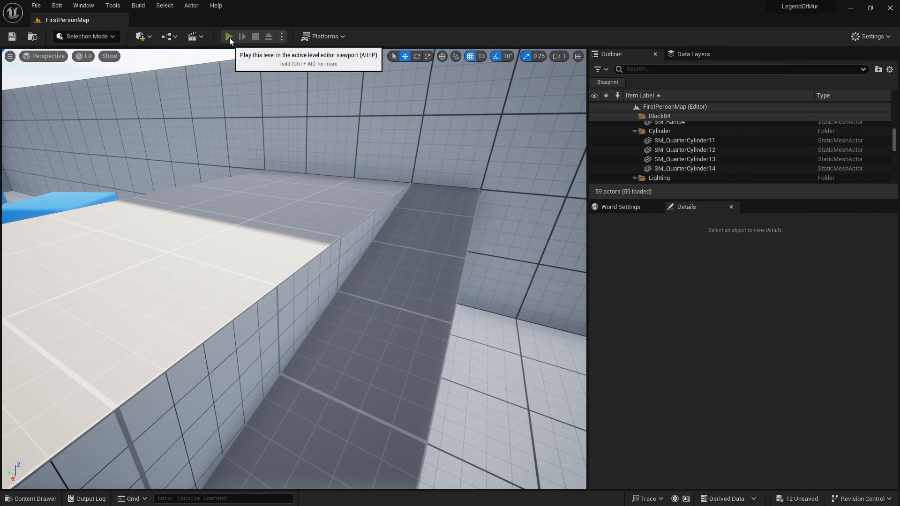
pyautogui.click(229, 36)
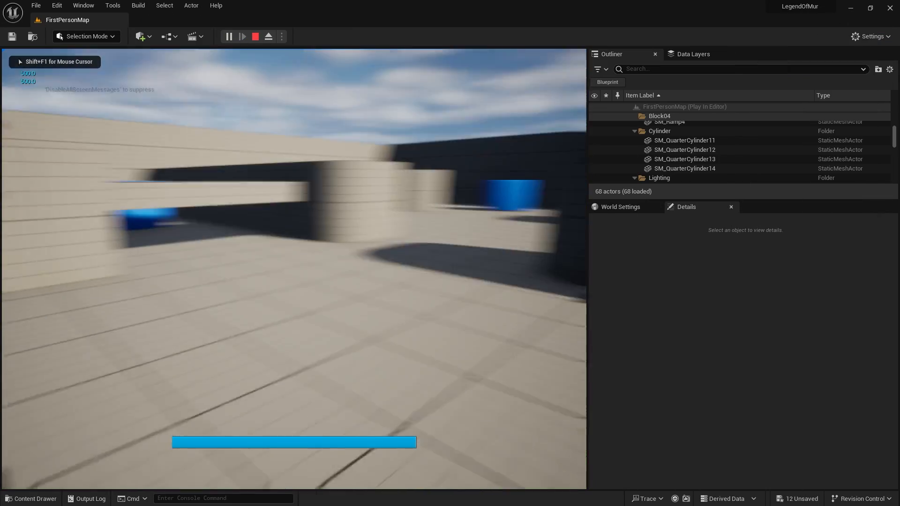